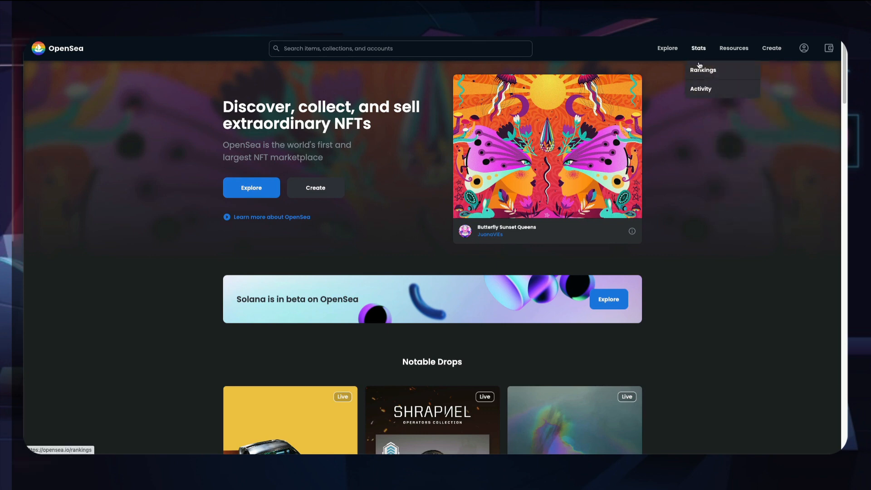
# - Show OpenSea's Top NFTs rankings by volume, with ENS: Ethereum Name Service first
pyautogui.click(702, 70)
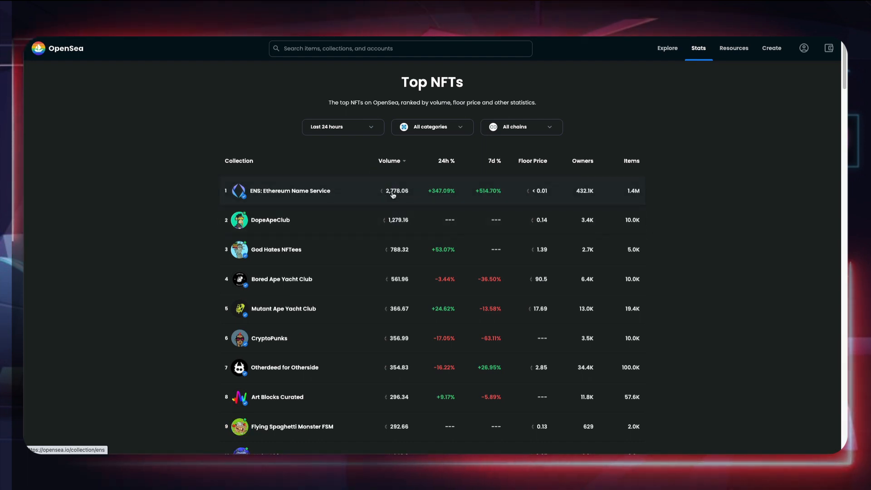
pyautogui.moveTo(384, 232)
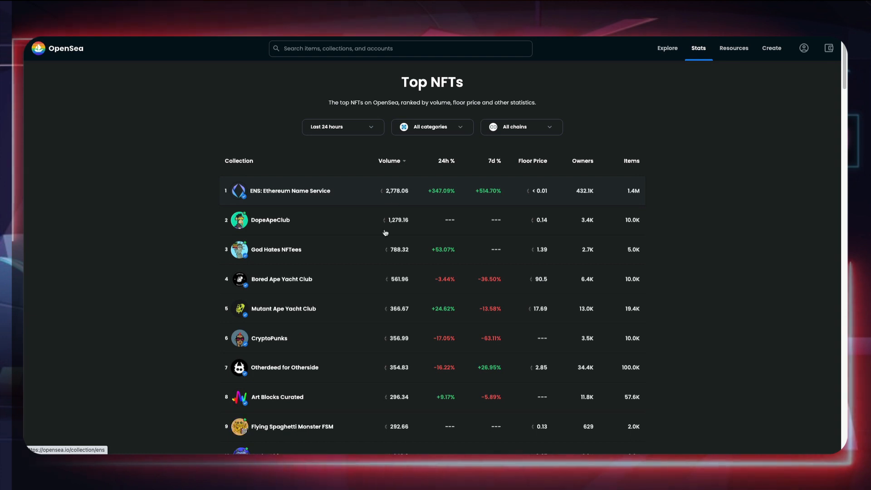
pyautogui.moveTo(395, 276)
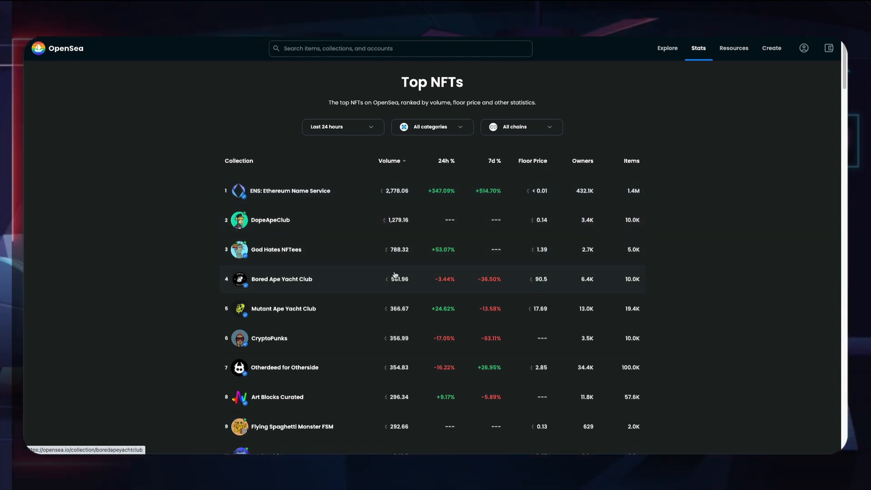
pyautogui.moveTo(400, 375)
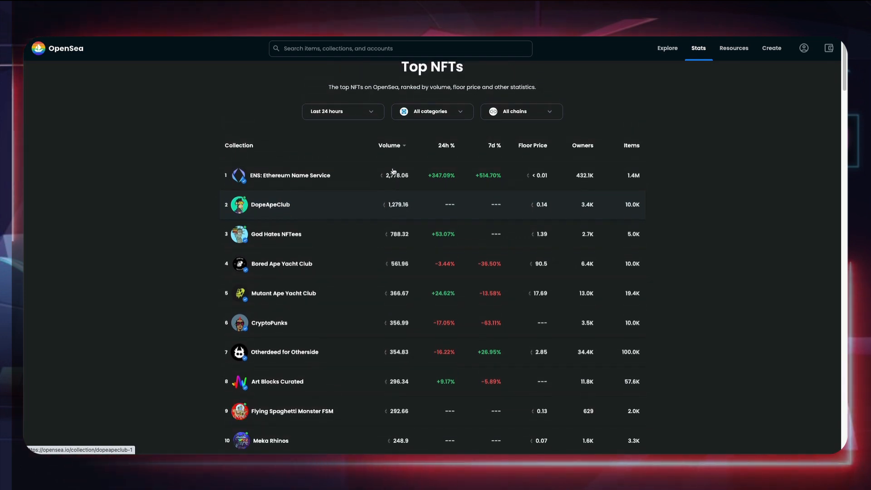
pyautogui.moveTo(255, 166)
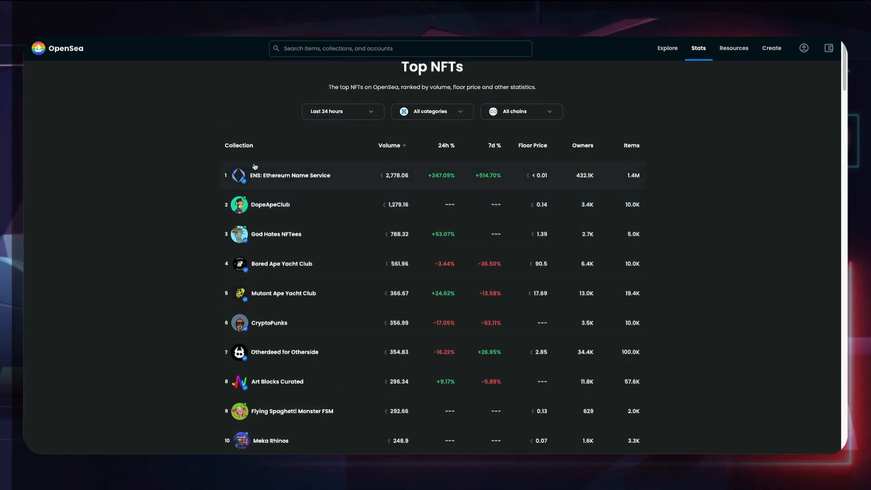
# - Show the ENS: Ethereum Name Service collection's sales activity and scroll through it
pyautogui.click(290, 175)
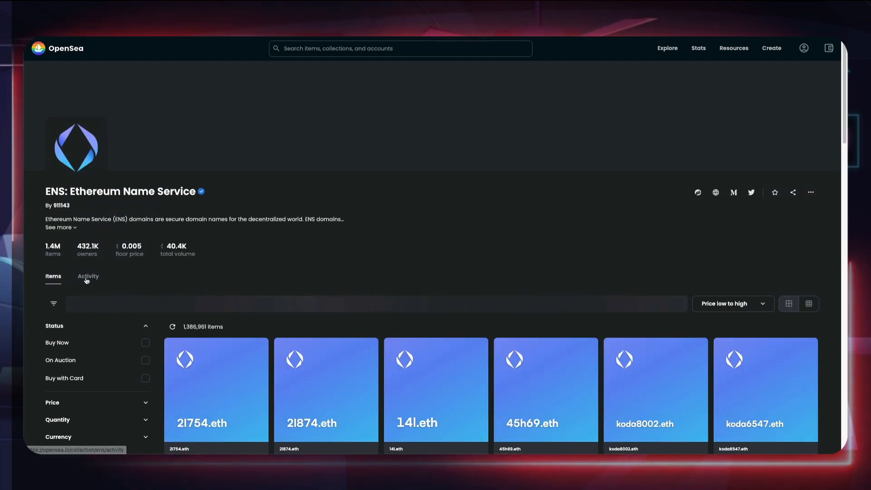
pyautogui.click(88, 275)
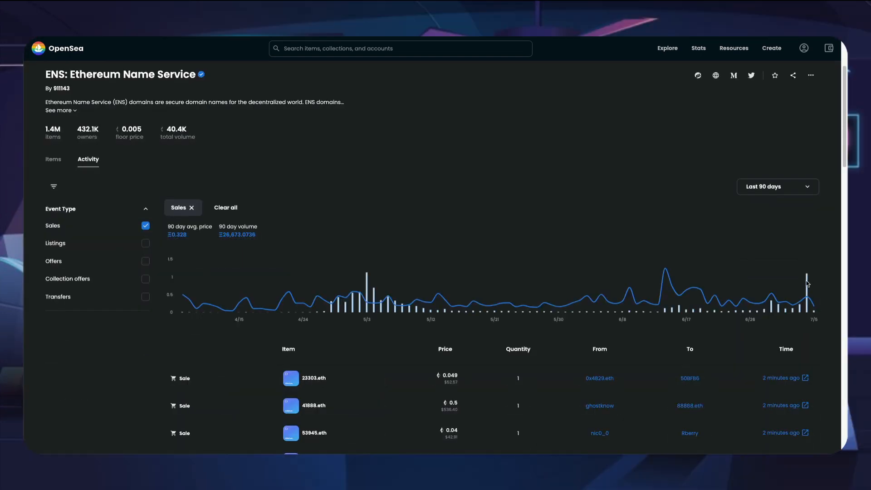
pyautogui.moveTo(800, 414)
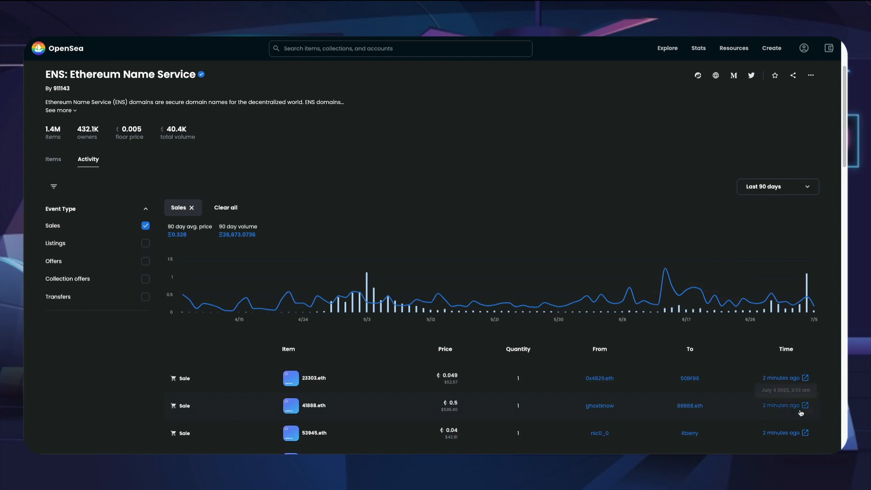
pyautogui.scroll(-3)
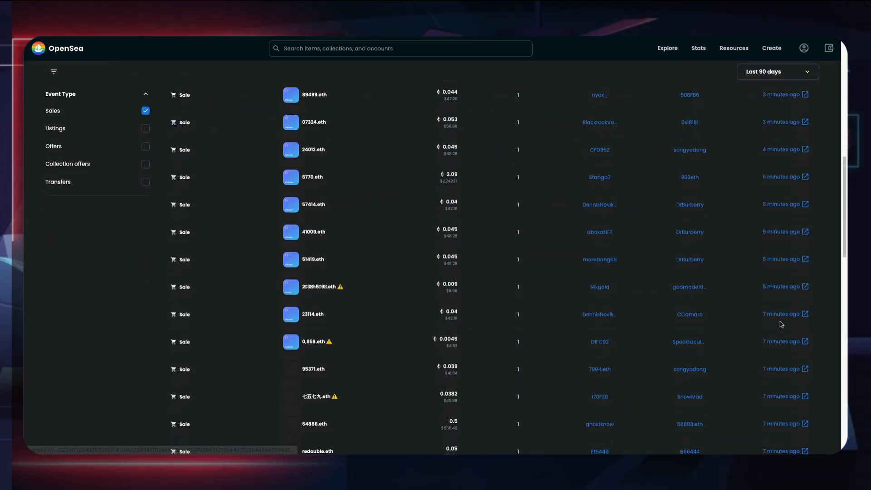
pyautogui.scroll(-3)
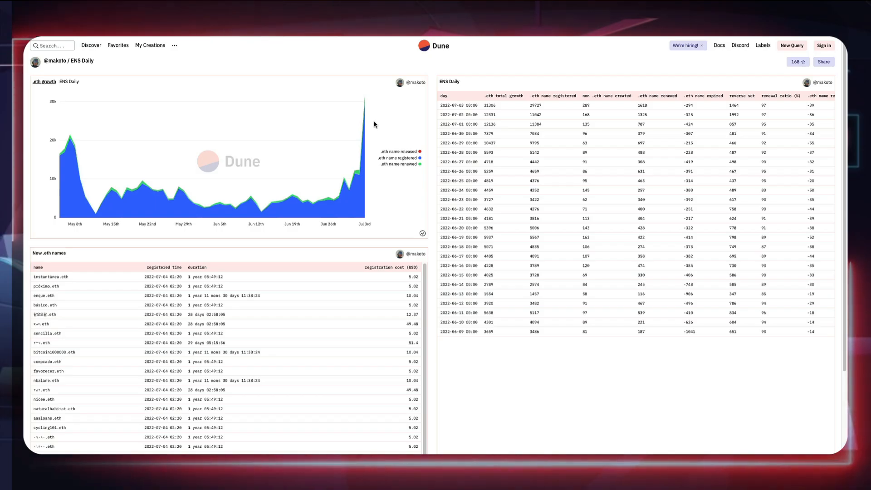
pyautogui.moveTo(365, 111)
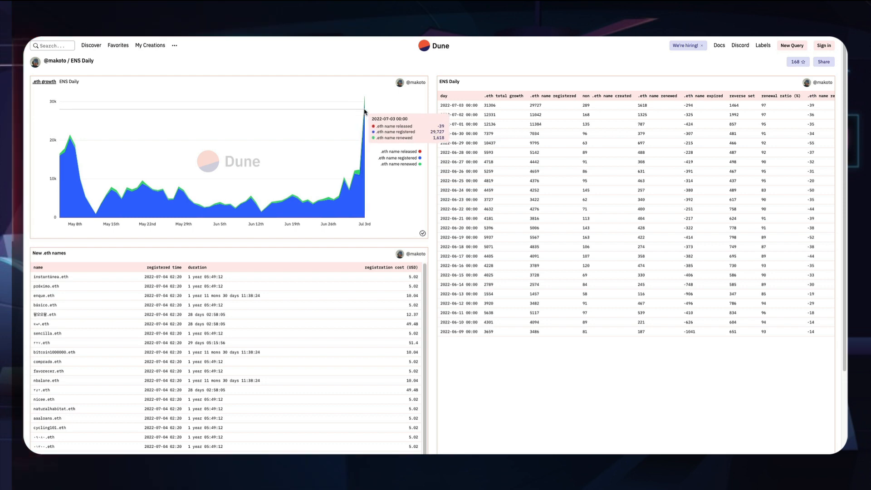
pyautogui.moveTo(428, 96)
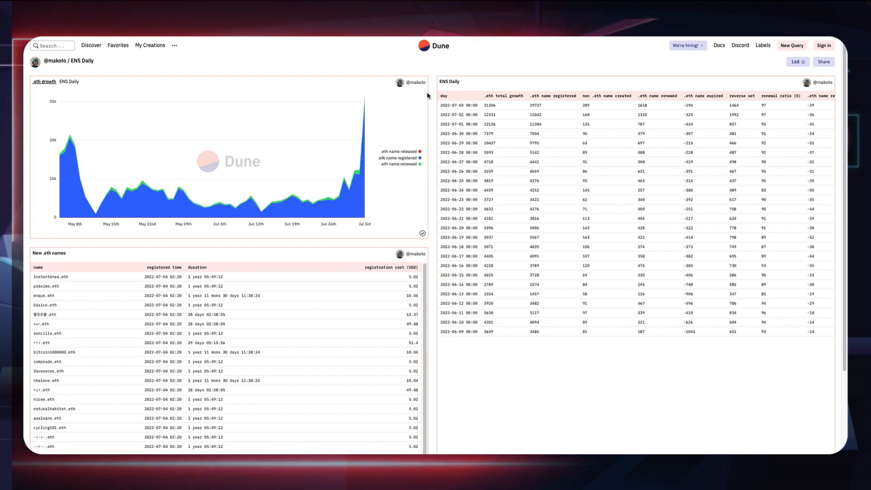
pyautogui.scroll(-3)
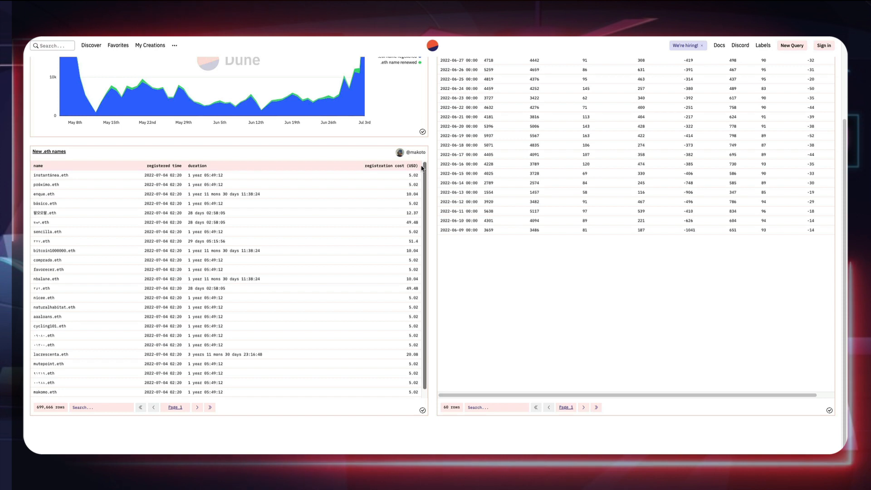
pyautogui.moveTo(186, 243)
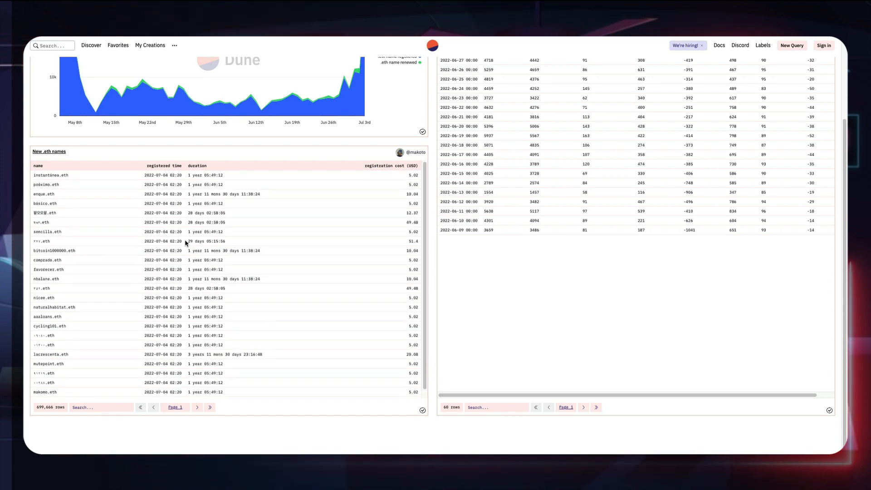
pyautogui.moveTo(199, 353)
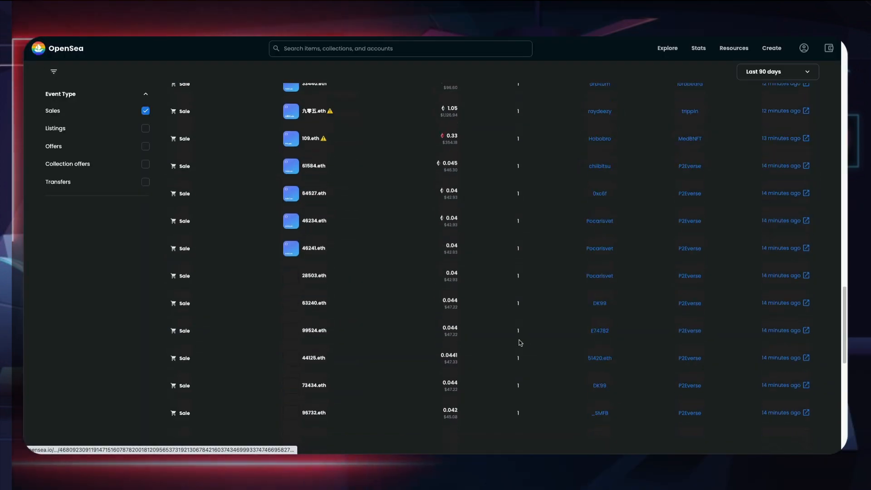
pyautogui.scroll(-3)
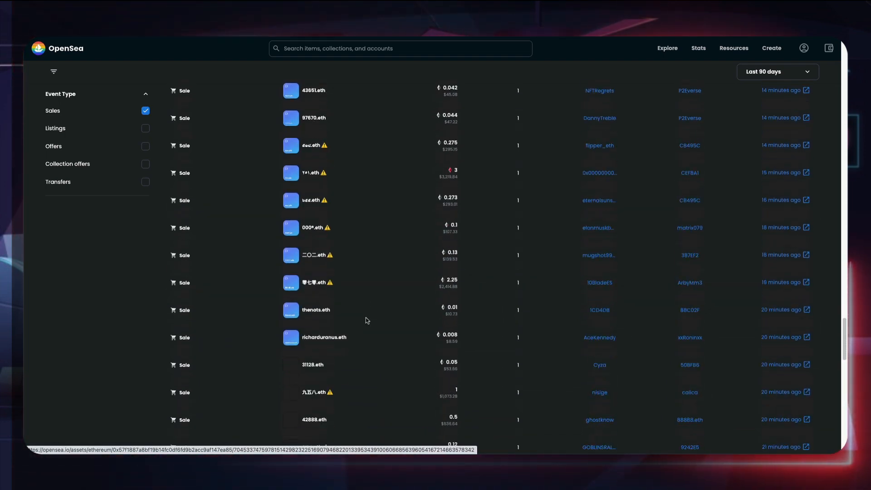
pyautogui.moveTo(324, 282)
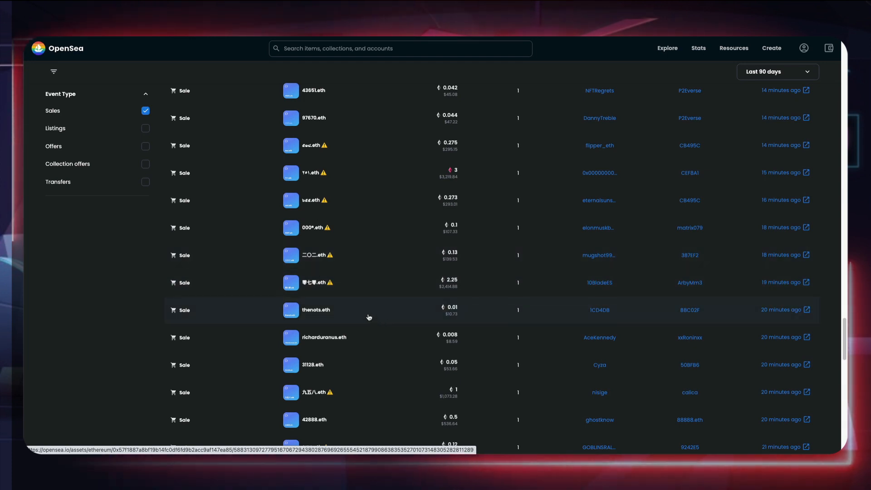
pyautogui.scroll(-3)
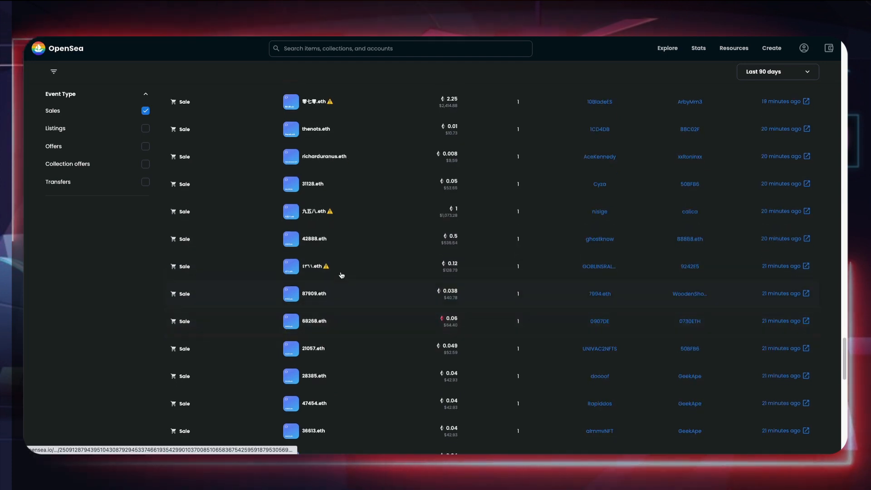
pyautogui.scroll(-3)
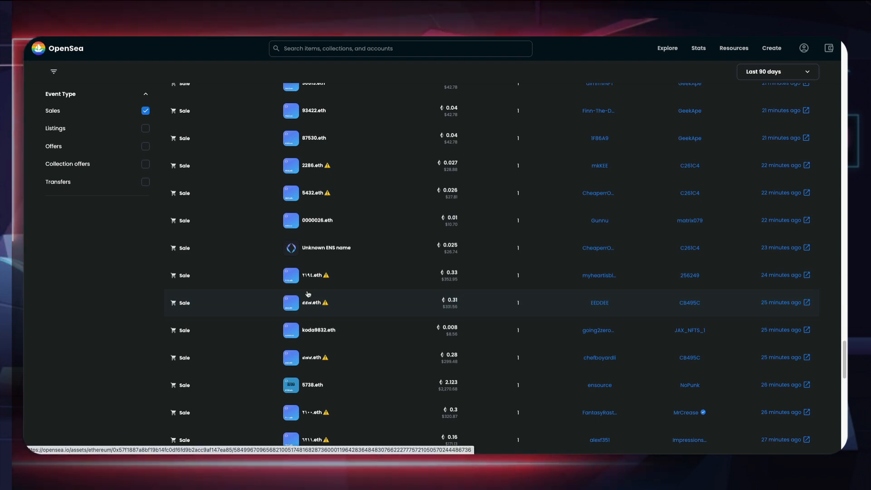
pyautogui.moveTo(305, 305)
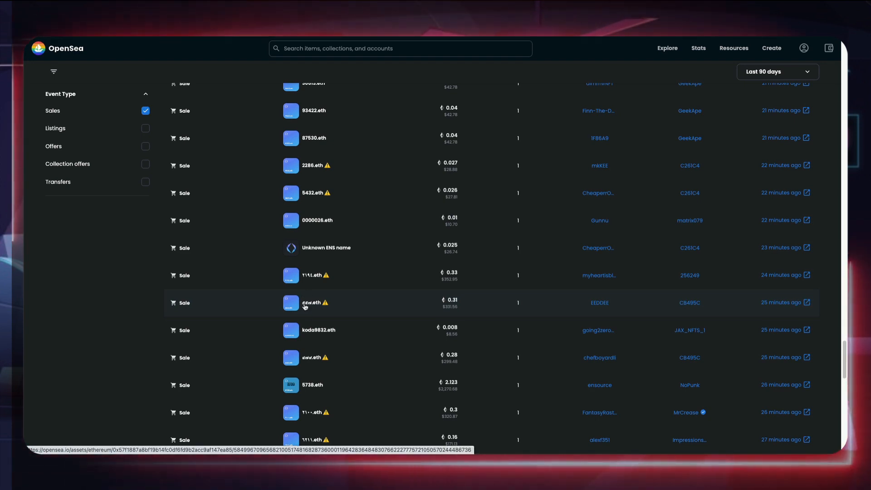
pyautogui.scroll(-3)
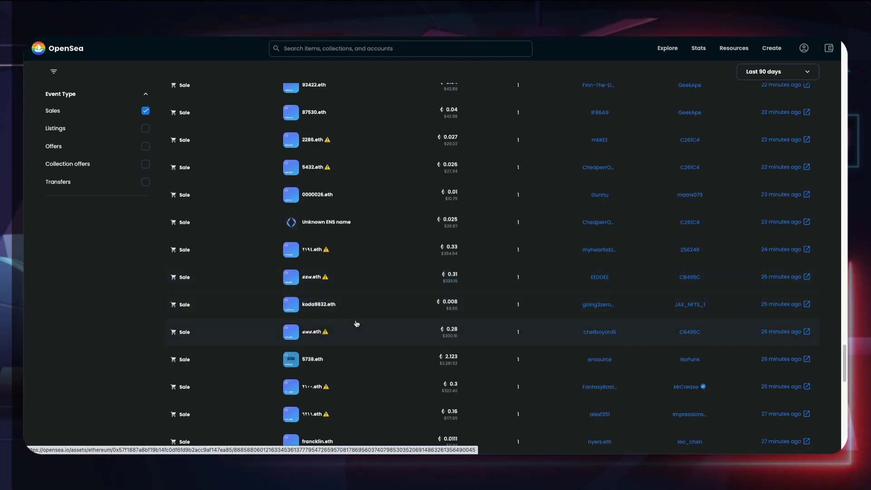
pyautogui.scroll(-3)
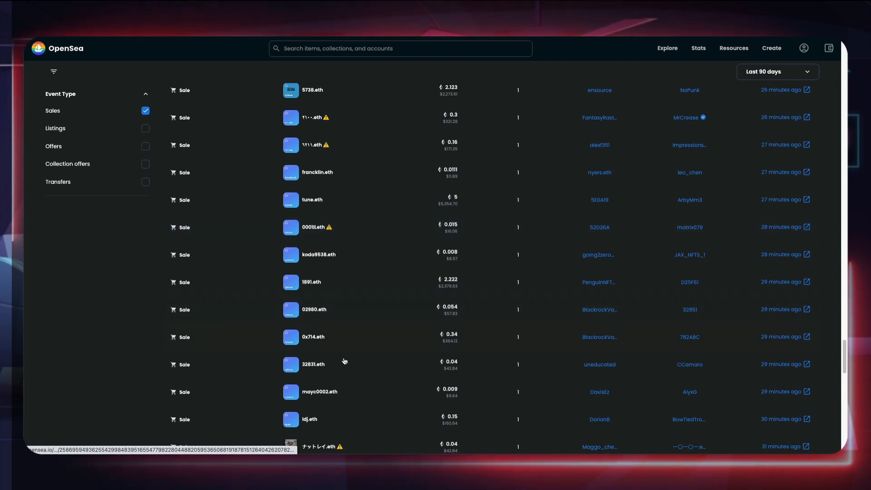
pyautogui.scroll(-3)
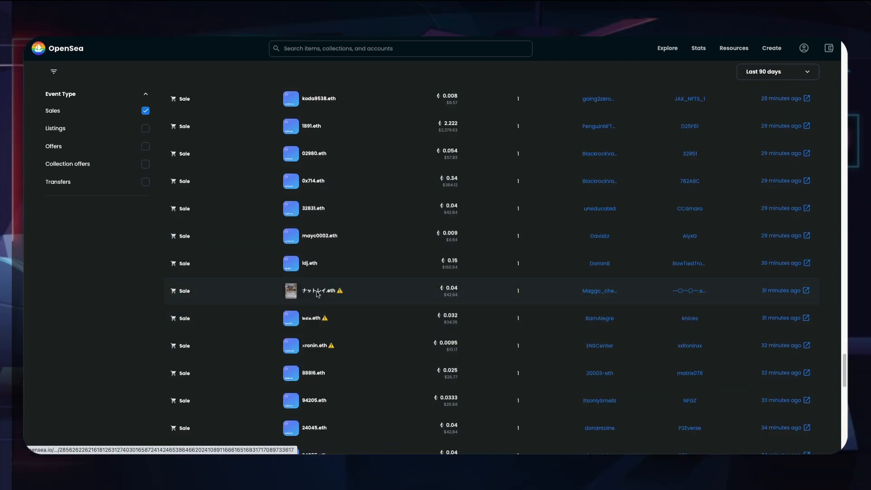
pyautogui.click(317, 290)
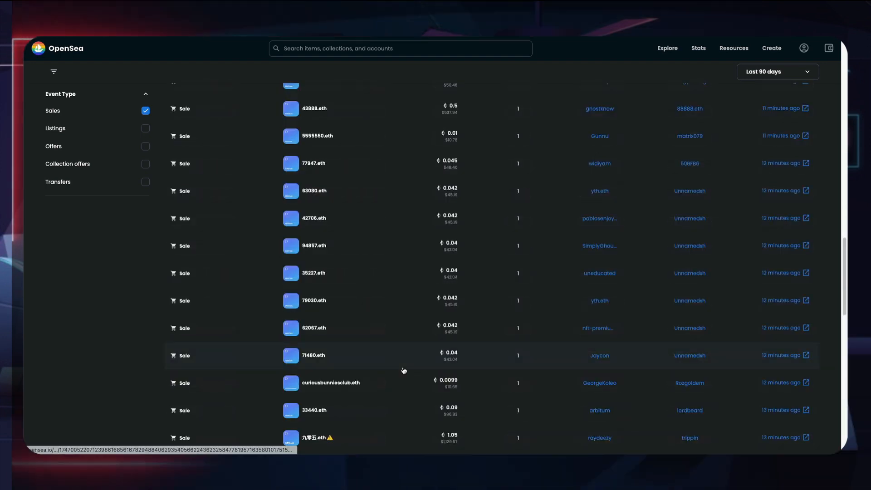
pyautogui.scroll(-3)
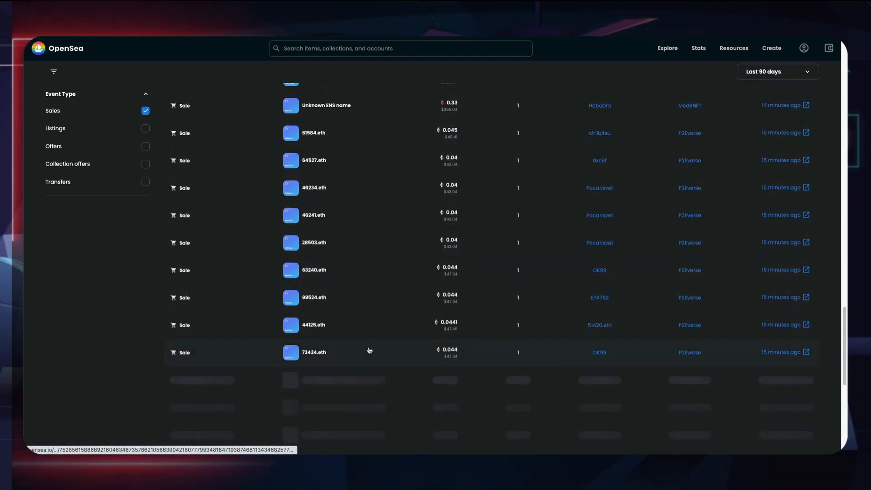
pyautogui.scroll(-3)
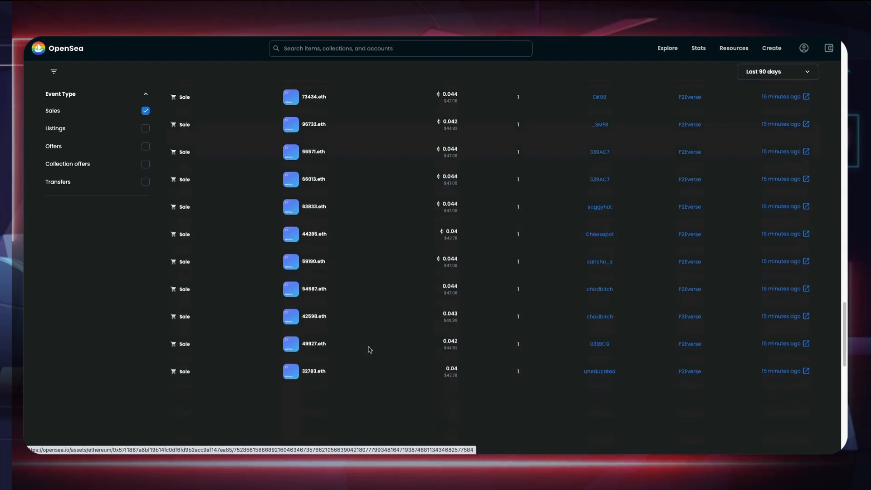
pyautogui.scroll(-3)
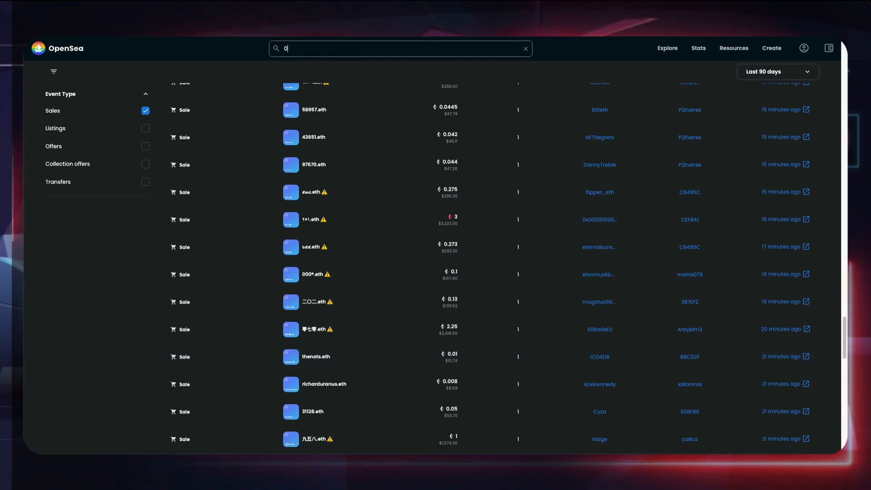
# - Search OpenSea for 000.eth to list matching collections and ENS items
pyautogui.write('00.et')
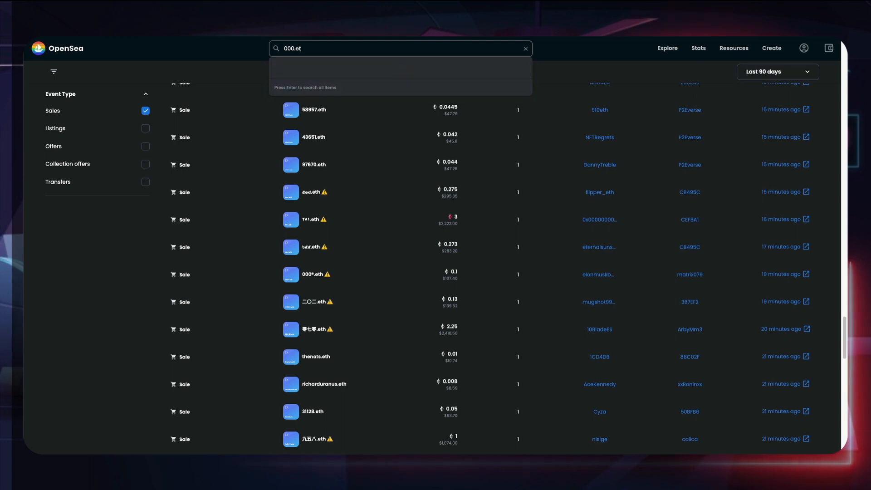
pyautogui.write('h')
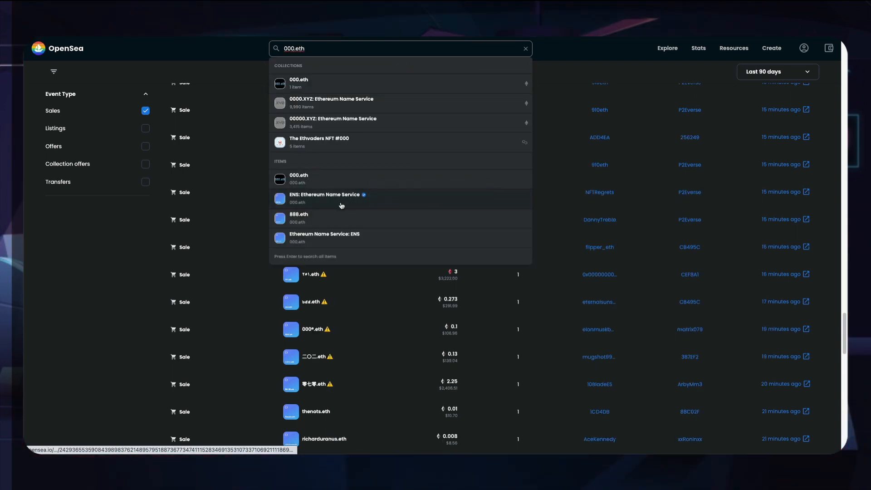
# - View the 000.eth item page with price history and offers, then move on to ENS.Vision
pyautogui.click(299, 179)
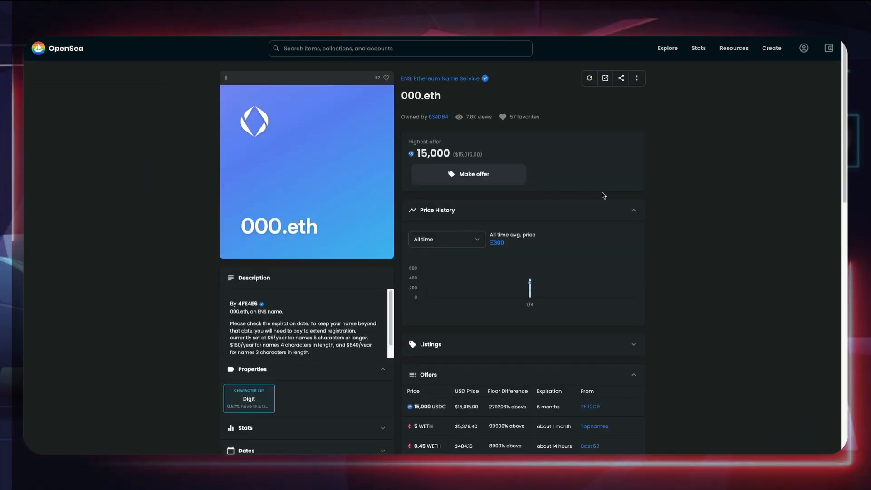
pyautogui.scroll(-3)
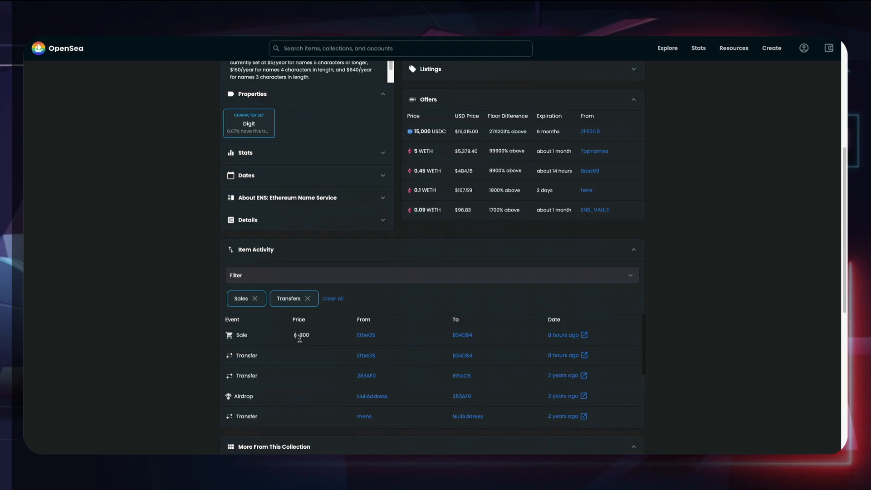
pyautogui.click(584, 335)
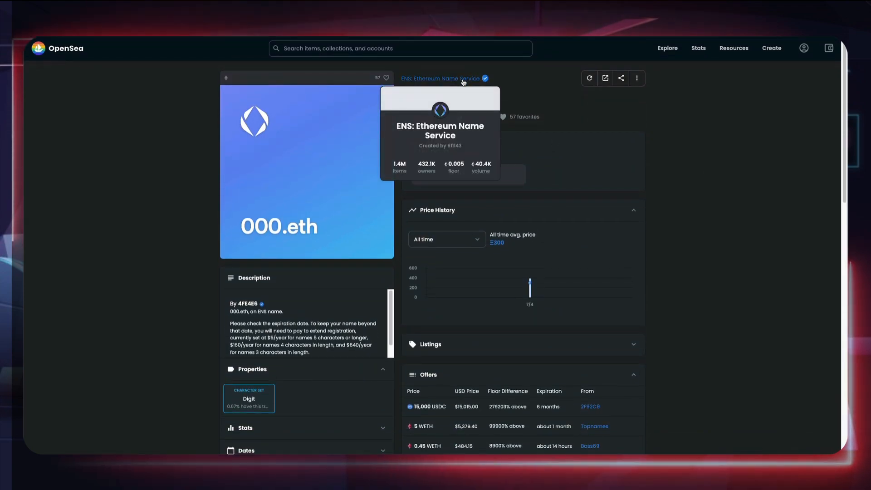
pyautogui.click(441, 78)
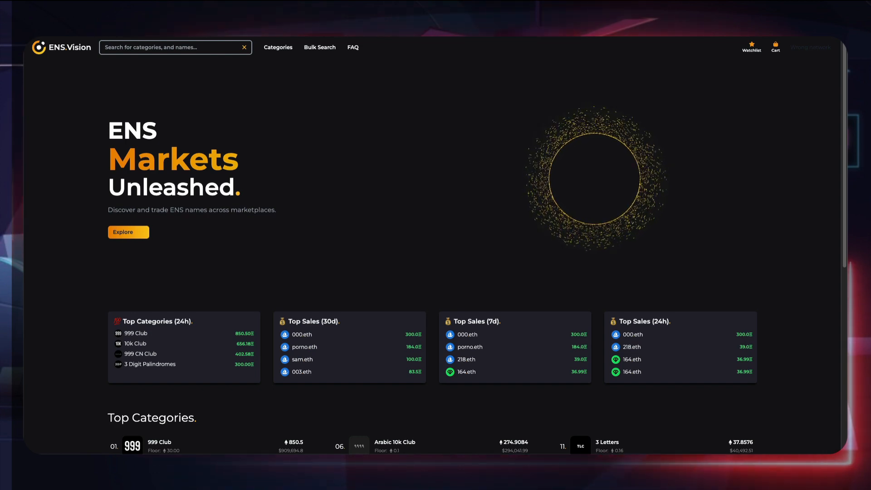
pyautogui.moveTo(371, 147)
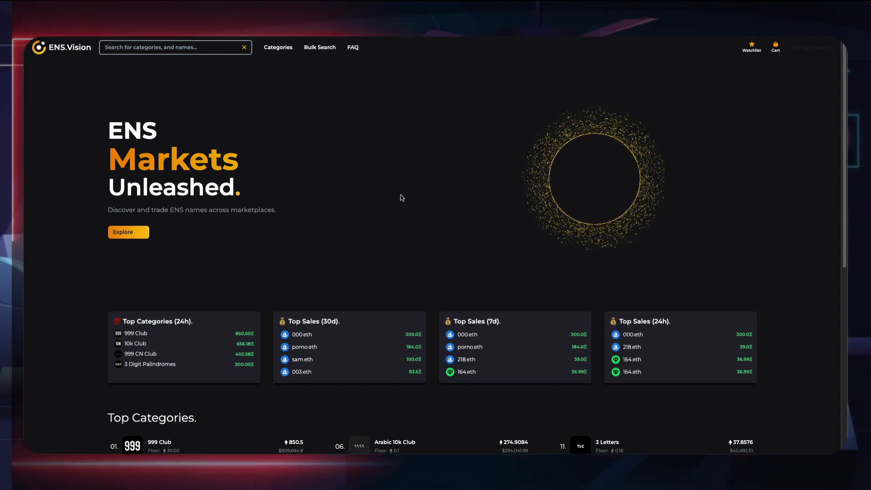
pyautogui.moveTo(397, 206)
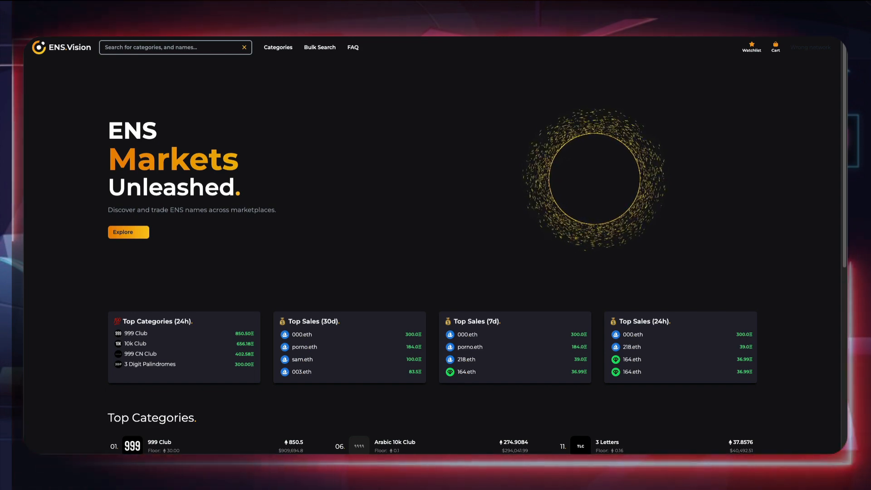
pyautogui.moveTo(474, 164)
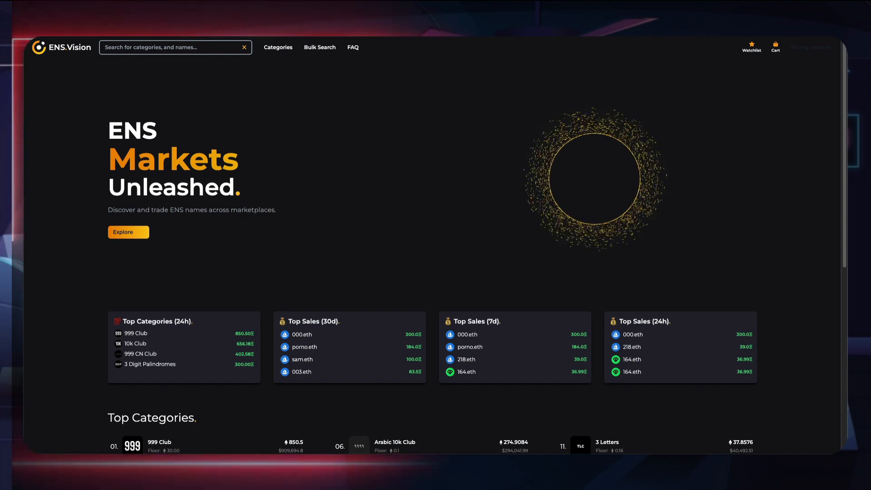
# - Scroll the ENS.Vision home page down to the Top Categories section
pyautogui.scroll(-3)
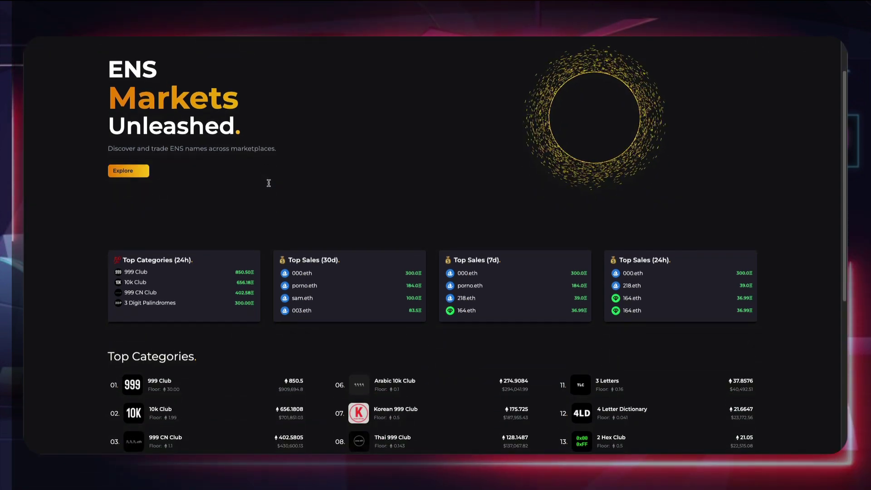
pyautogui.scroll(-3)
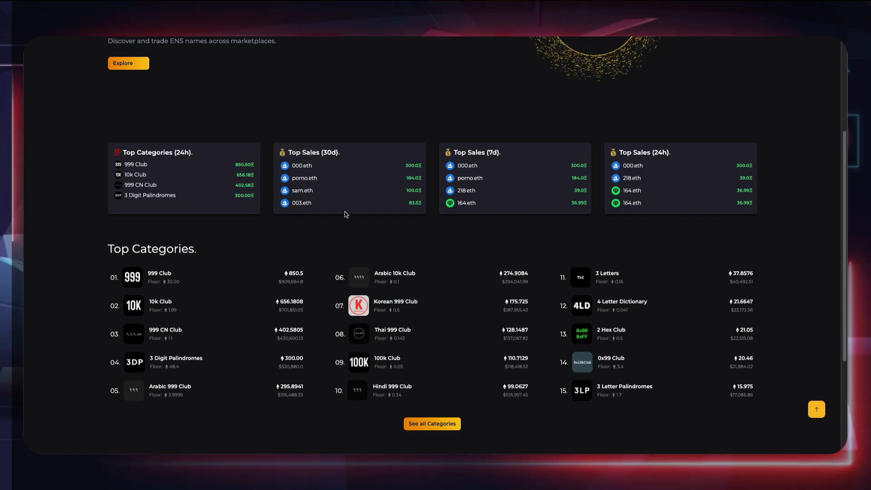
pyautogui.scroll(-3)
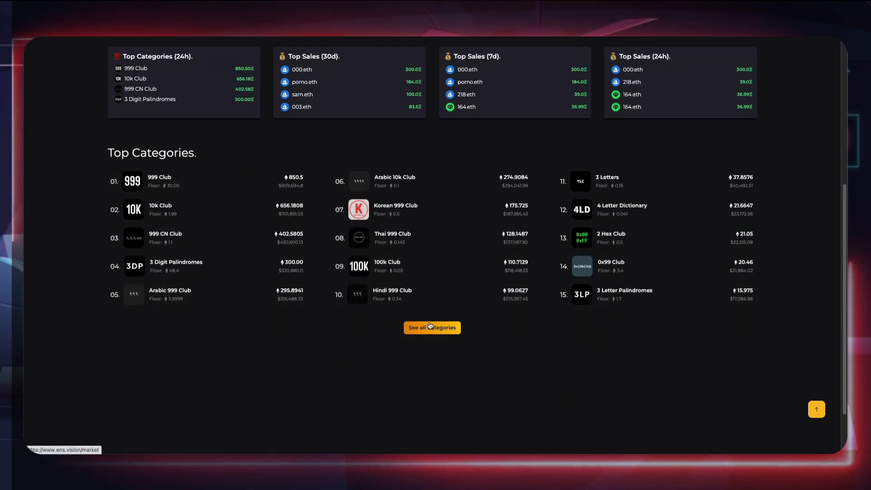
pyautogui.moveTo(435, 313)
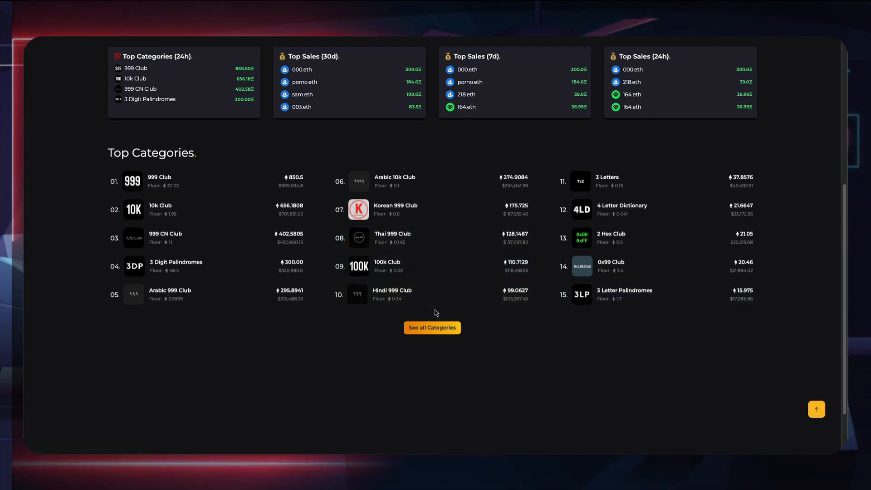
pyautogui.moveTo(377, 241)
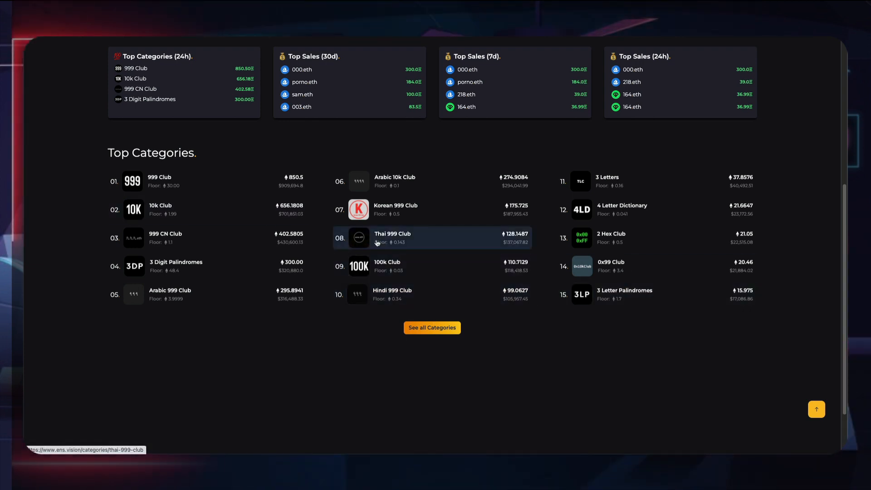
pyautogui.moveTo(200, 272)
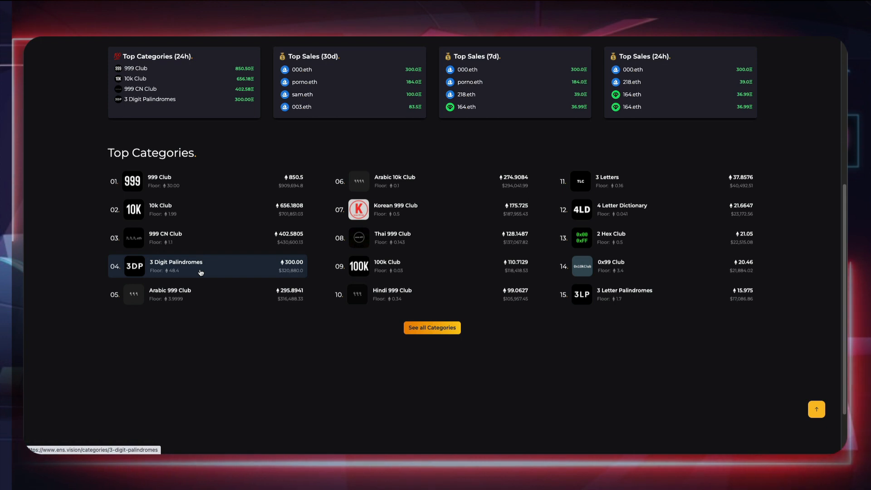
pyautogui.moveTo(635, 273)
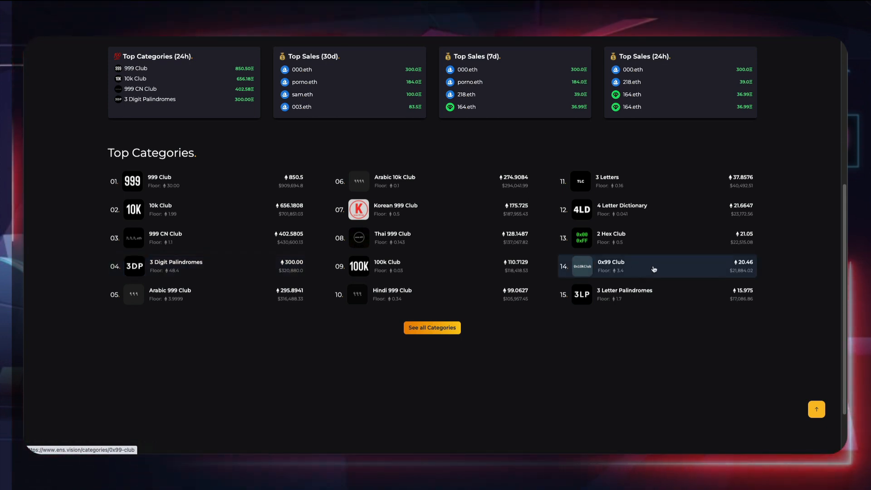
# - Show the full categories table with 24-hour volume, floor, owners and supply
pyautogui.click(432, 328)
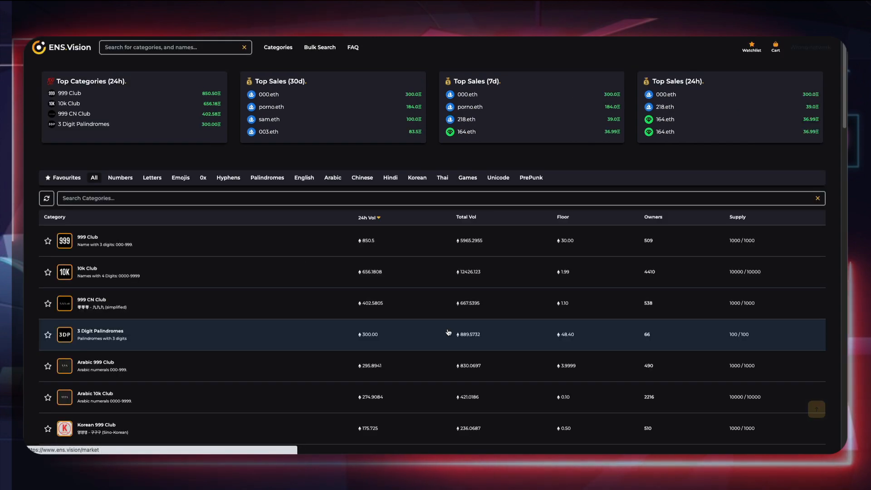
pyautogui.scroll(-3)
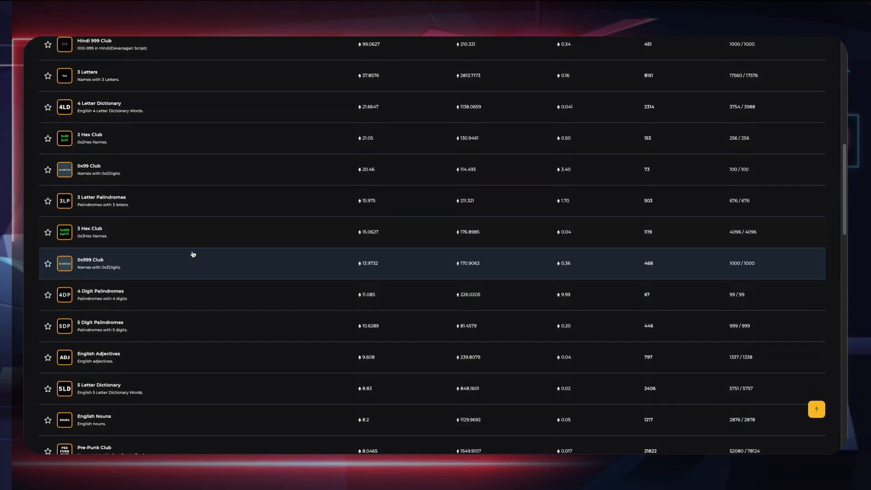
pyautogui.scroll(-3)
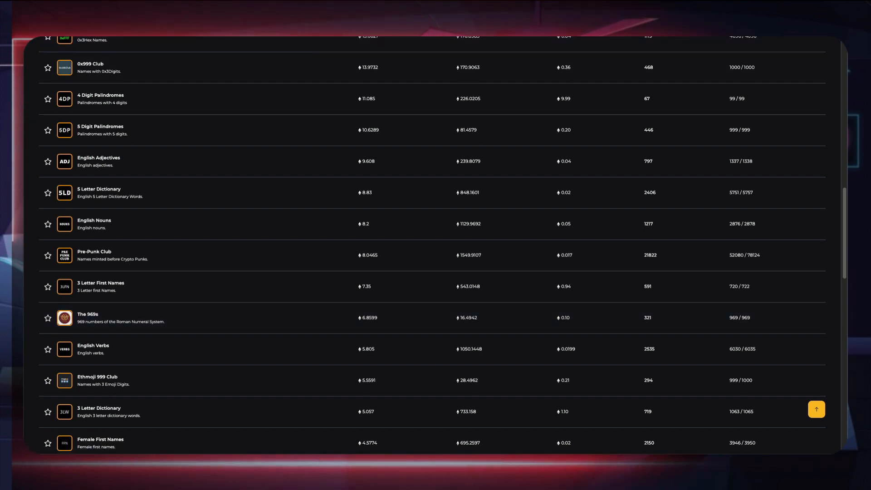
# - View The 969s category's recent sales, then return to its names for sale
pyautogui.click(89, 317)
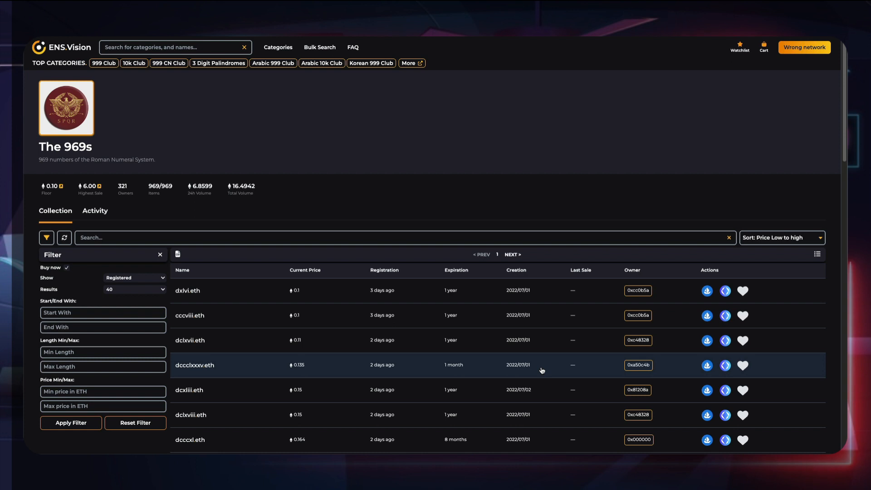
pyautogui.moveTo(437, 258)
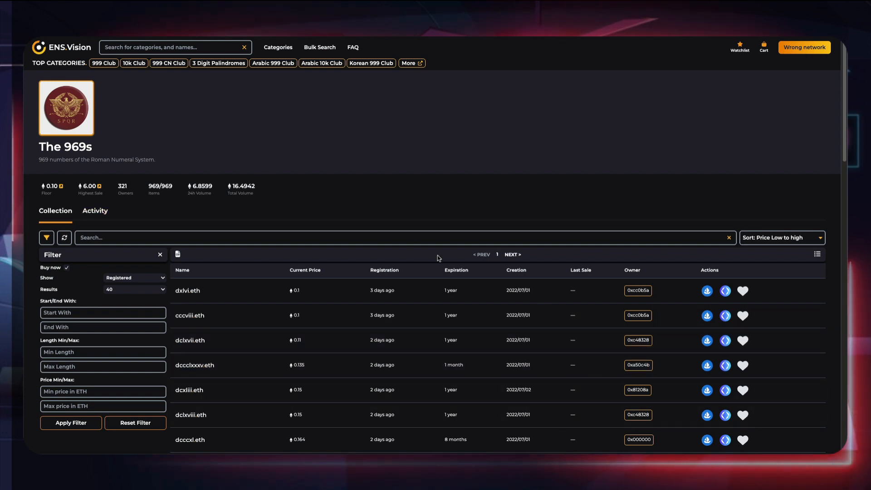
pyautogui.click(94, 210)
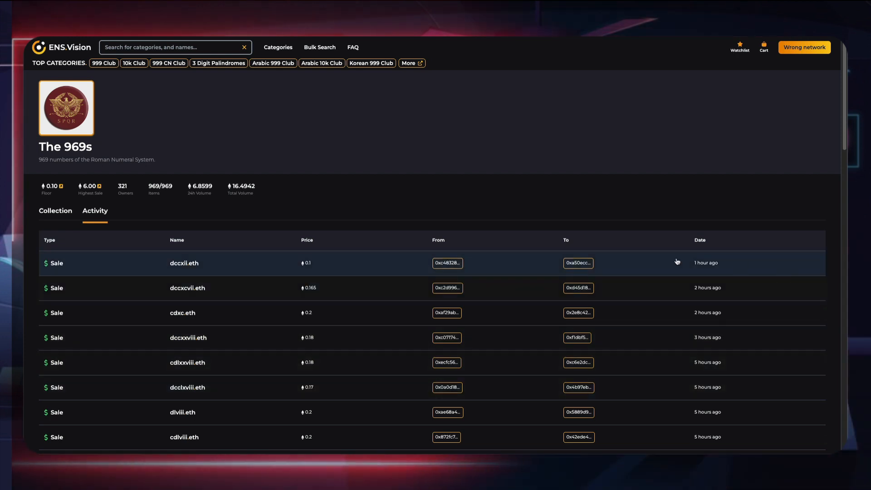
pyautogui.moveTo(200, 217)
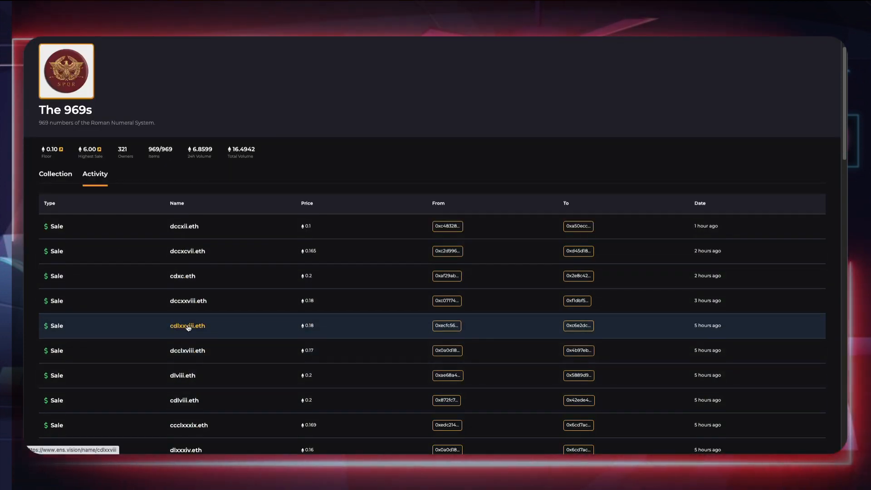
pyautogui.moveTo(49, 234)
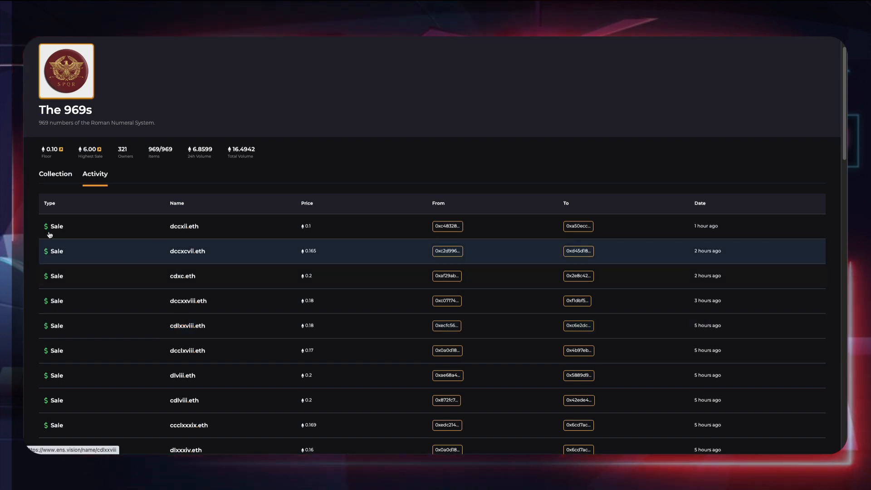
pyautogui.click(55, 174)
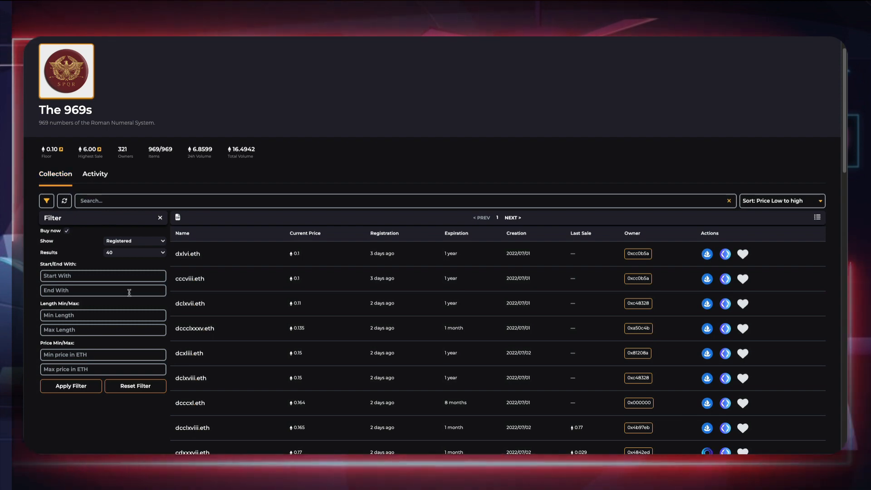
pyautogui.moveTo(404, 353)
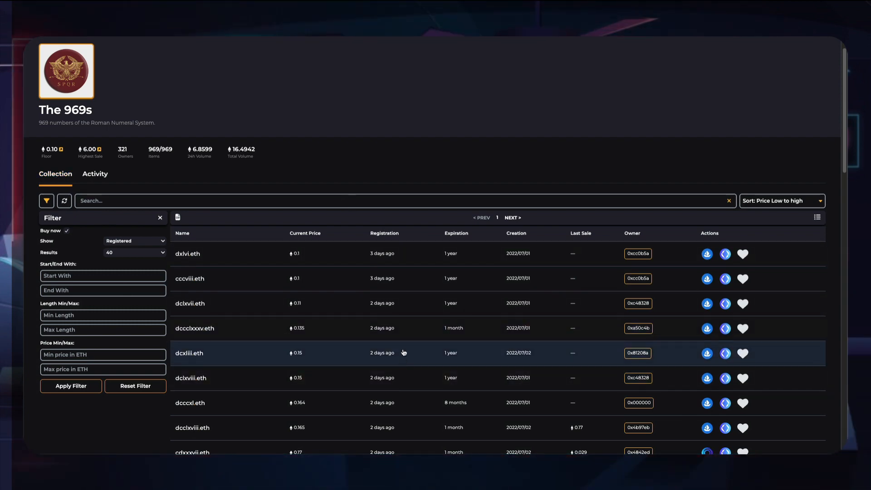
# - Review The 969s listings cheapest-first, with floor 0.10, 321 owners and 969 items
pyautogui.scroll(-3)
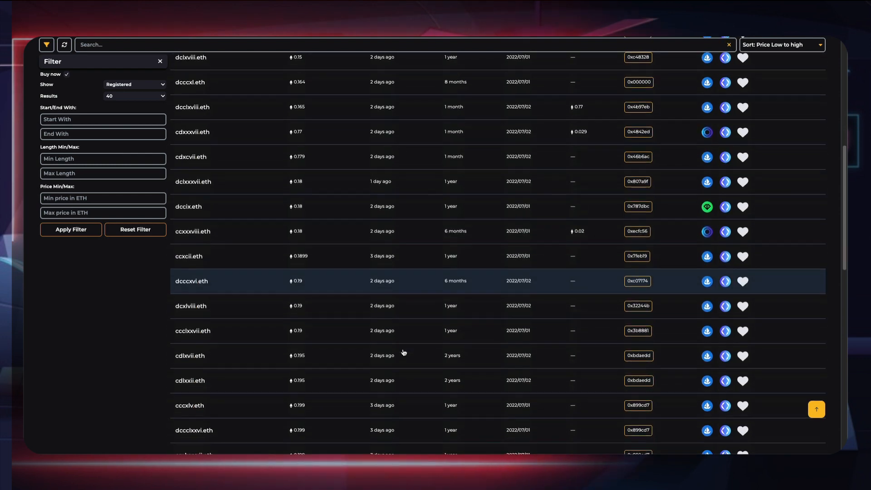
pyautogui.scroll(-3)
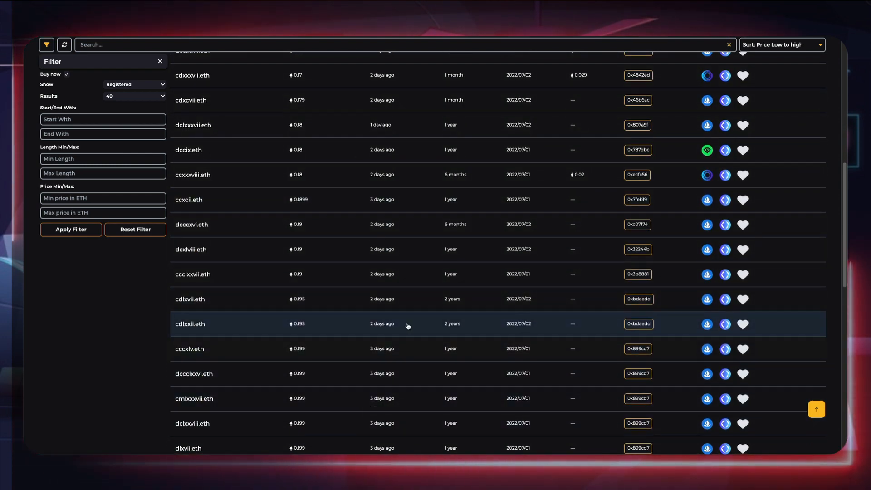
pyautogui.scroll(-3)
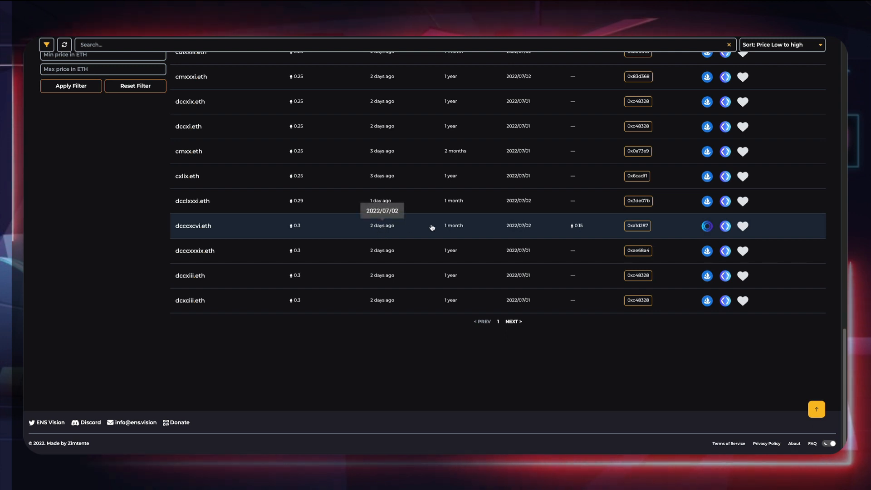
pyautogui.moveTo(392, 229)
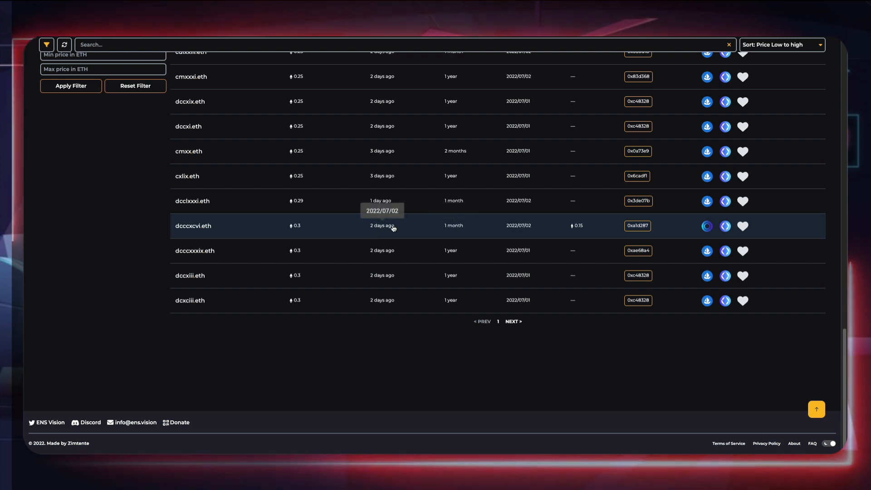
pyautogui.moveTo(584, 232)
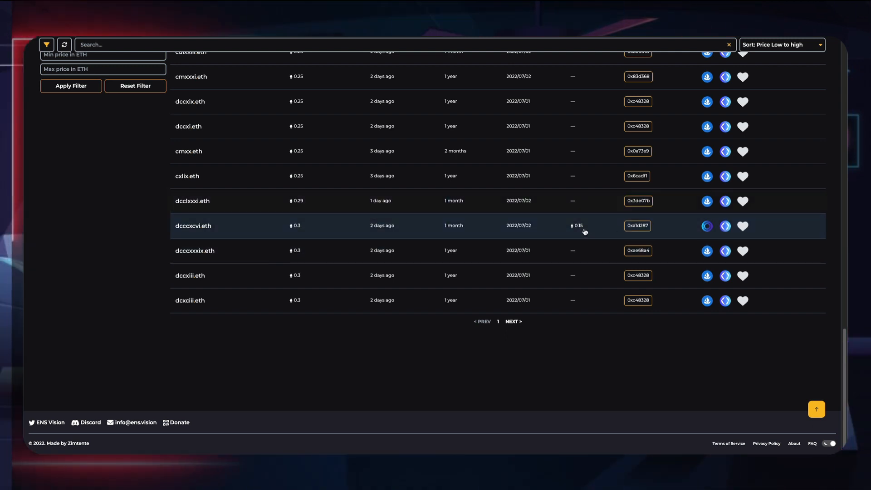
pyautogui.scroll(3)
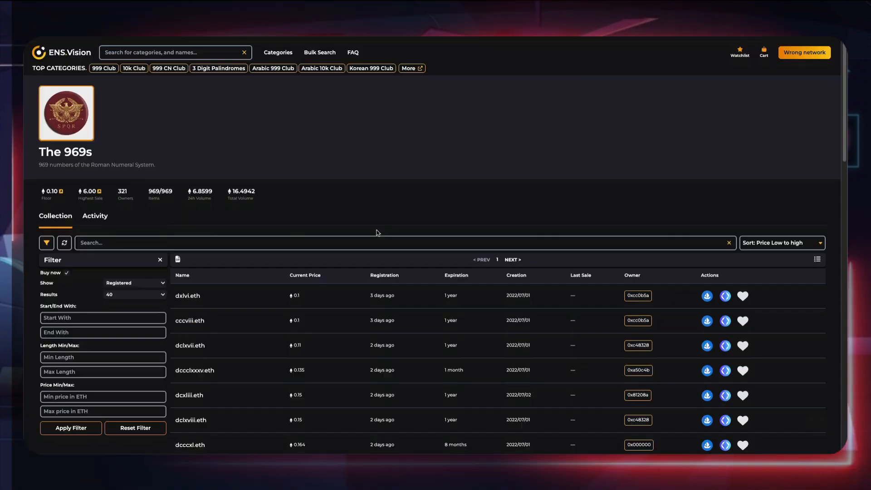
# - Return to the ENS.Vision home page and scroll to the Top Categories list
pyautogui.click(61, 47)
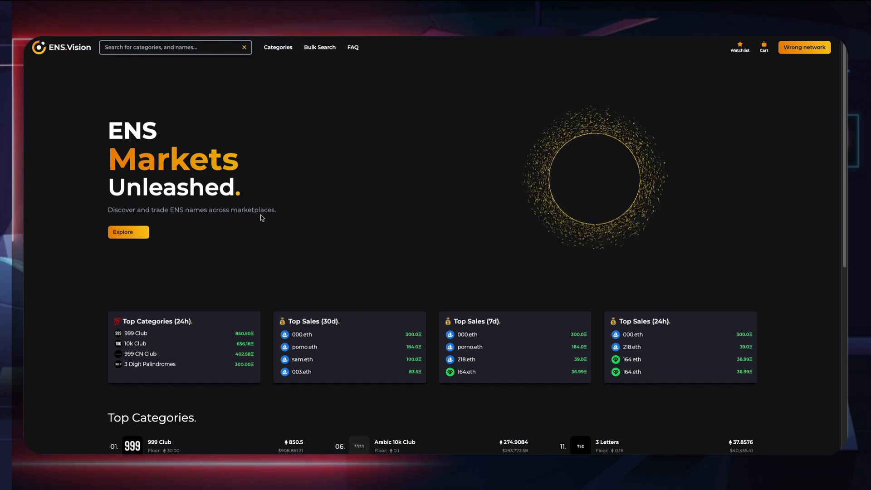
pyautogui.moveTo(306, 236)
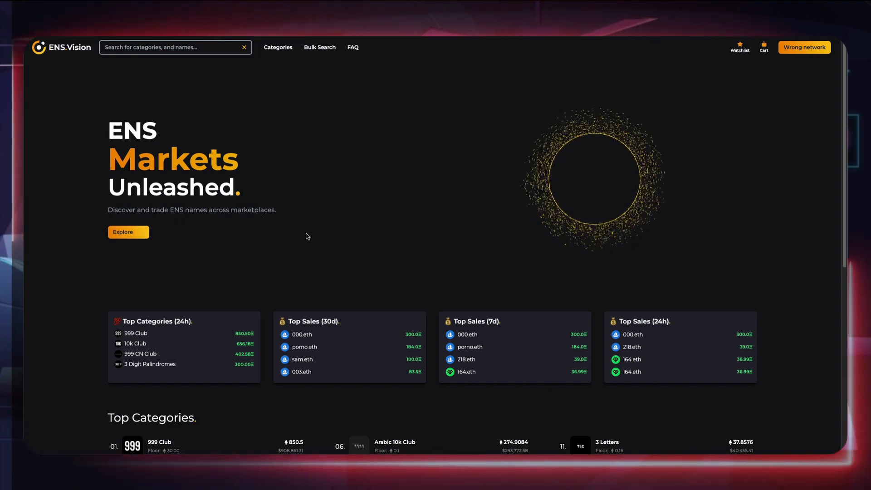
pyautogui.scroll(-3)
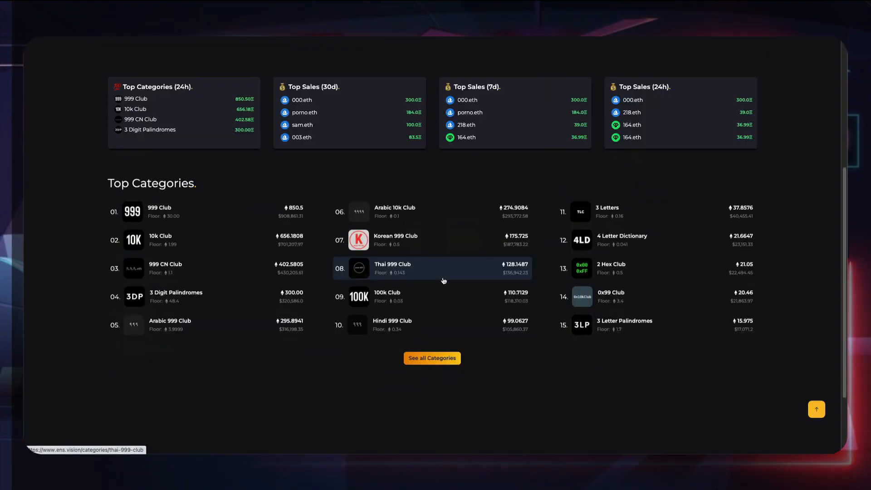
pyautogui.moveTo(411, 240)
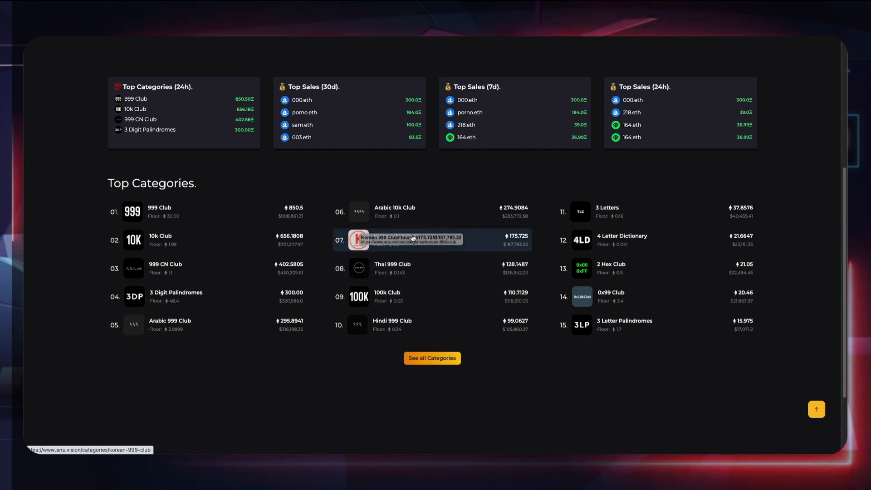
# - View the Korean 999 Club category's Activity feed of recent .eth sales
pyautogui.click(432, 239)
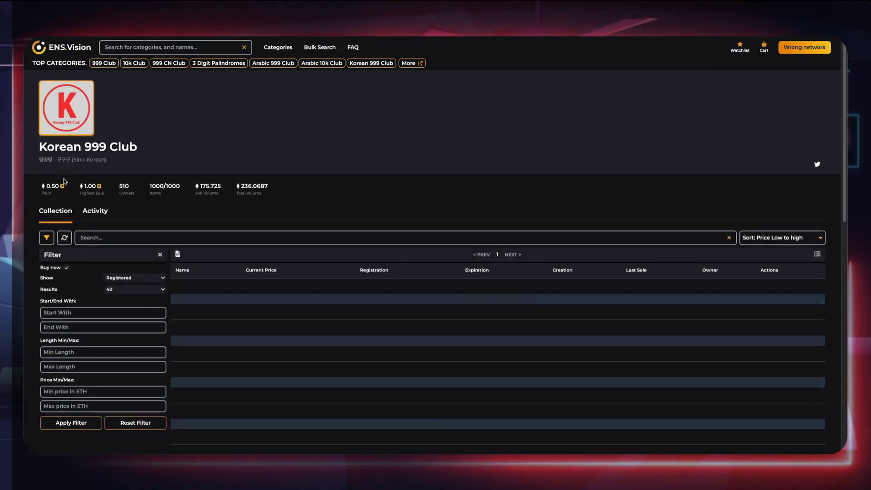
pyautogui.scroll(-3)
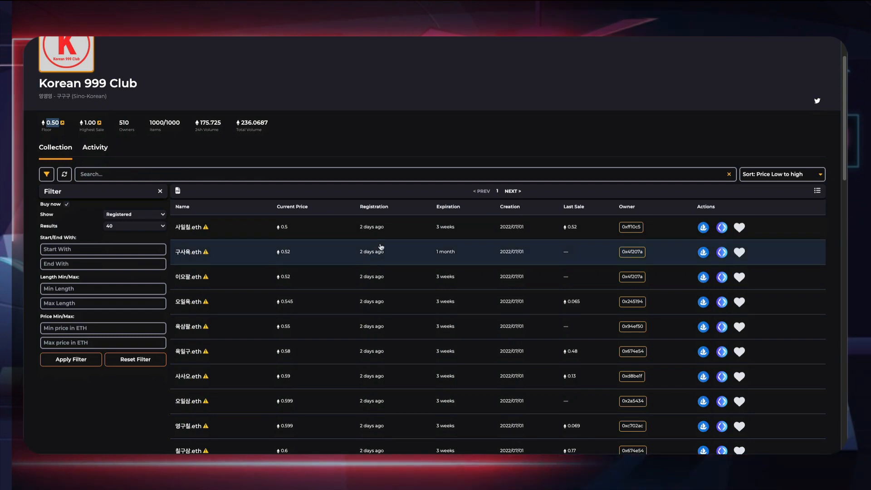
pyautogui.click(94, 147)
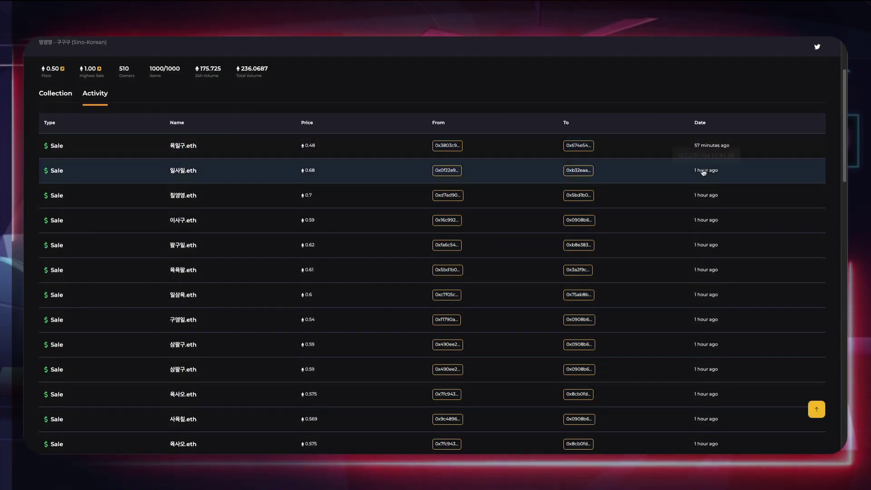
pyautogui.moveTo(294, 172)
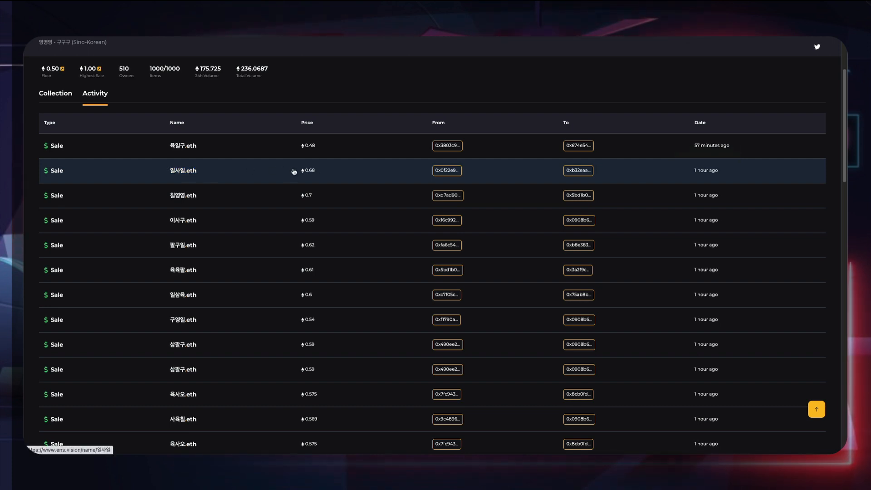
# - View the 일사일.eth name page with owner, last sale price and sales history
pyautogui.click(183, 171)
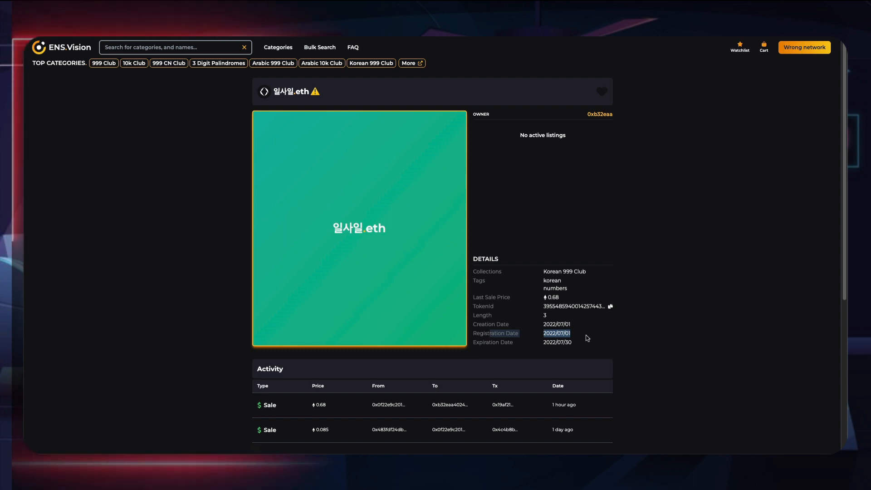
pyautogui.moveTo(88, 71)
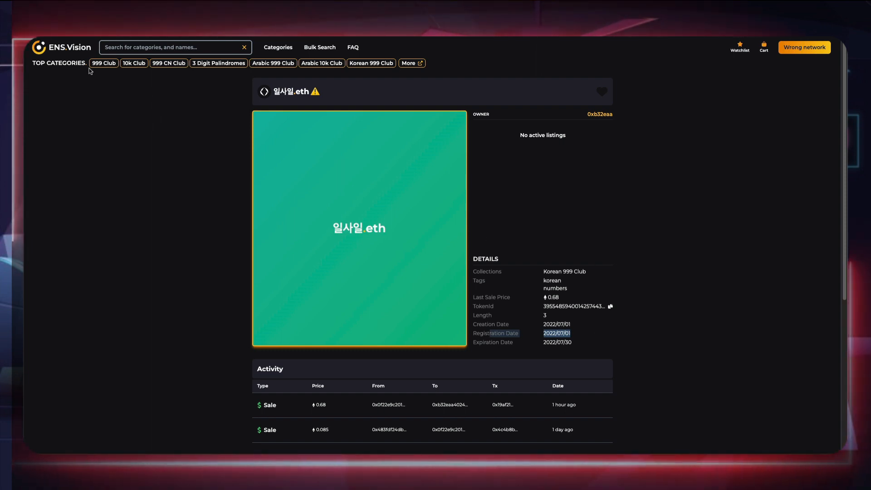
pyautogui.scroll(-3)
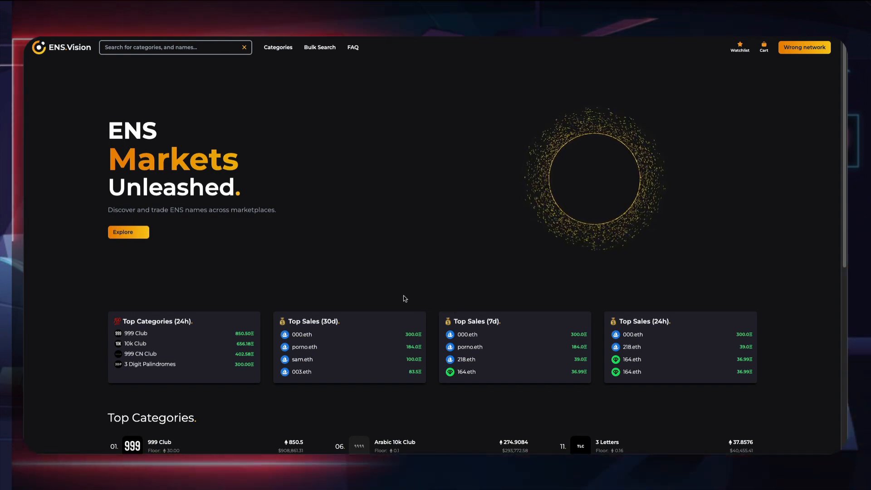
pyautogui.moveTo(364, 288)
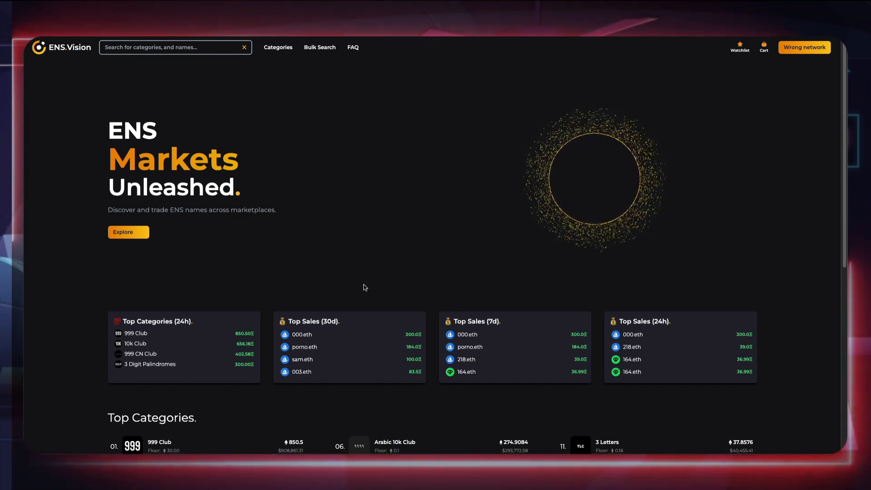
# - Bring up the full categories table again from the home page's Top Categories
pyautogui.scroll(-3)
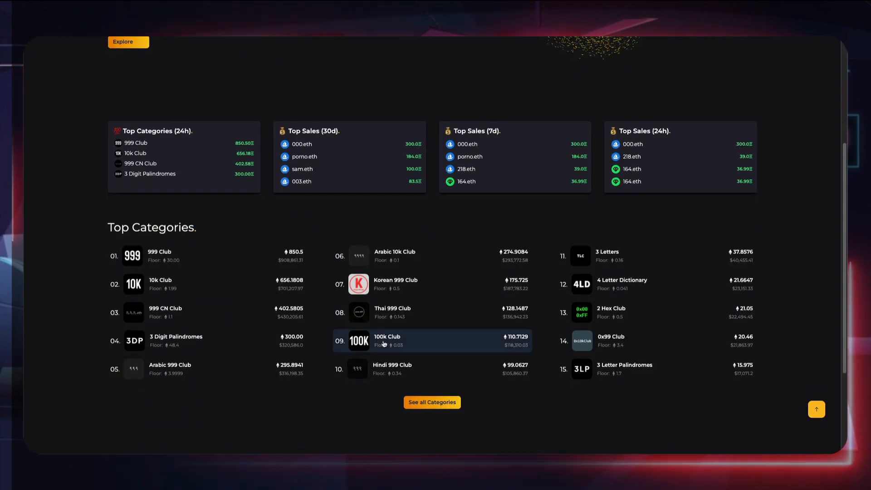
pyautogui.click(431, 402)
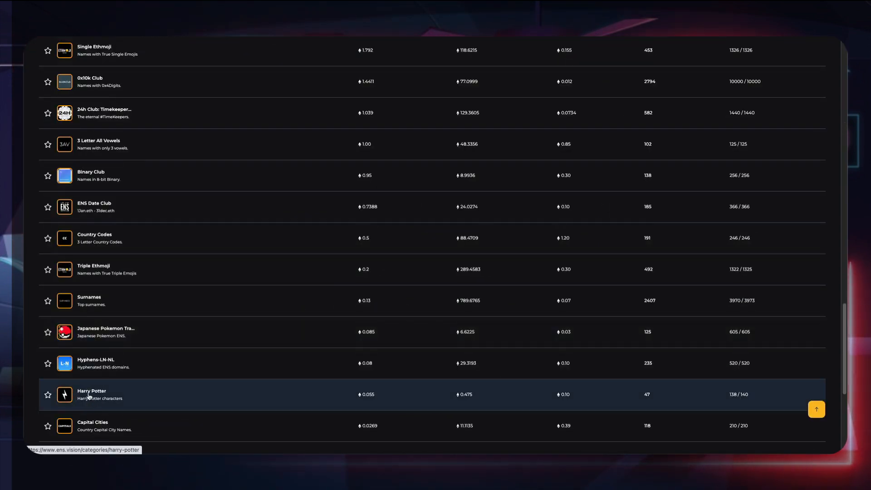
# - View the Harry Potter category's Activity feed with sales like tomriddle.eth and lordvoldemort.eth
pyautogui.click(90, 395)
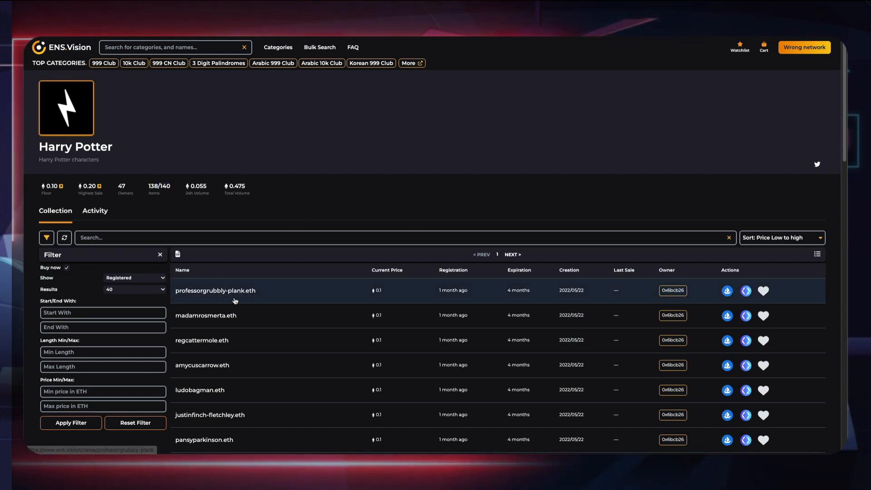
pyautogui.moveTo(235, 326)
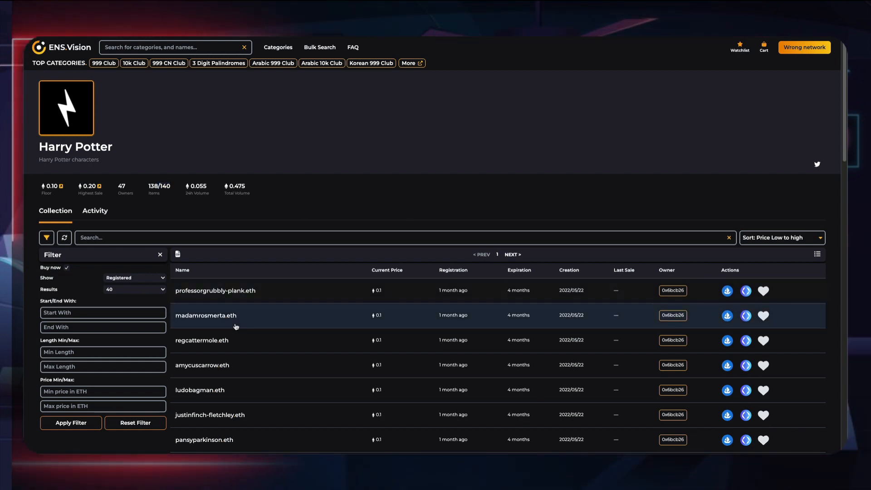
pyautogui.scroll(-3)
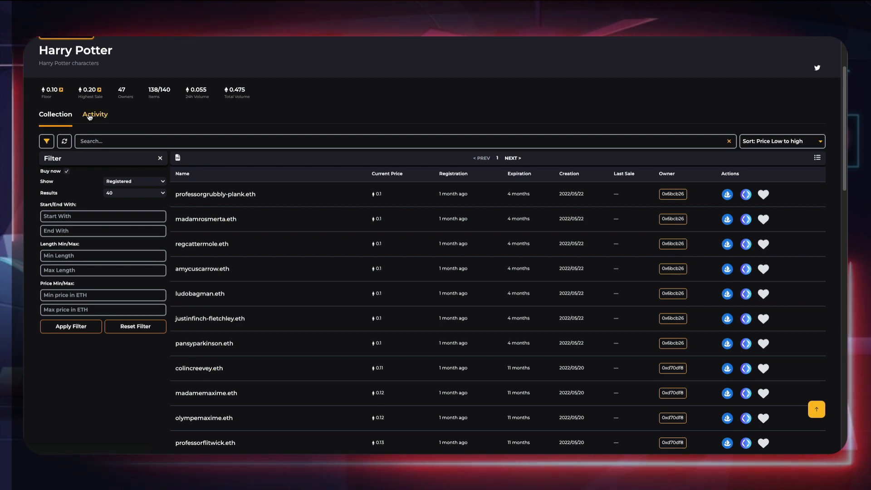
pyautogui.click(94, 115)
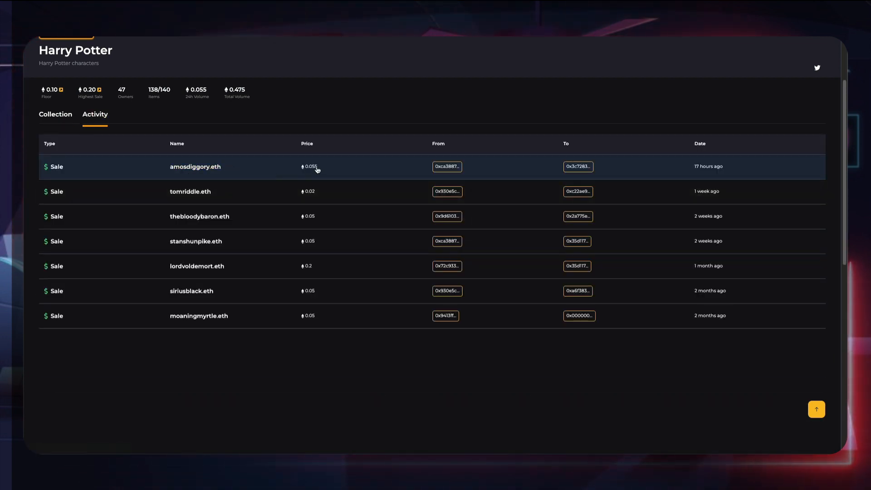
pyautogui.moveTo(726, 208)
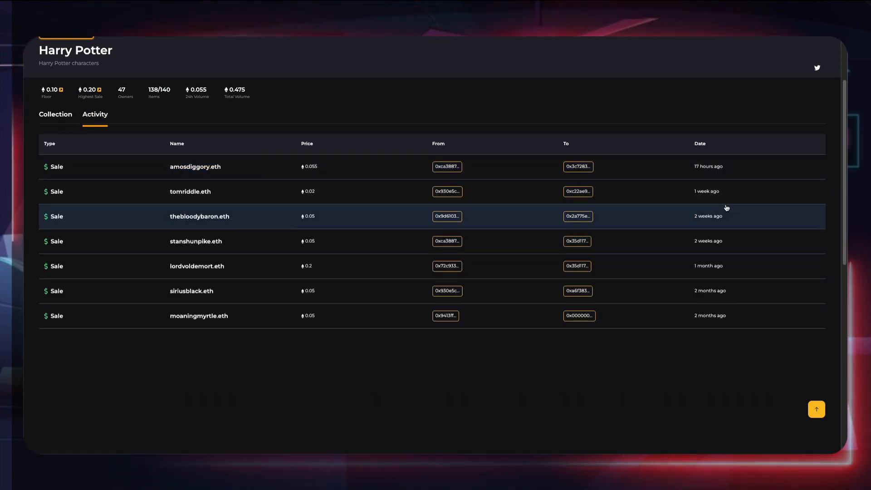
pyautogui.moveTo(249, 262)
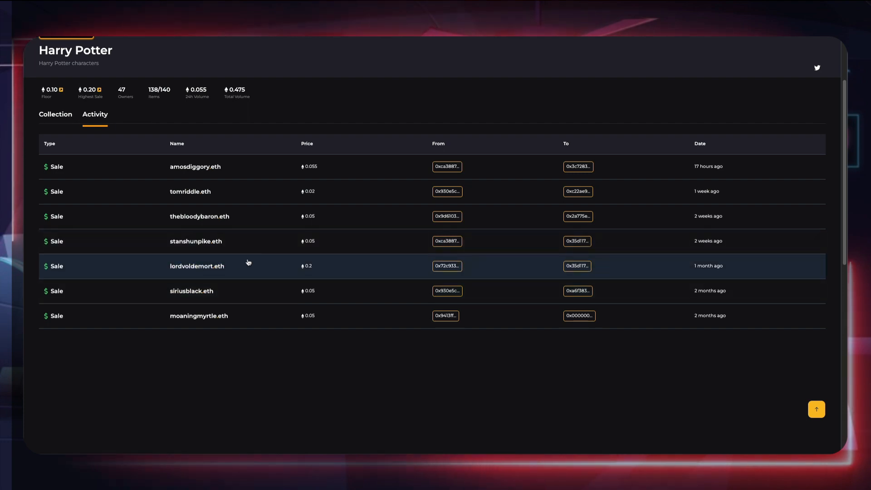
pyautogui.moveTo(303, 247)
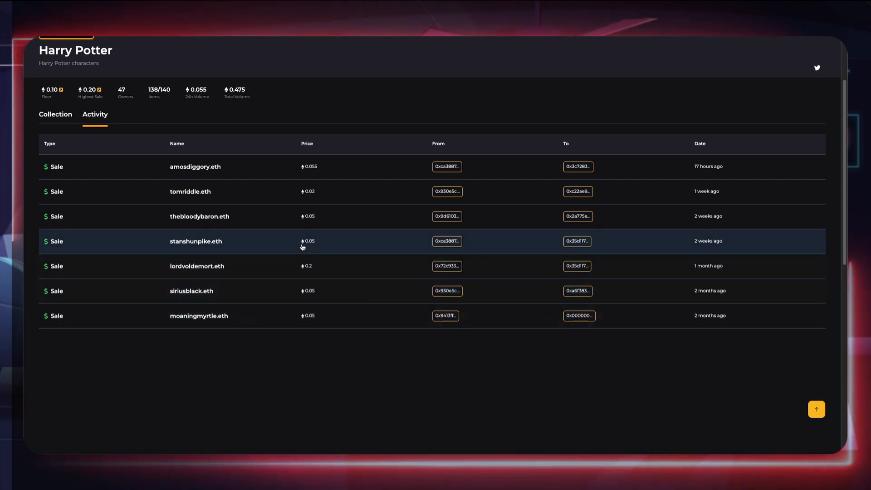
pyautogui.scroll(3)
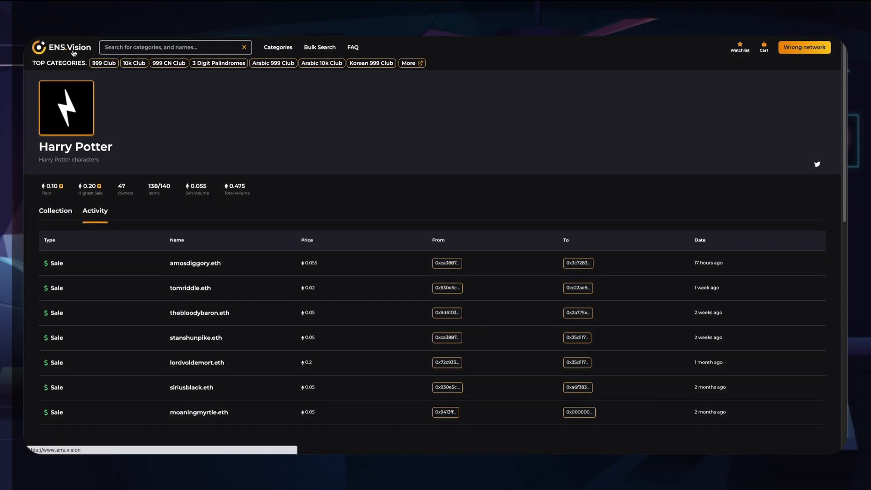
# - Browse the full categories table to its end and back up past 5 Digit Palindromes
pyautogui.click(61, 47)
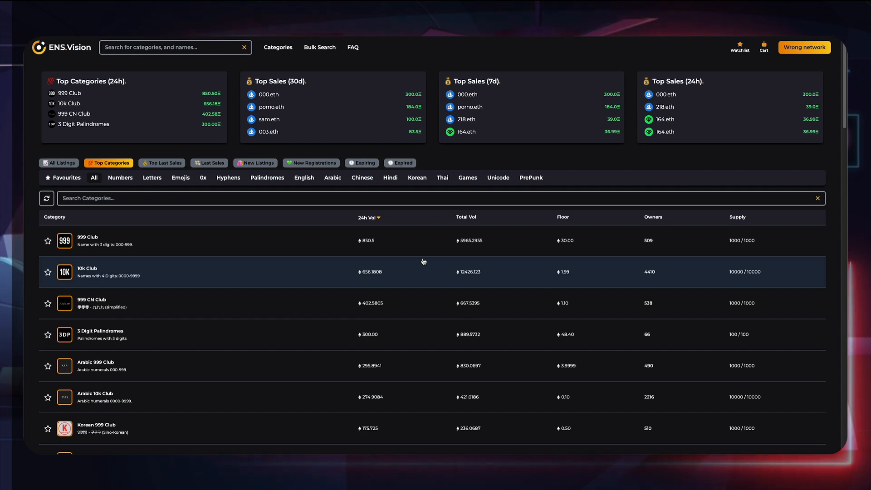
pyautogui.scroll(-3)
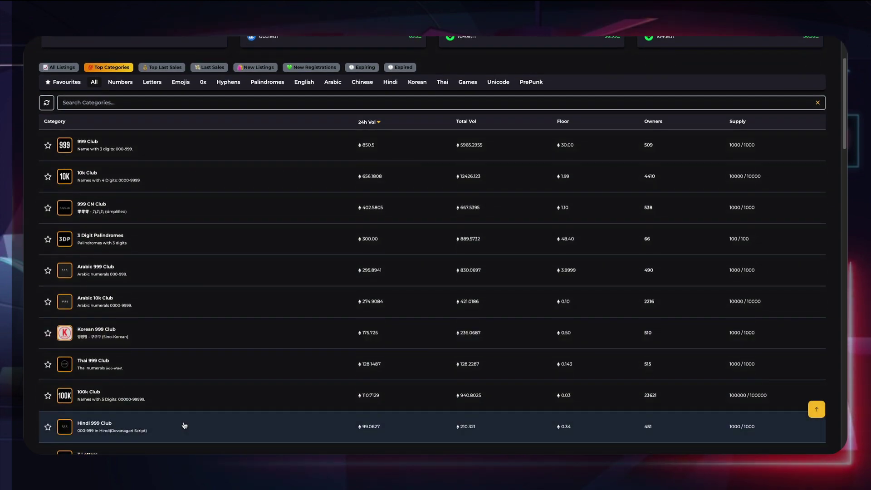
pyautogui.scroll(-3)
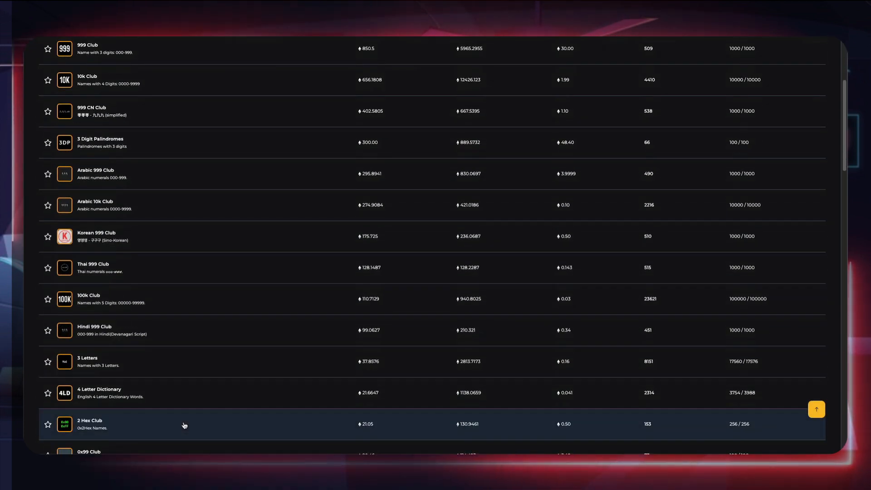
pyautogui.scroll(-3)
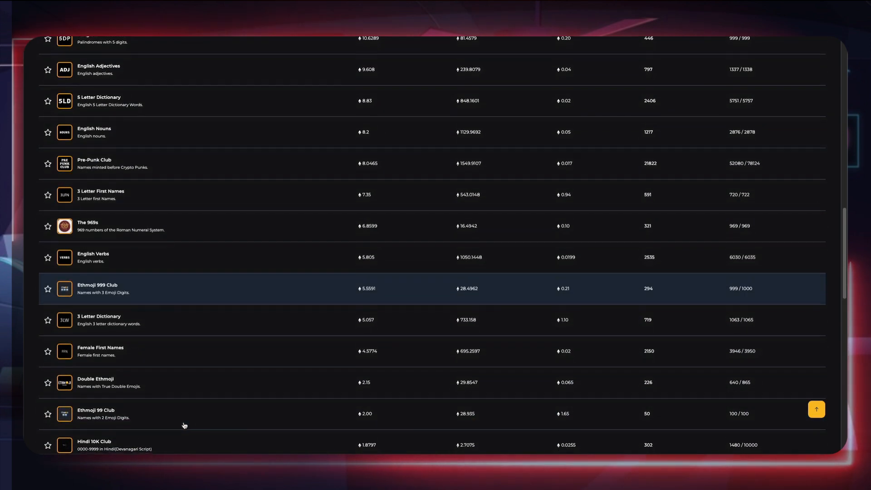
pyautogui.scroll(-3)
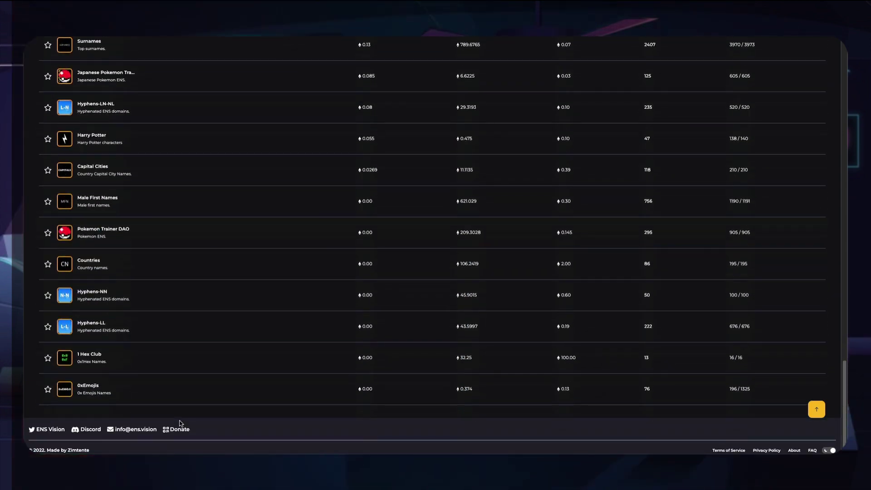
pyautogui.moveTo(105, 291)
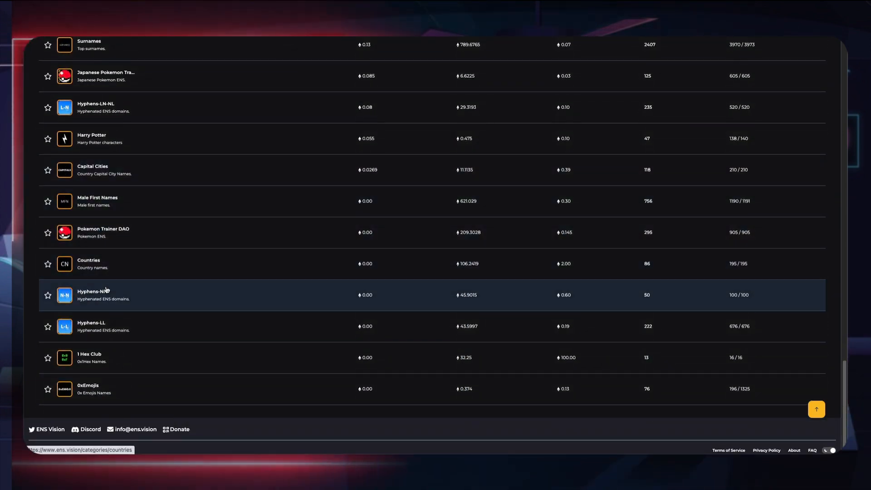
pyautogui.moveTo(143, 355)
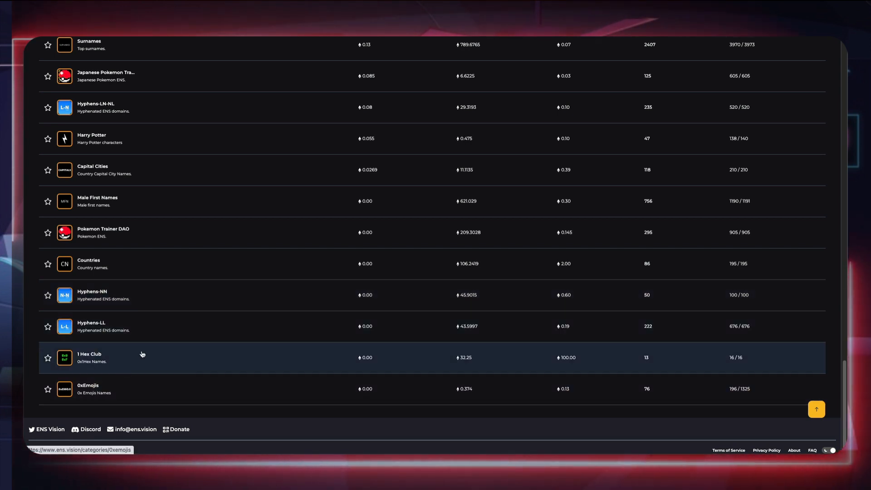
pyautogui.scroll(3)
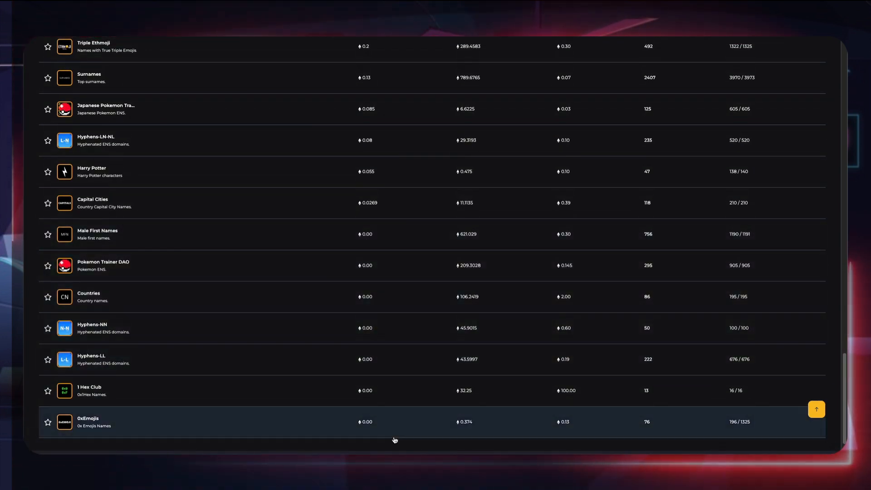
pyautogui.scroll(3)
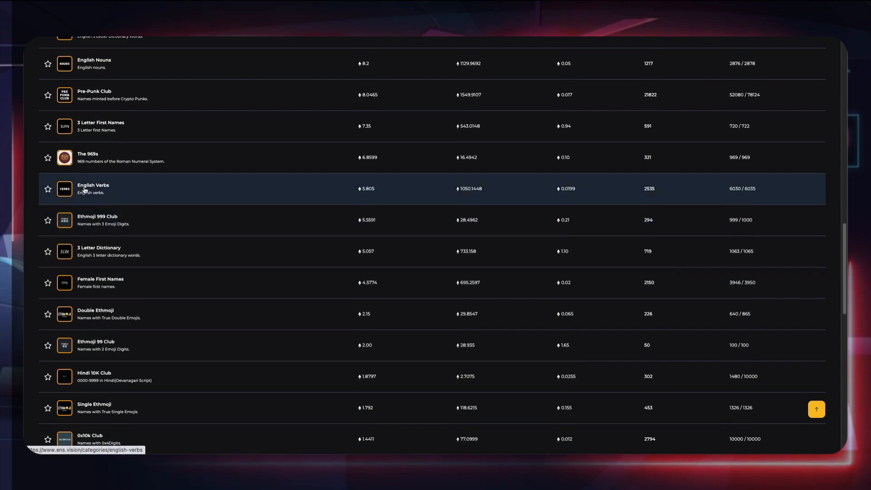
pyautogui.scroll(3)
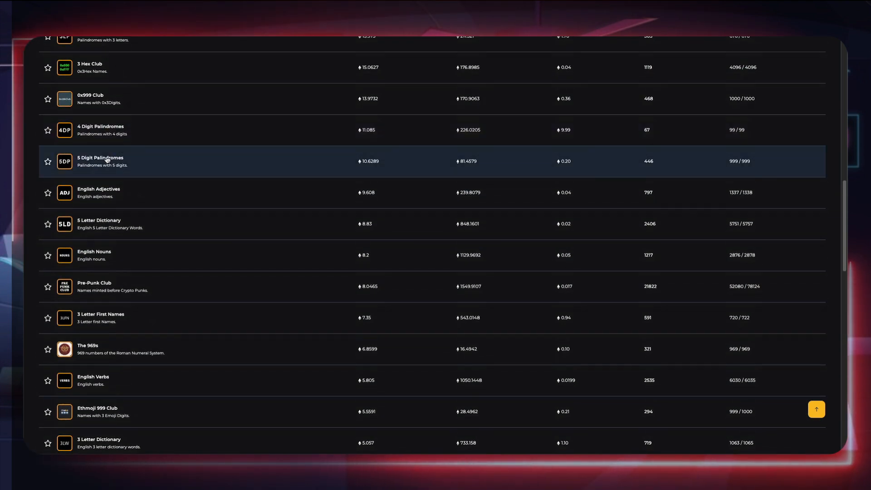
# - Return to the home page showing the Top Categories ranking with volumes and floor prices
pyautogui.click(100, 161)
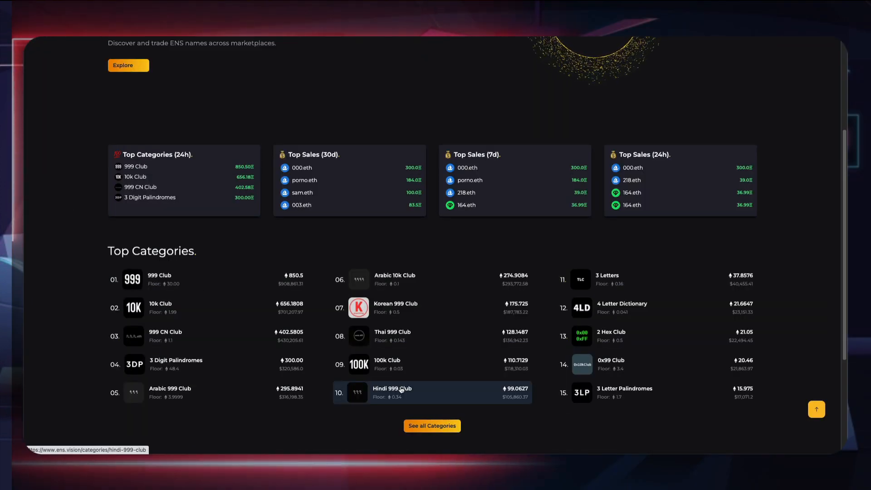
pyautogui.moveTo(348, 353)
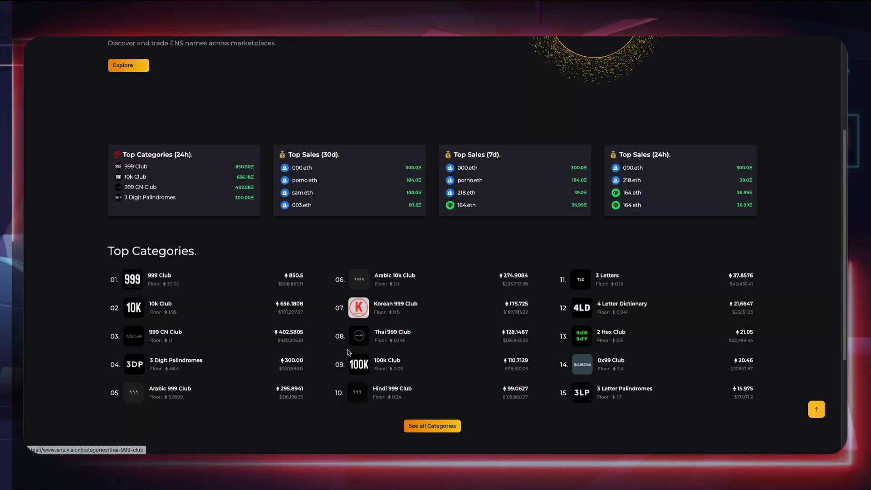
pyautogui.moveTo(432, 370)
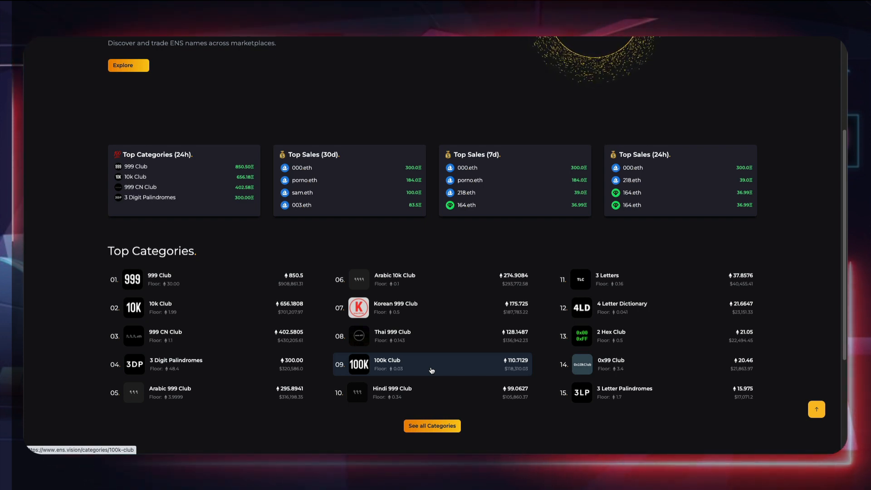
pyautogui.moveTo(301, 193)
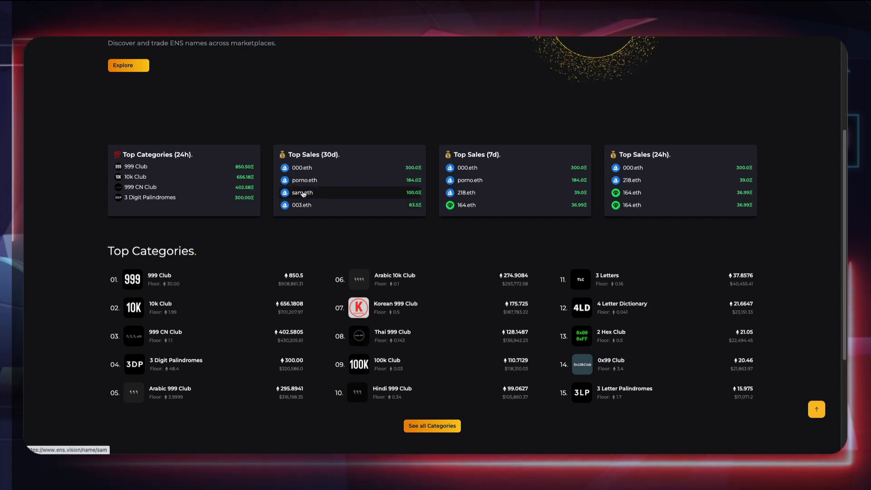
pyautogui.moveTo(394, 280)
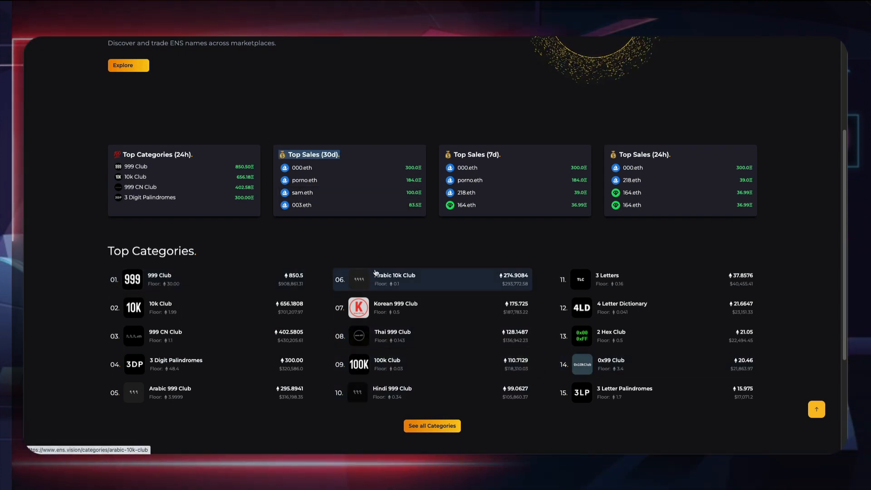
pyautogui.moveTo(169, 393)
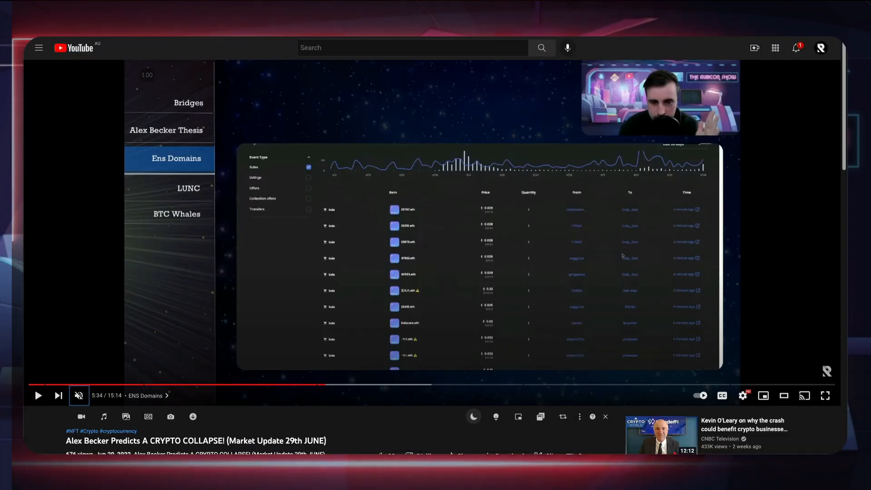
pyautogui.moveTo(825, 395)
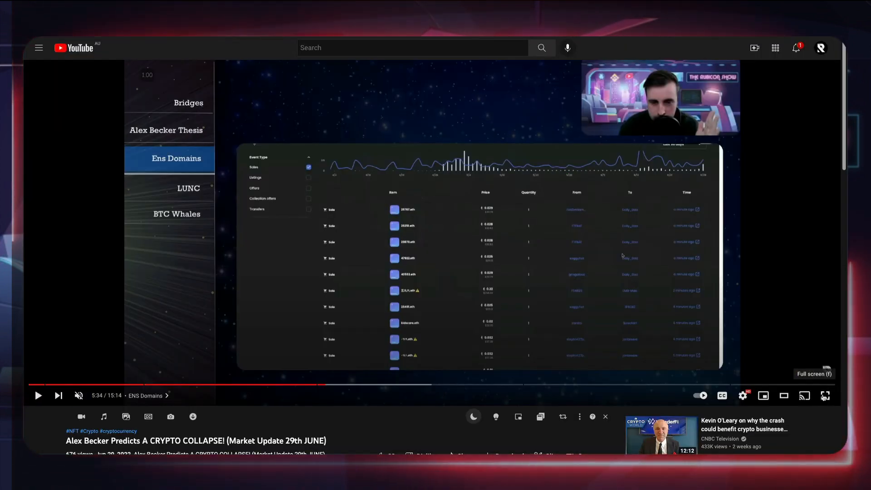
# - Play the market-update video full screen at its ENS Domains chapter of recent .eth sales
pyautogui.click(825, 395)
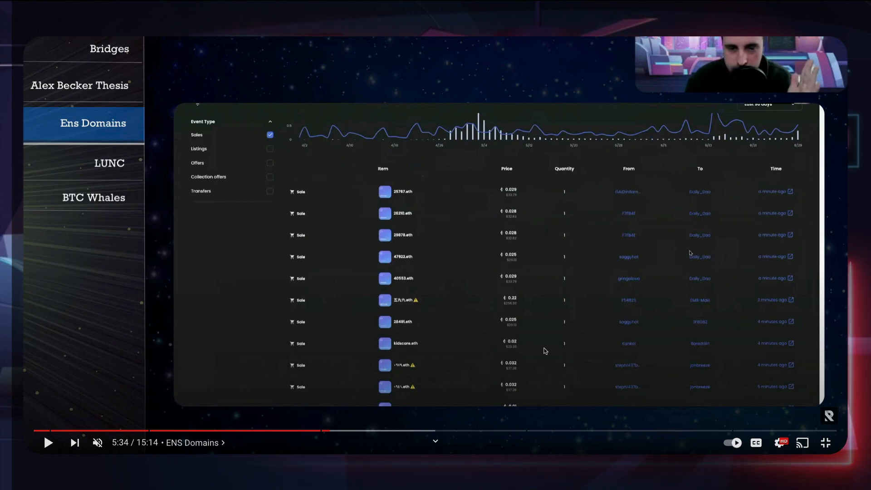
pyautogui.moveTo(526, 311)
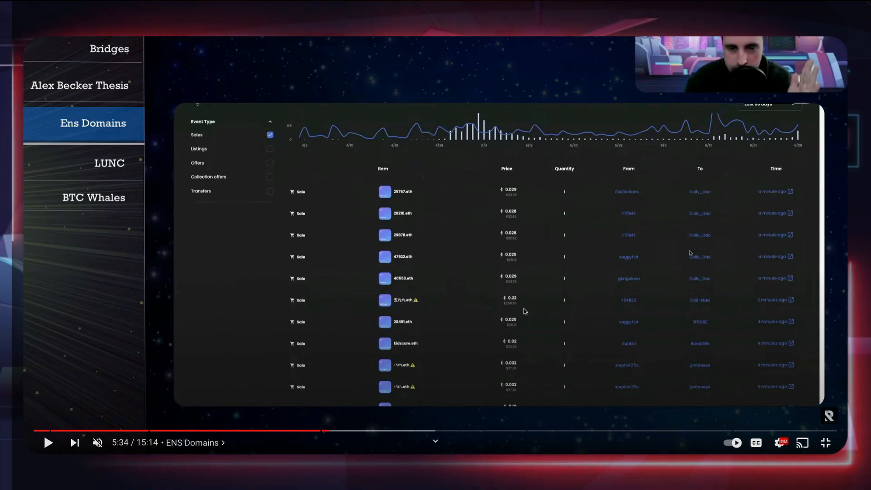
pyautogui.moveTo(402, 380)
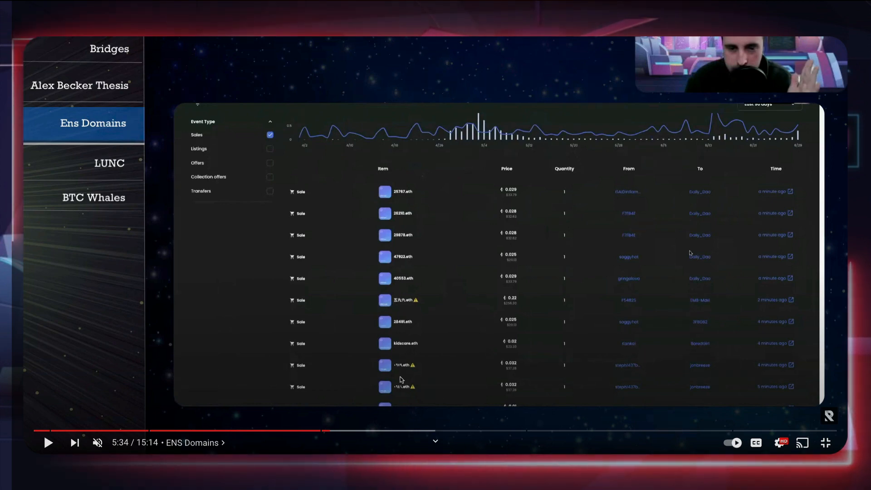
pyautogui.moveTo(436, 373)
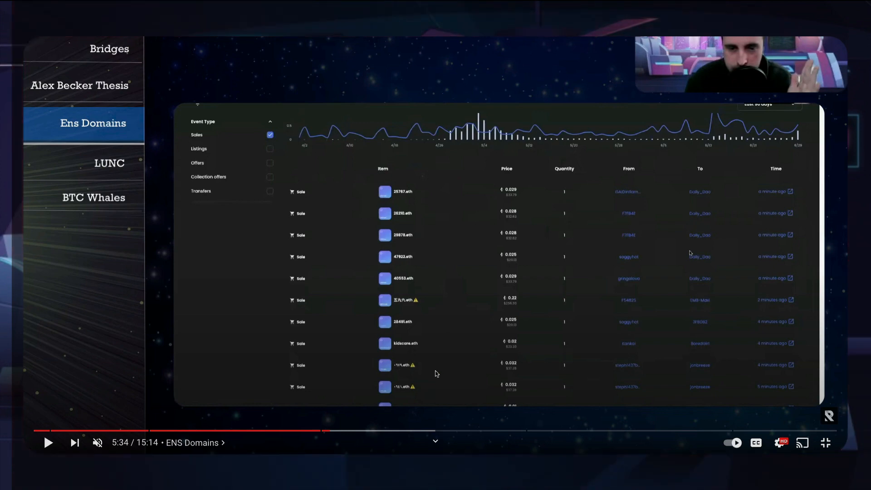
pyautogui.scroll(-3)
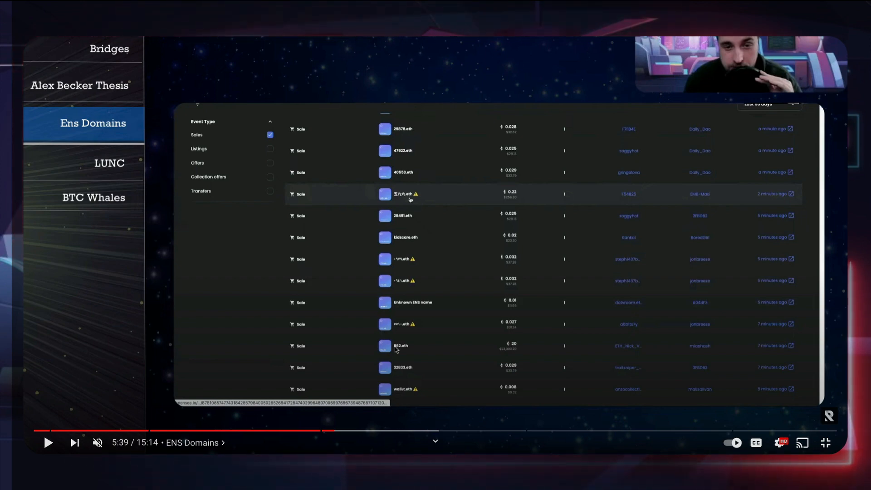
pyautogui.moveTo(511, 348)
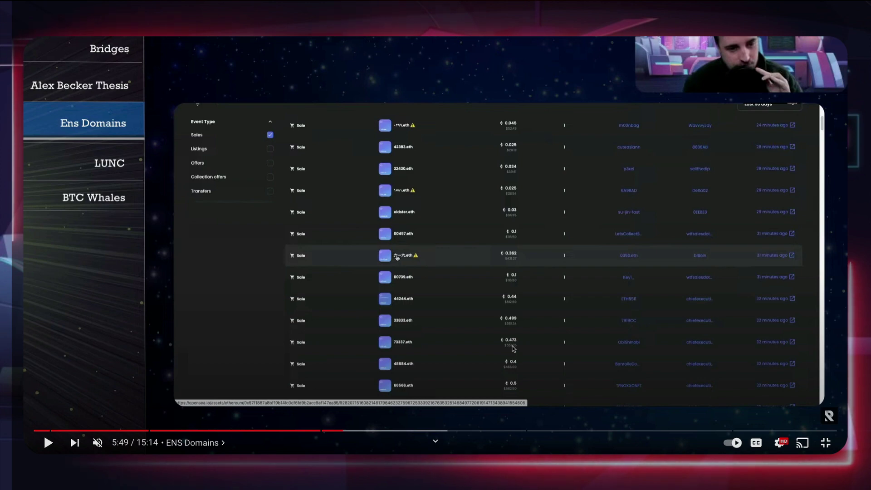
pyautogui.moveTo(397, 260)
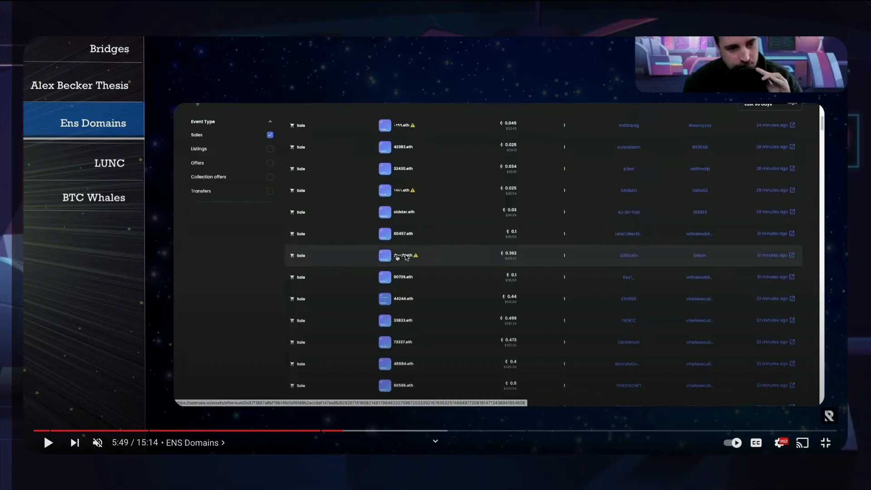
pyautogui.moveTo(514, 261)
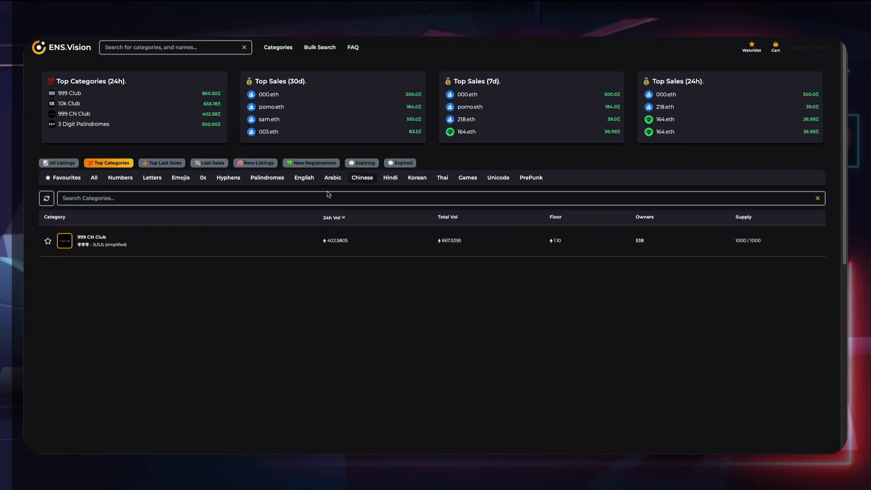
# - View the 999 CN Club category's Activity feed of recent Chinese-numeral .eth sales
pyautogui.click(91, 240)
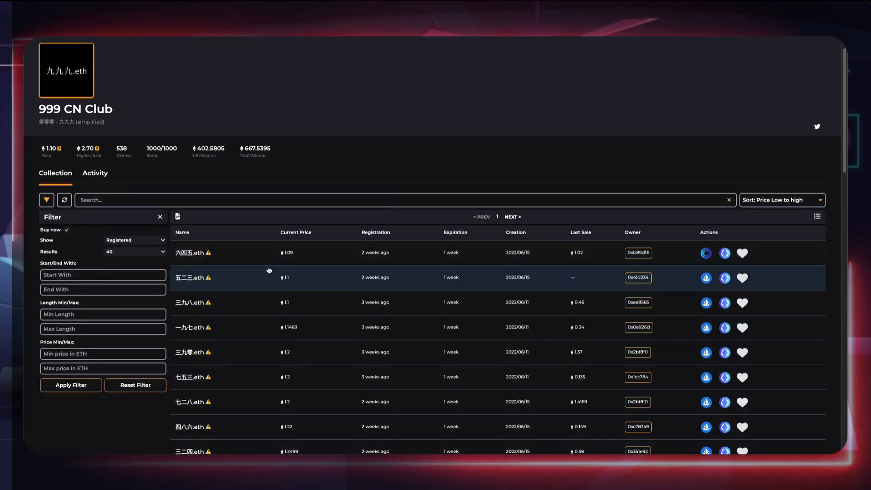
pyautogui.moveTo(172, 272)
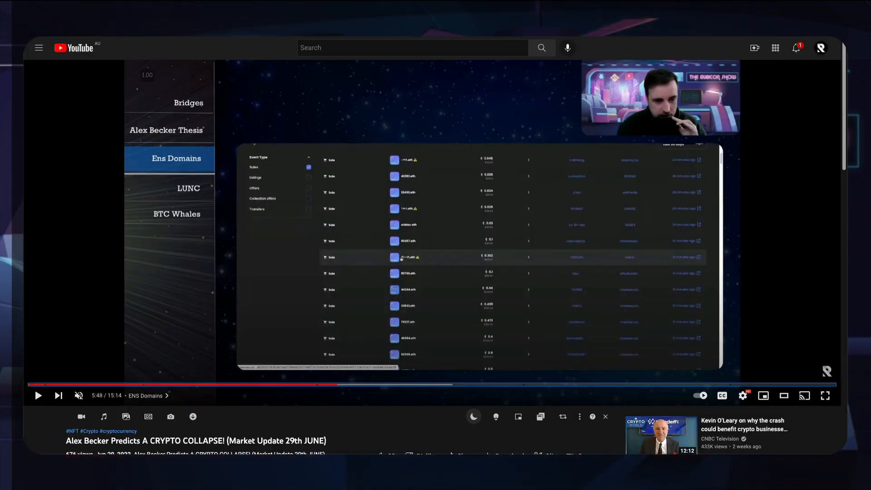
pyautogui.click(825, 396)
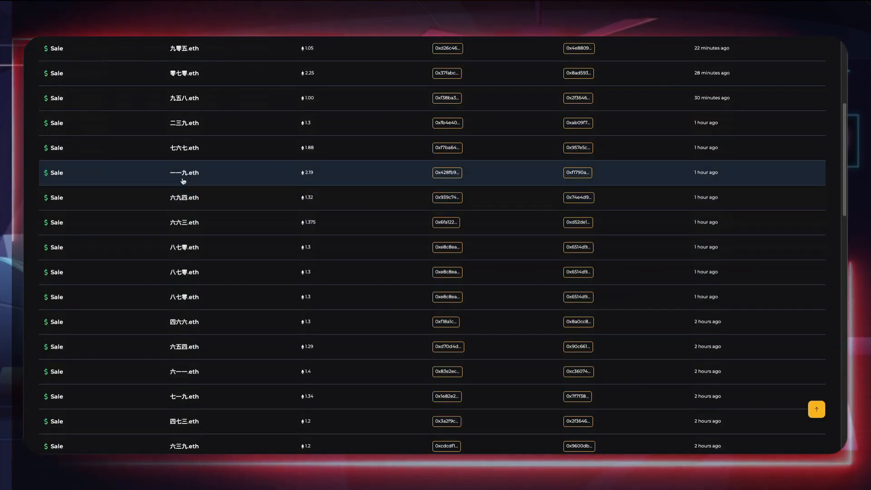
pyautogui.moveTo(295, 321)
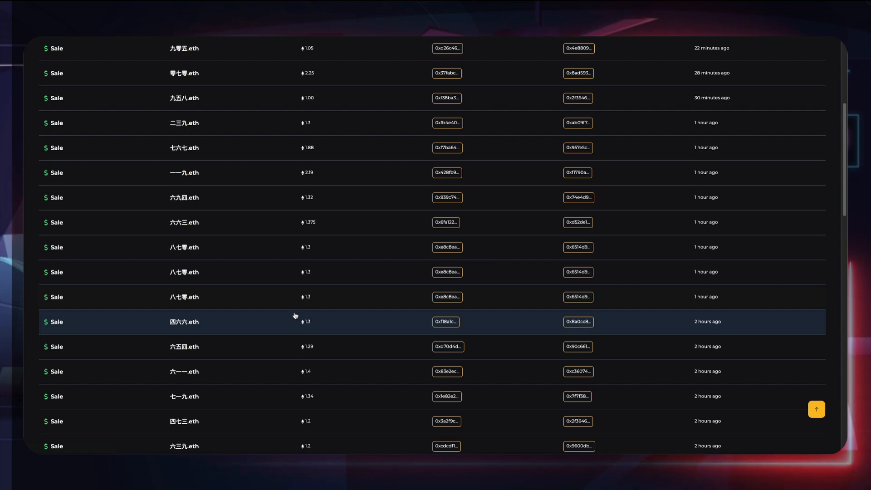
pyautogui.scroll(3)
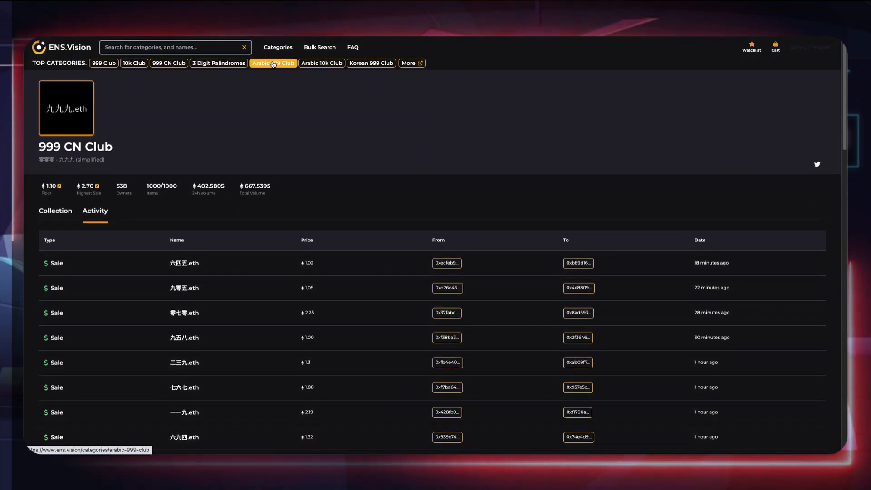
# - Browse the Arabic 10k Club's cheapest listings with their registration and expiration dates
pyautogui.click(321, 62)
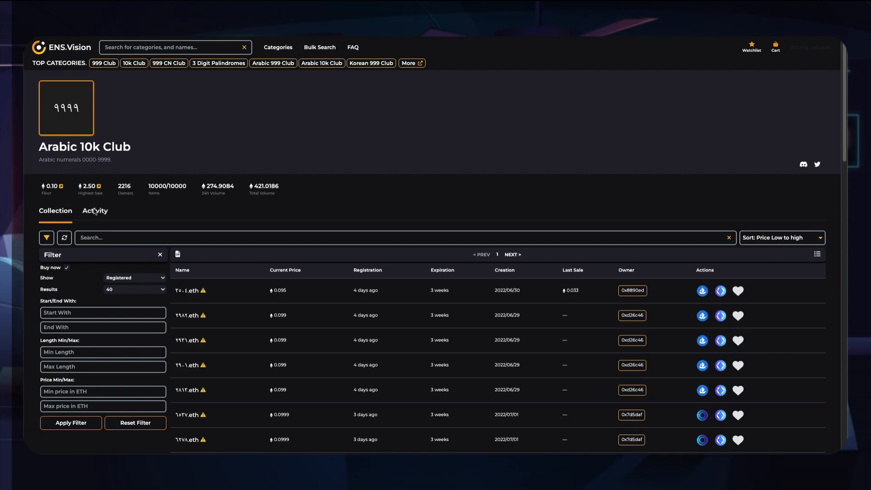
pyautogui.moveTo(378, 235)
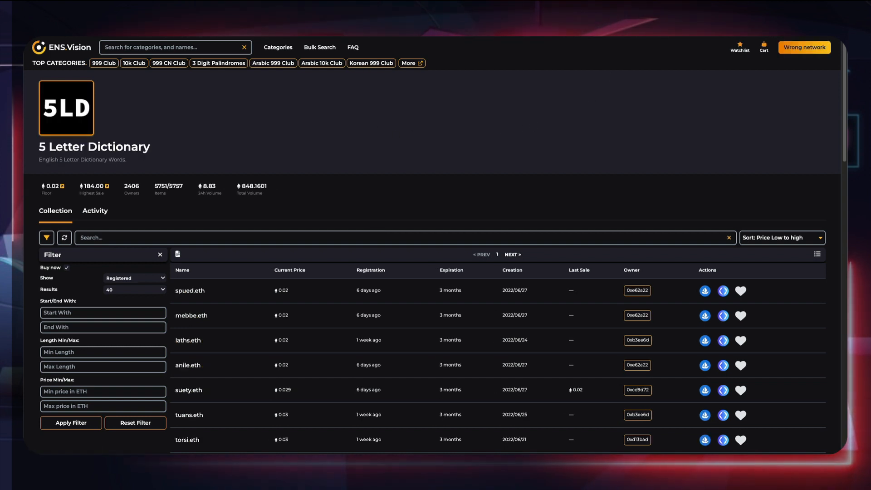
pyautogui.click(321, 63)
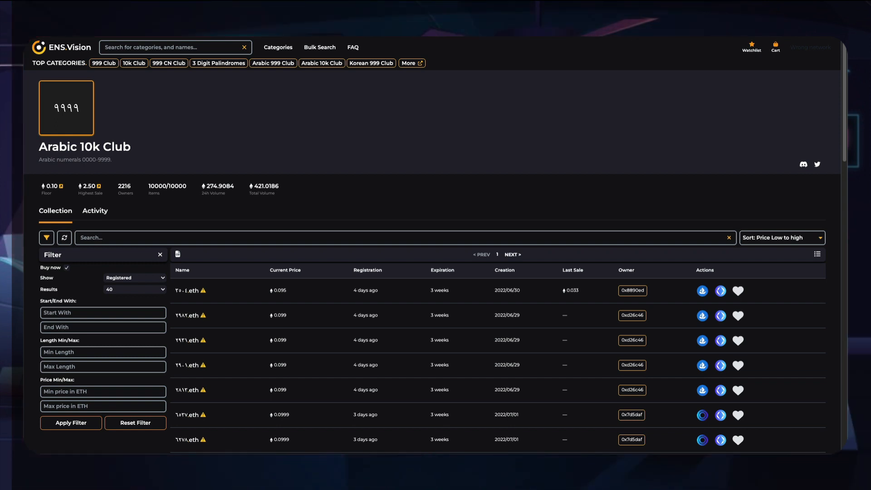
pyautogui.moveTo(288, 199)
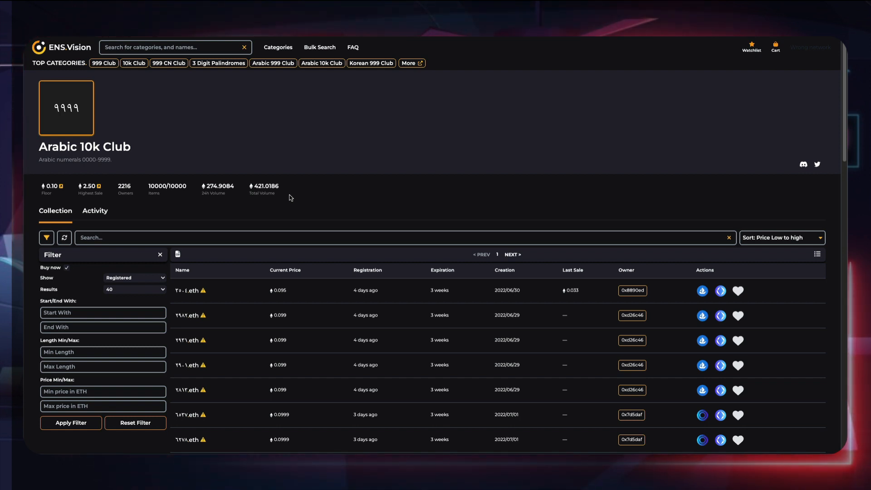
pyautogui.moveTo(125, 160)
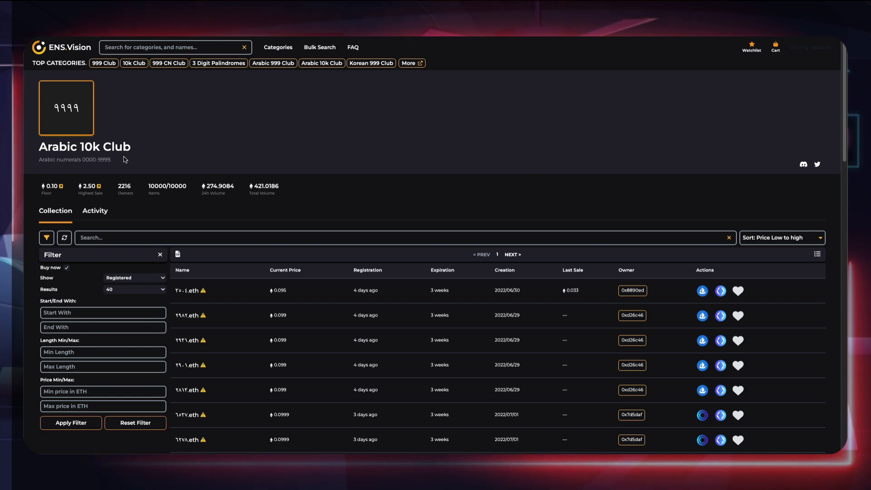
pyautogui.moveTo(278, 248)
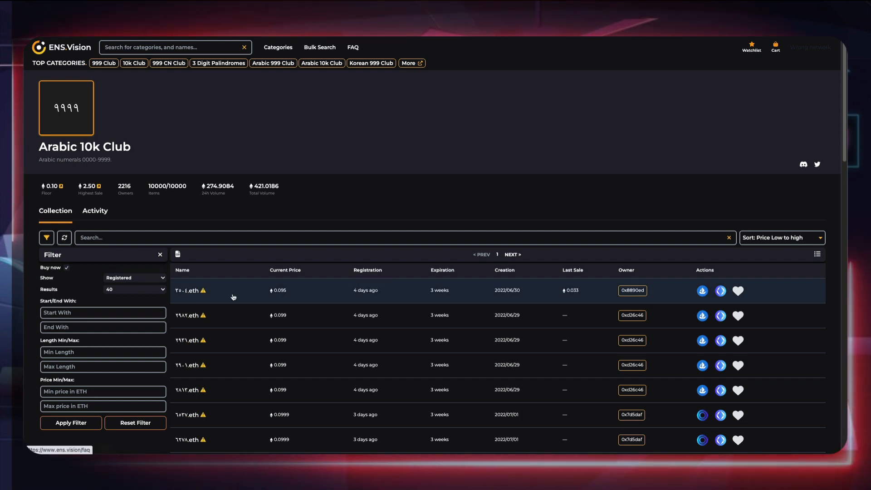
pyautogui.moveTo(439, 321)
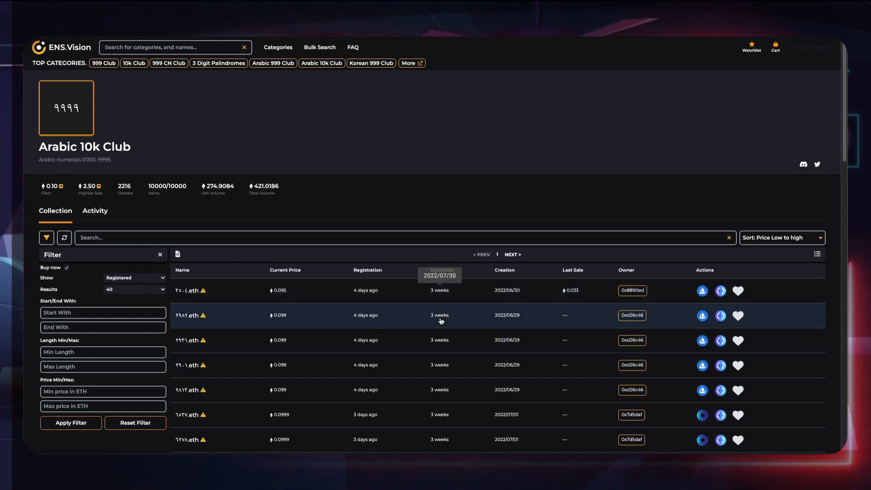
pyautogui.moveTo(362, 293)
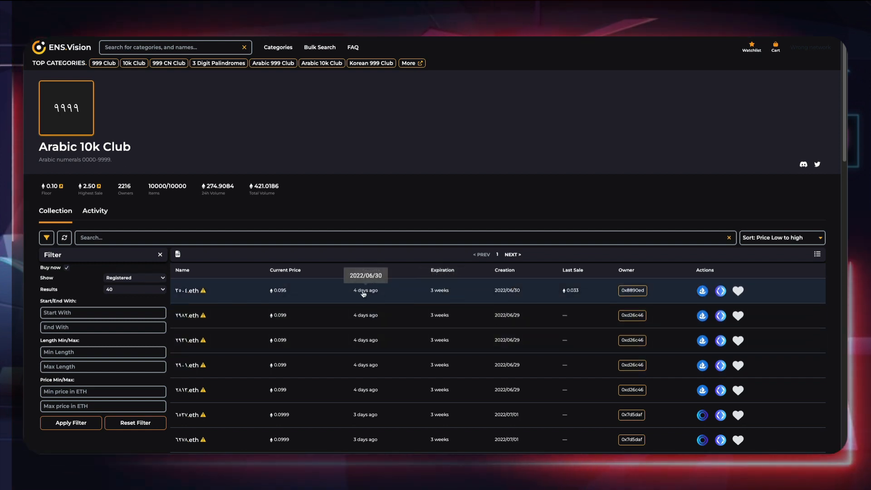
pyautogui.scroll(-3)
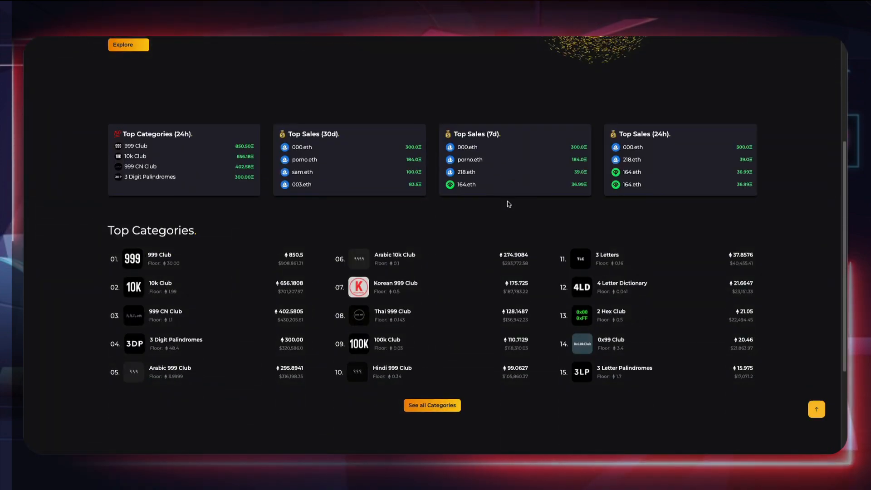
# - Show the expired .eth names still in their premium period, ending within hours
pyautogui.scroll(3)
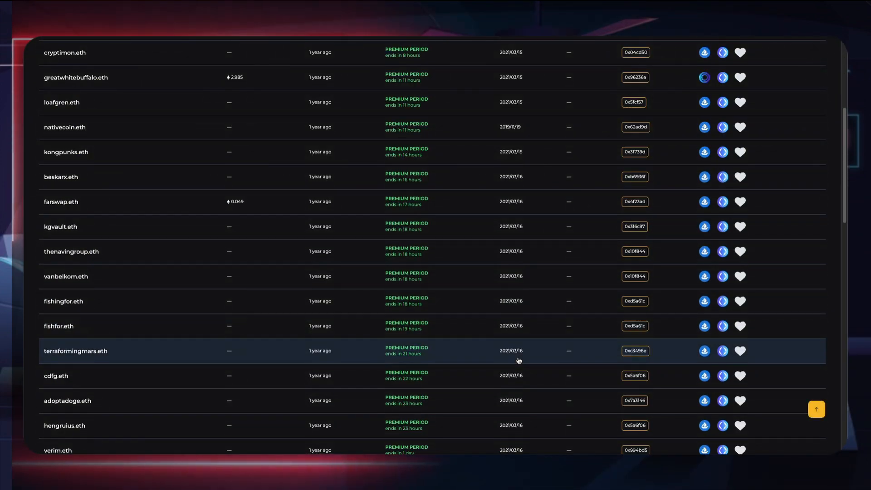
pyautogui.moveTo(715, 332)
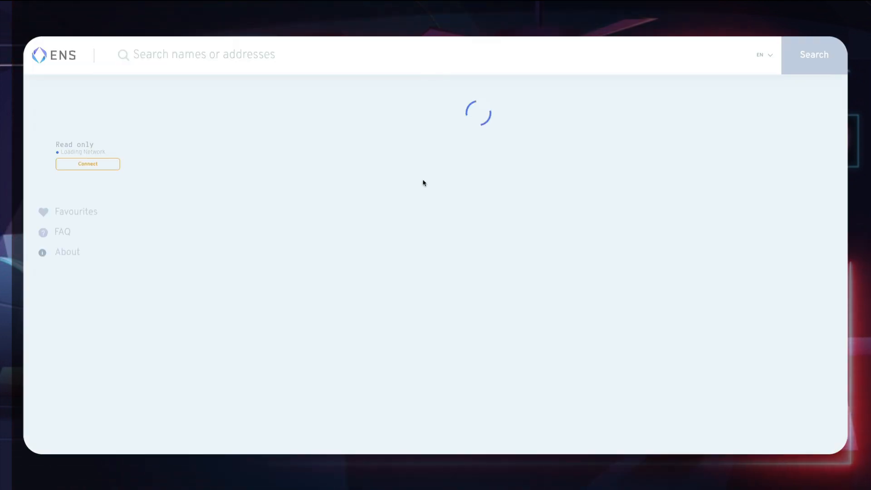
pyautogui.moveTo(201, 307)
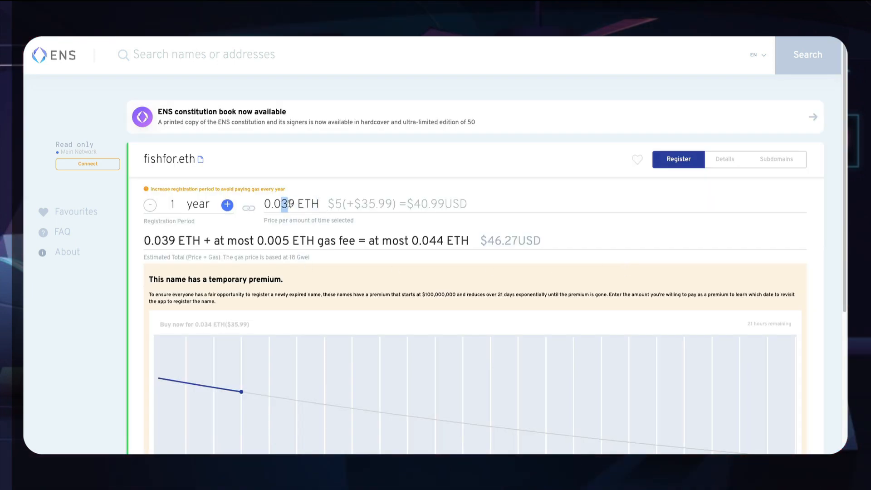
# - Review the temporary premium chart and select ethlovers.eth's 2.780 ETH one-year price
pyautogui.scroll(-3)
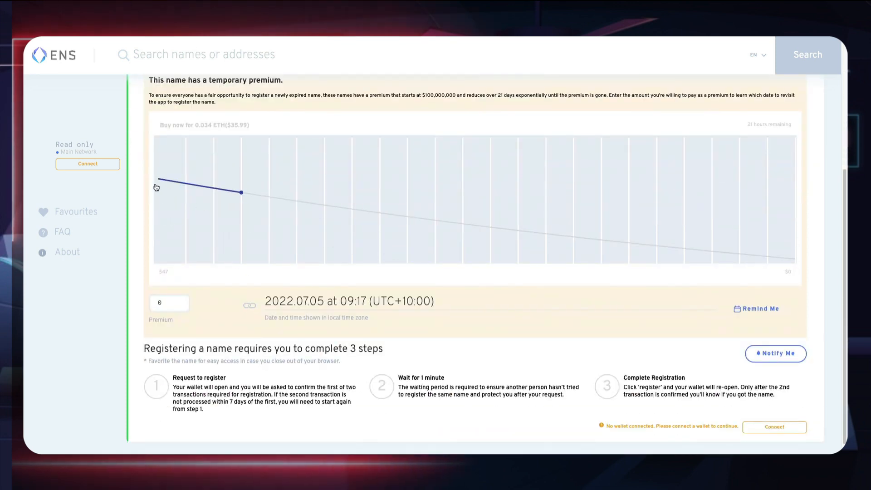
pyautogui.moveTo(713, 237)
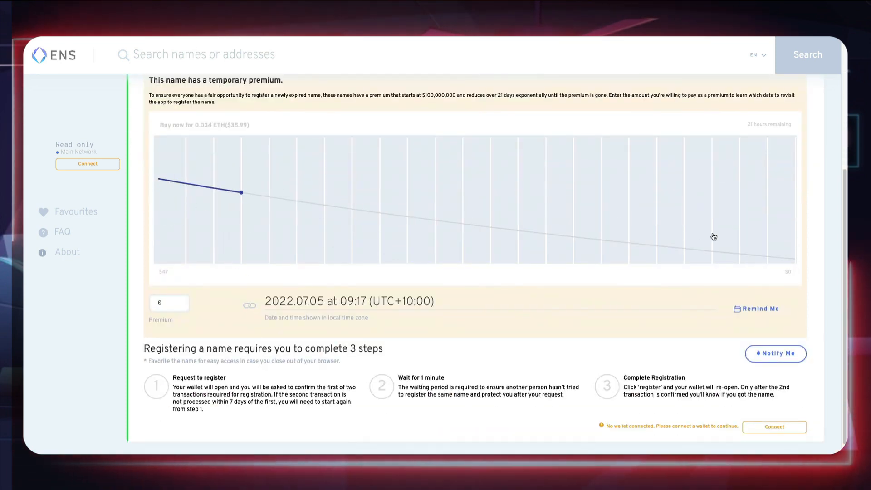
pyautogui.scroll(3)
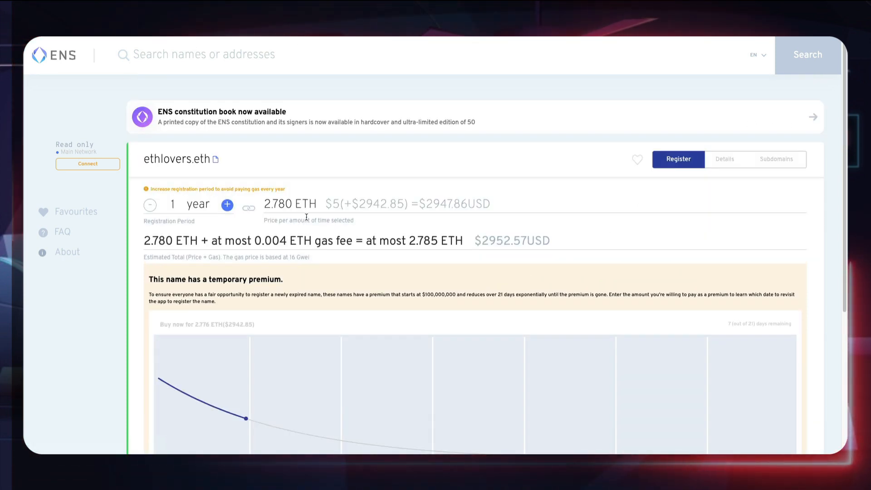
pyautogui.doubleClick(280, 204)
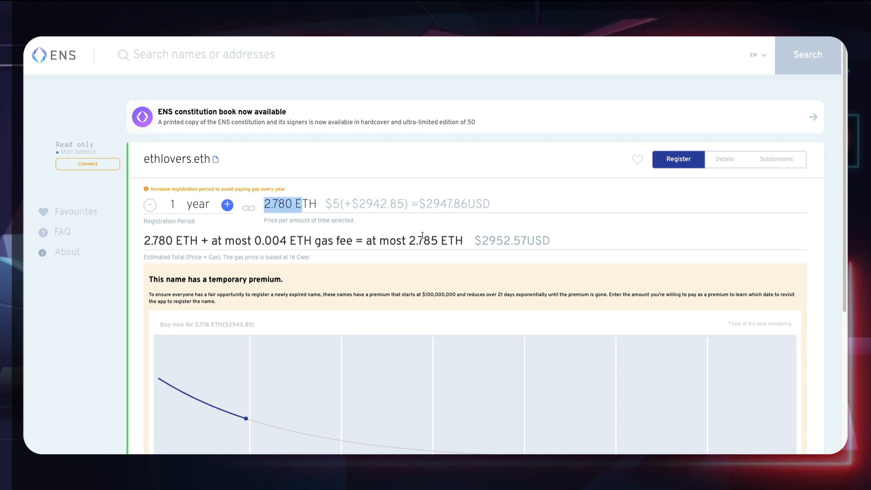
pyautogui.scroll(-3)
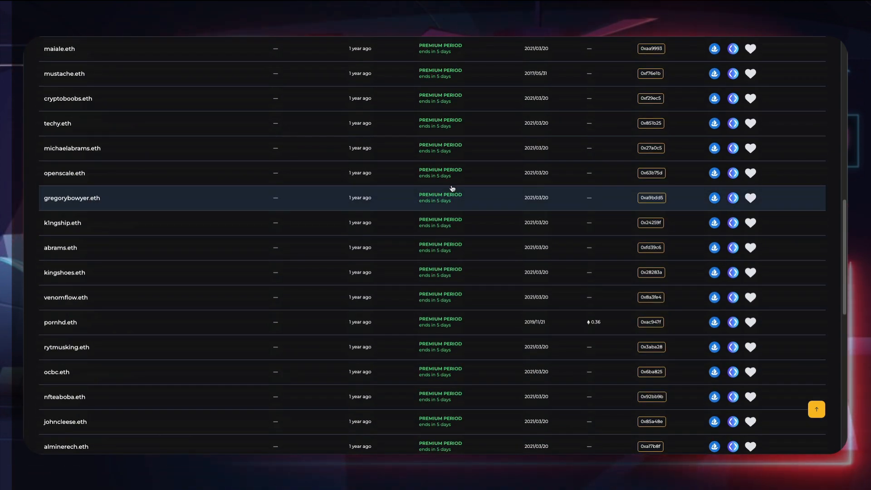
# - View the 999 CN Club collection sorted Price Low to High with floor 1.10
pyautogui.scroll(3)
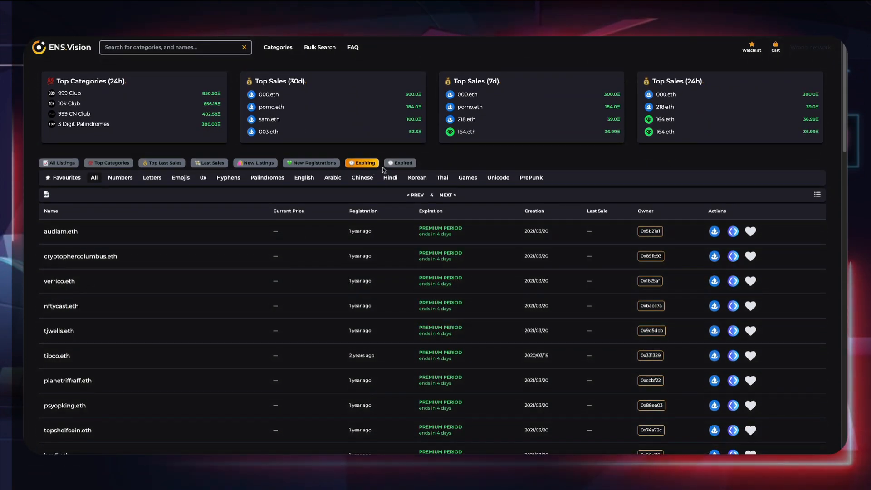
pyautogui.moveTo(288, 182)
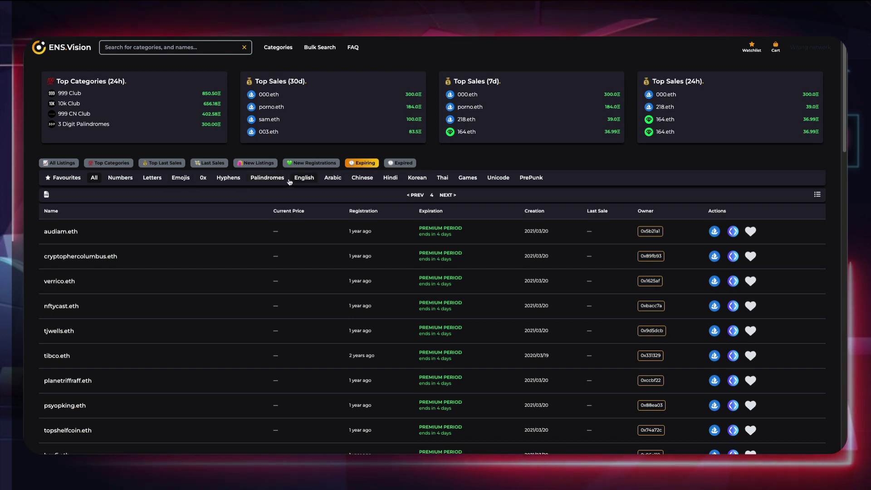
pyautogui.moveTo(318, 178)
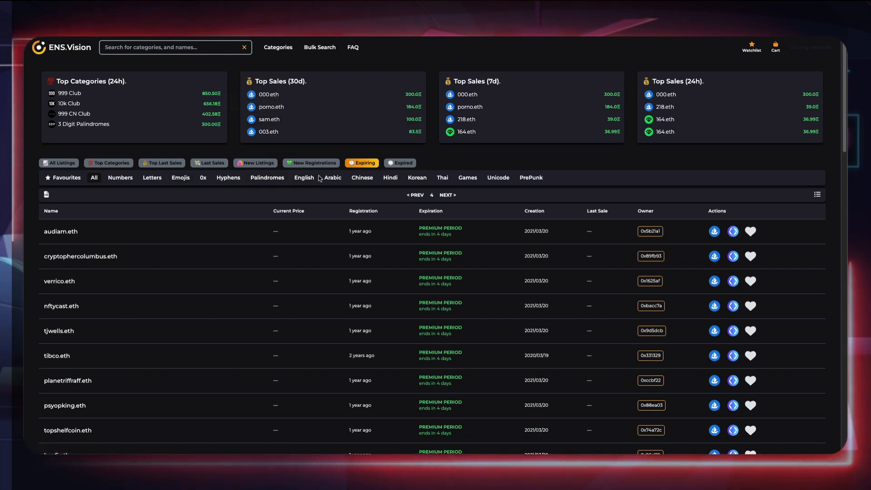
pyautogui.click(73, 113)
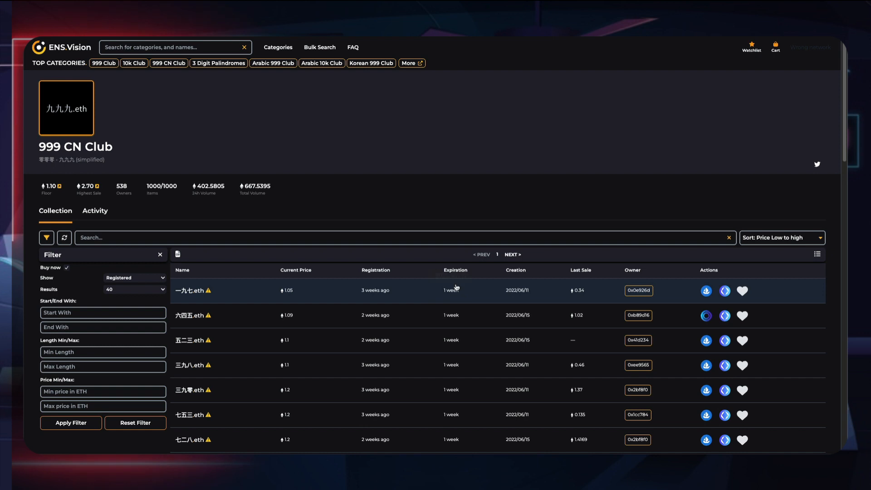
pyautogui.moveTo(486, 394)
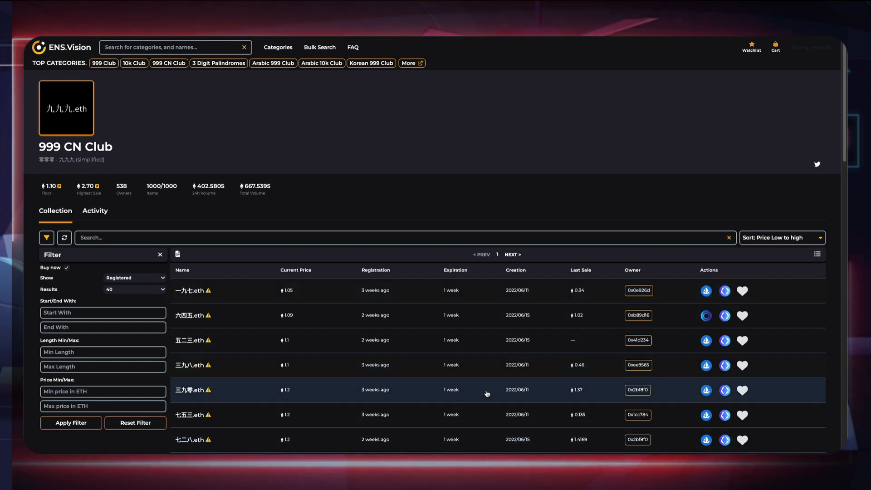
pyautogui.moveTo(234, 319)
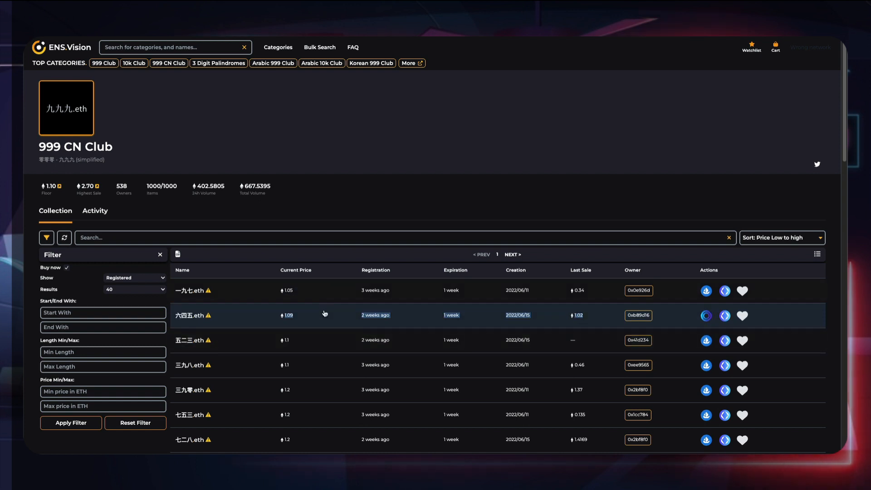
pyautogui.moveTo(451, 315)
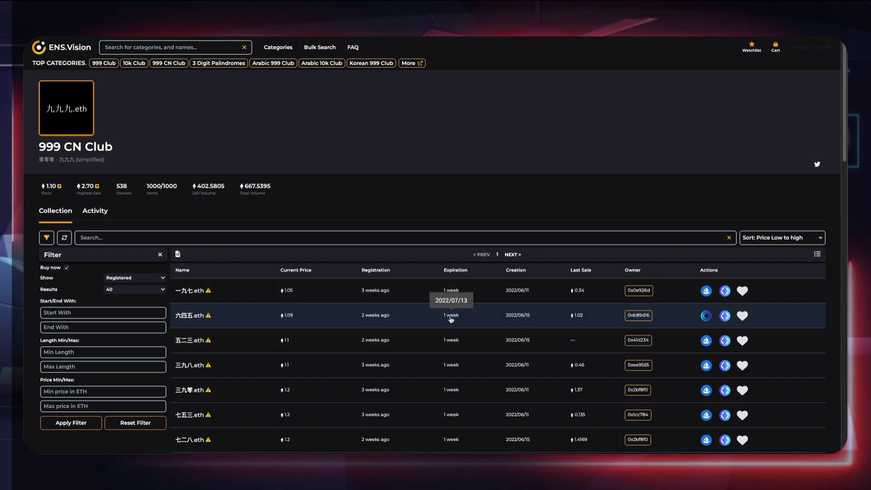
pyautogui.moveTo(452, 323)
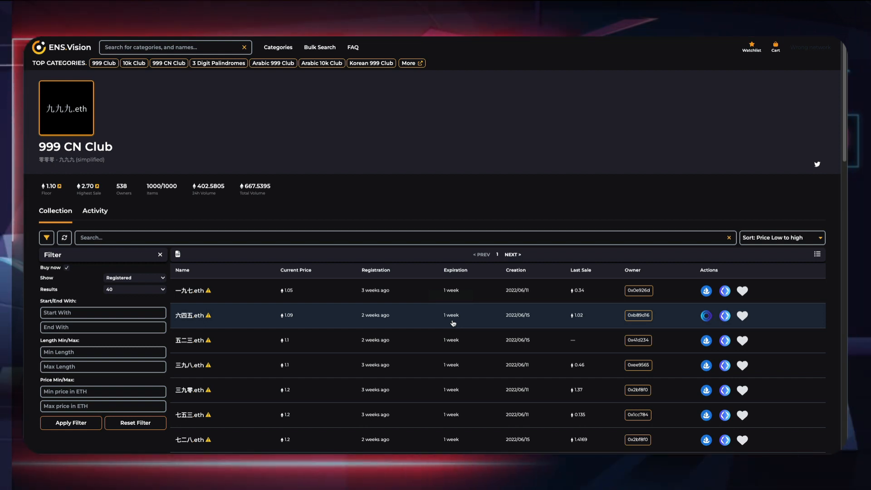
pyautogui.moveTo(453, 323)
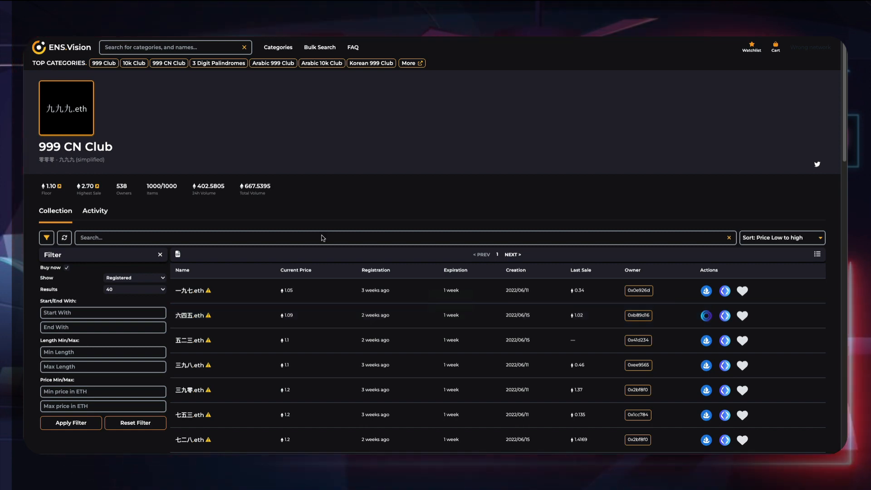
# - Search ENS.Vision for nike and return to the home page
pyautogui.click(61, 46)
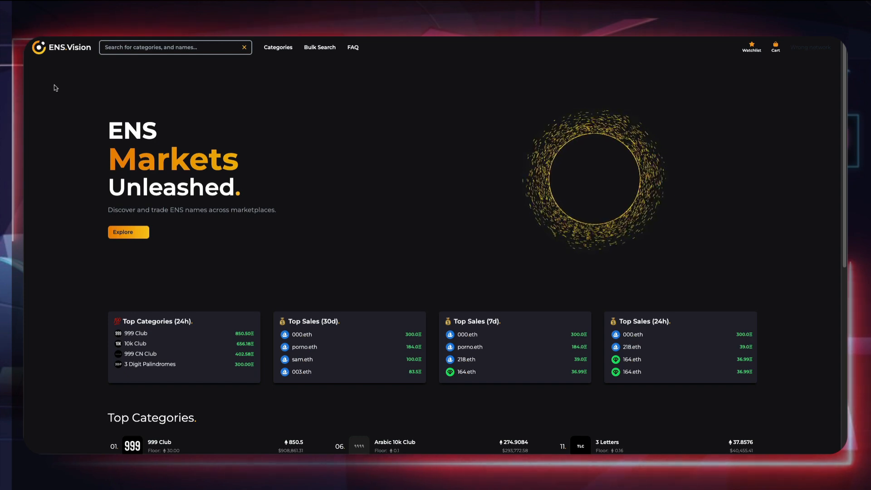
pyautogui.scroll(-3)
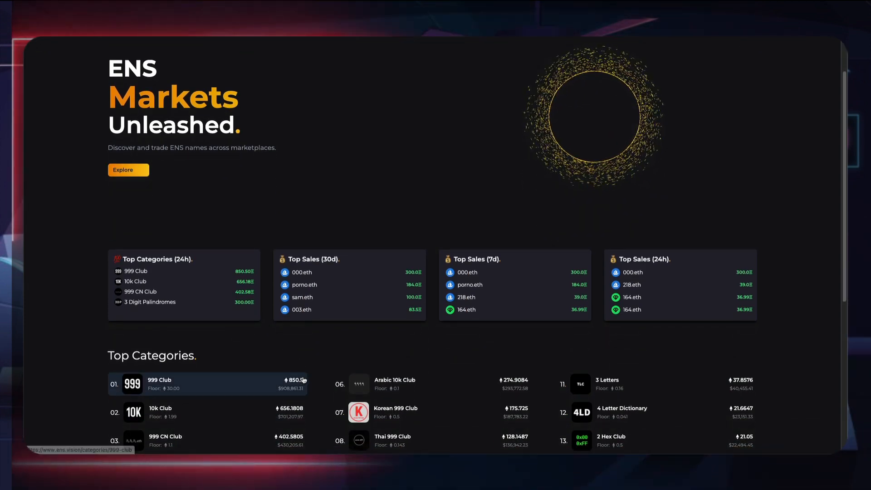
pyautogui.scroll(3)
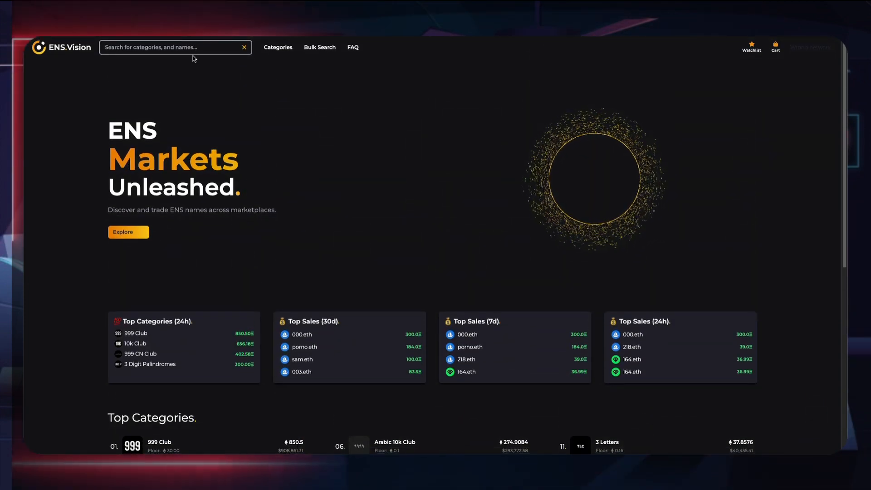
pyautogui.write('nike')
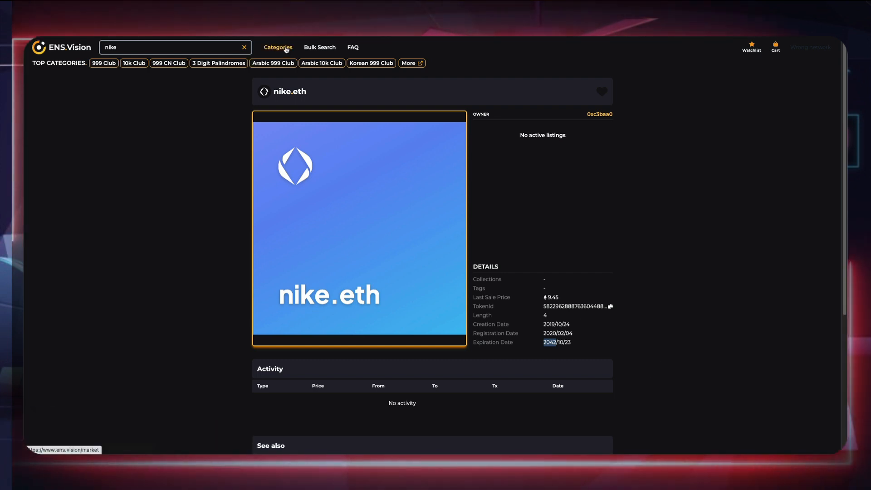
pyautogui.click(61, 47)
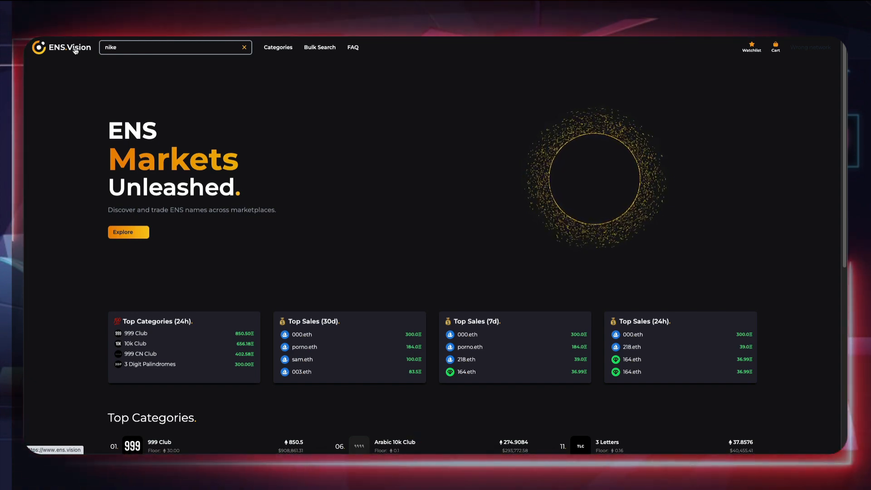
# - Show the full categories table and enter the 999 Club category
pyautogui.scroll(-3)
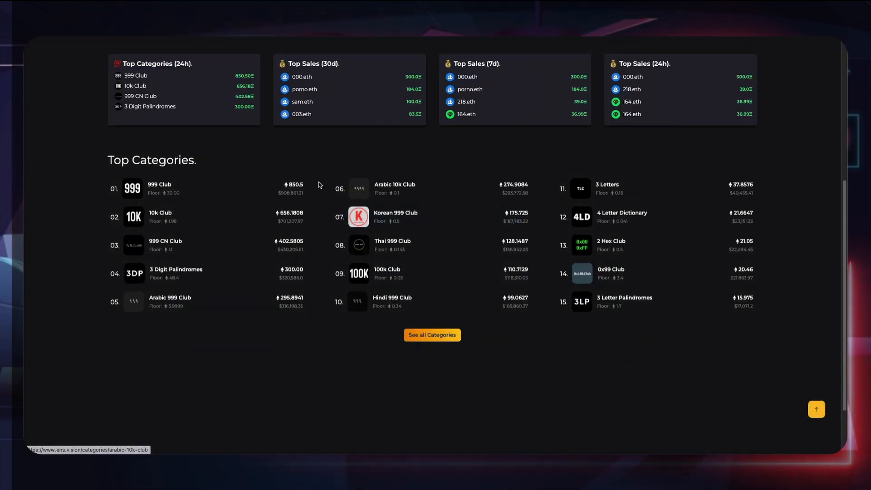
pyautogui.moveTo(500, 147)
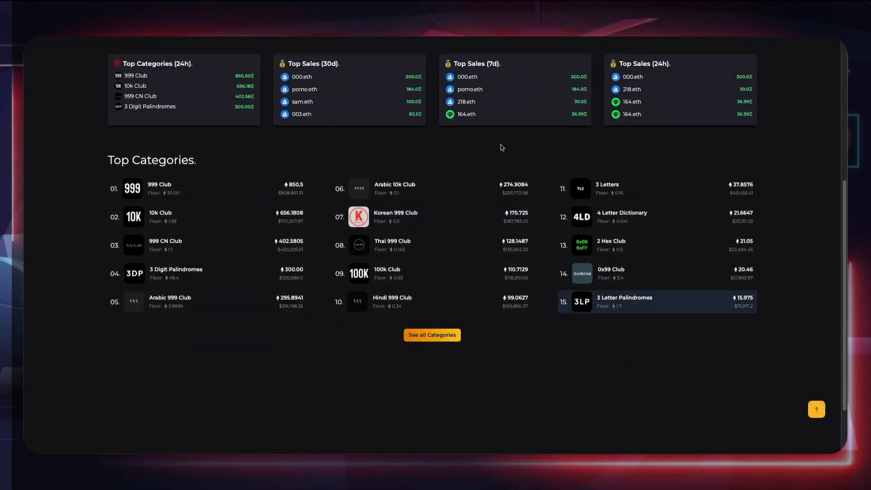
pyautogui.moveTo(501, 323)
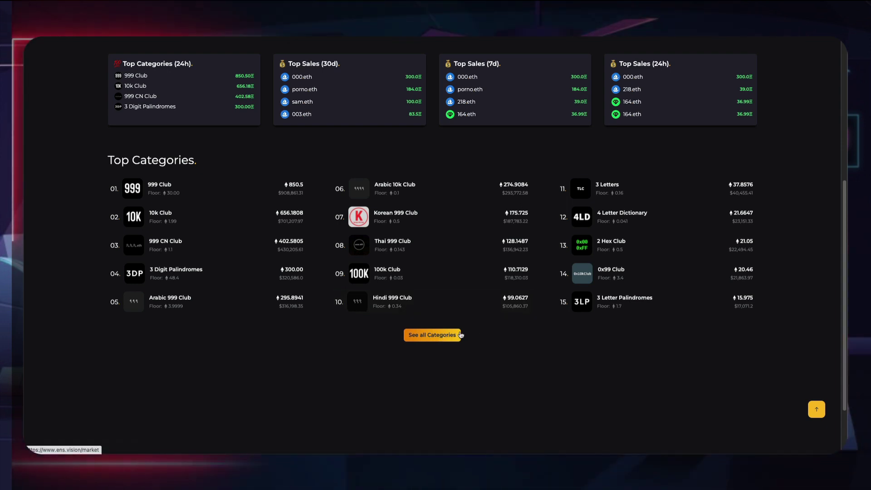
pyautogui.click(433, 335)
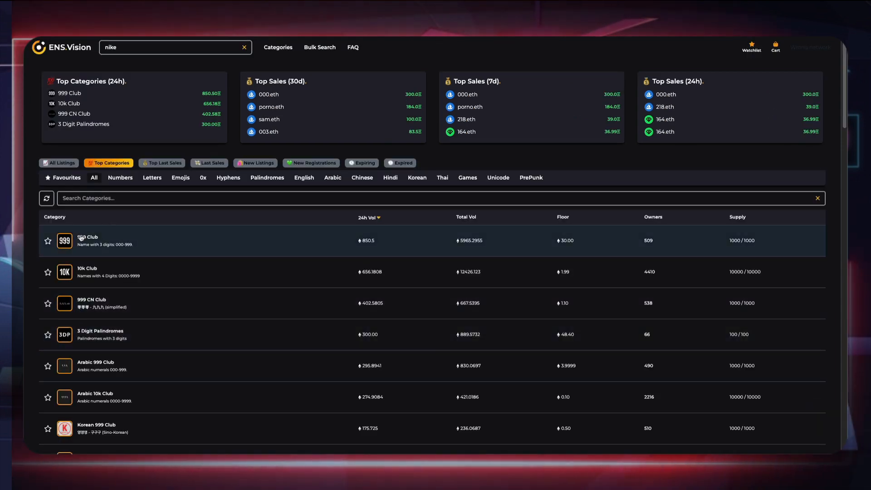
pyautogui.click(89, 240)
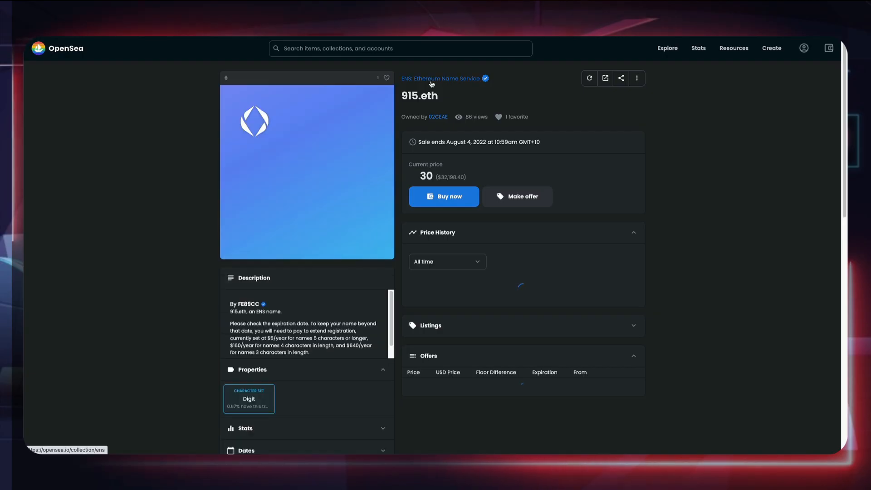
# - View the ENS collection's items sorted price low to high, scrolling through the 0.0099 ETH names
pyautogui.click(442, 78)
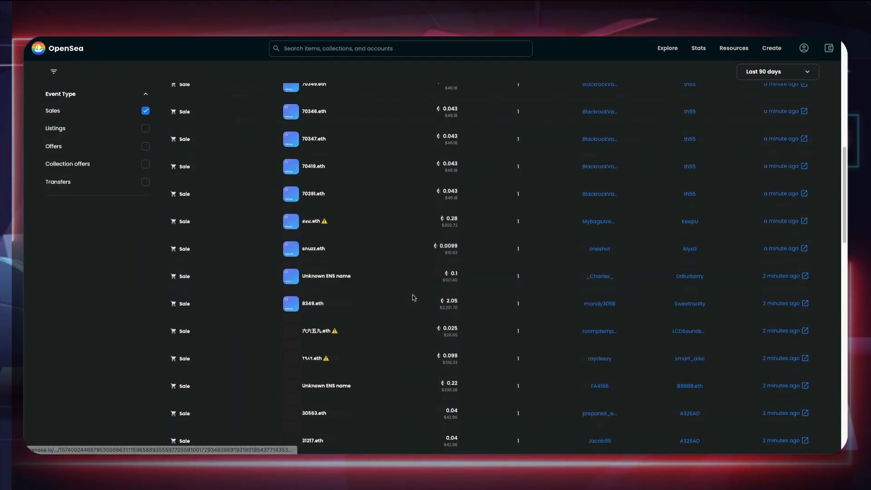
pyautogui.scroll(-3)
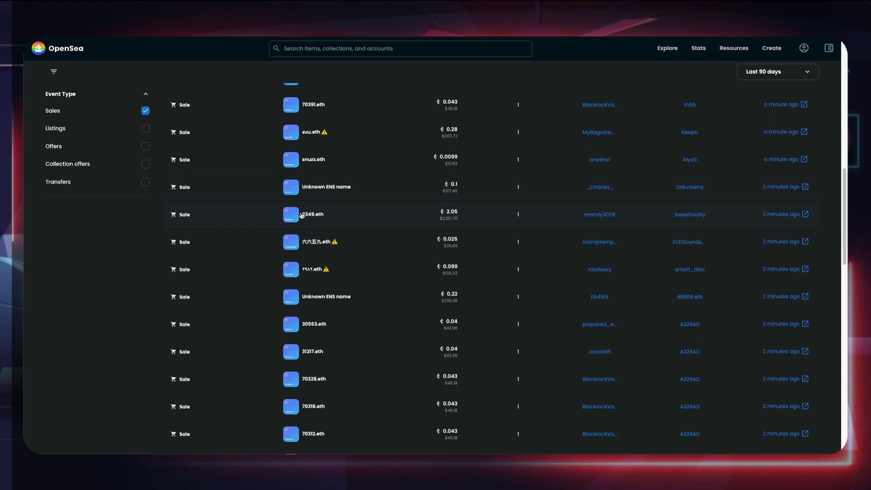
pyautogui.scroll(-3)
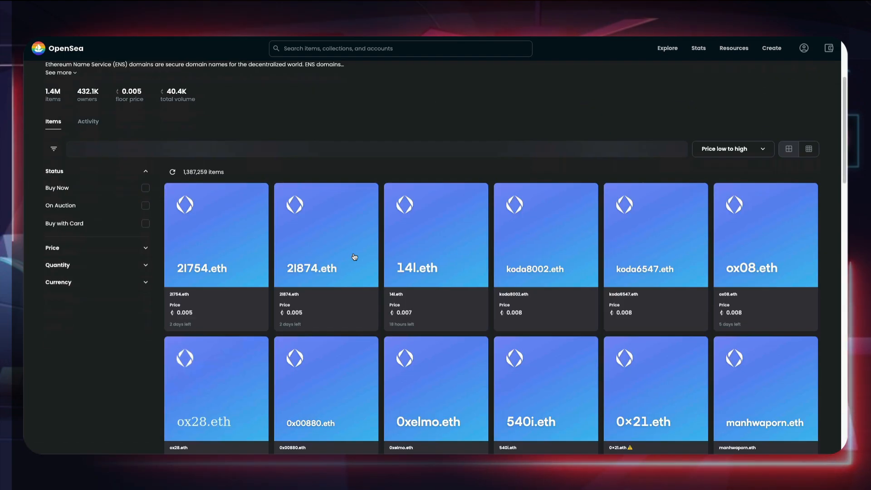
pyautogui.scroll(-3)
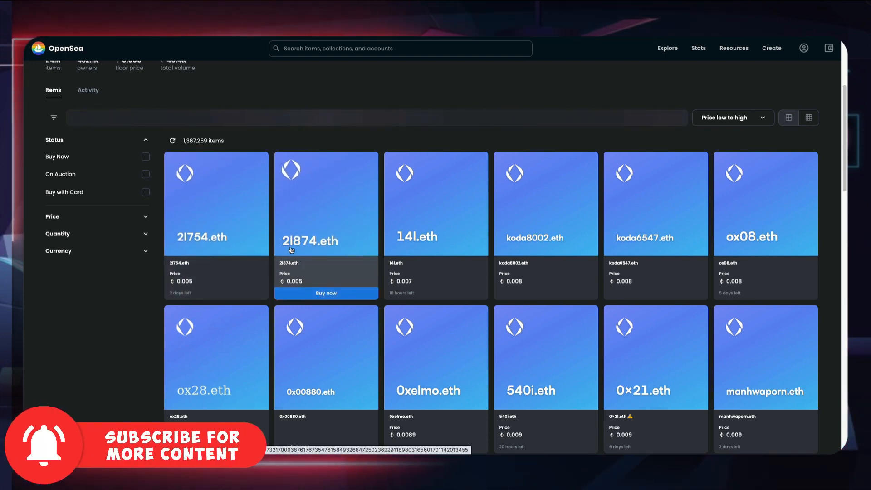
pyautogui.scroll(-3)
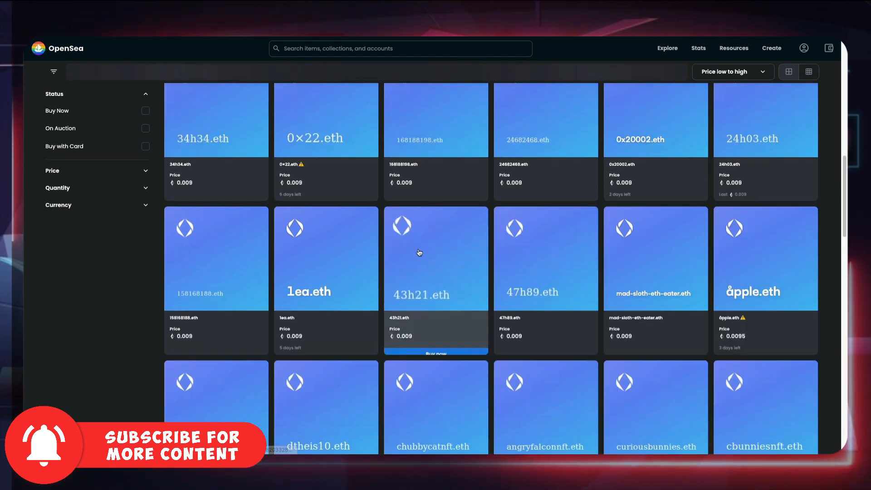
pyautogui.scroll(-3)
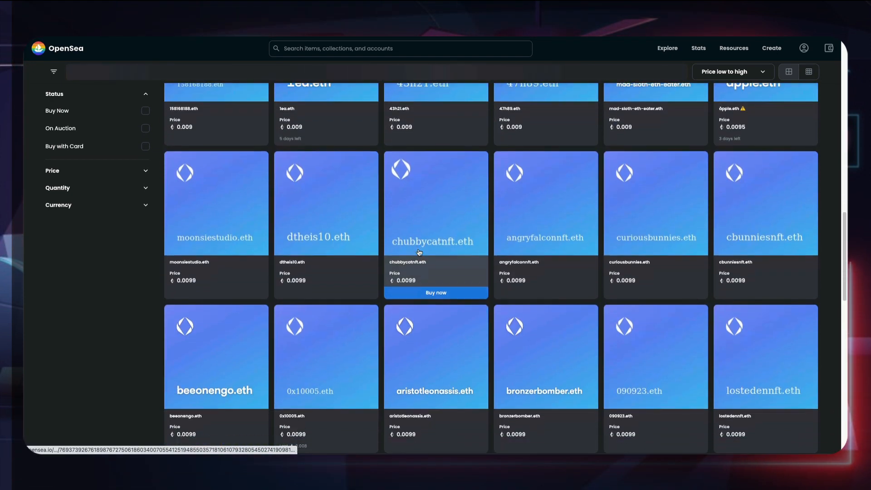
pyautogui.scroll(-3)
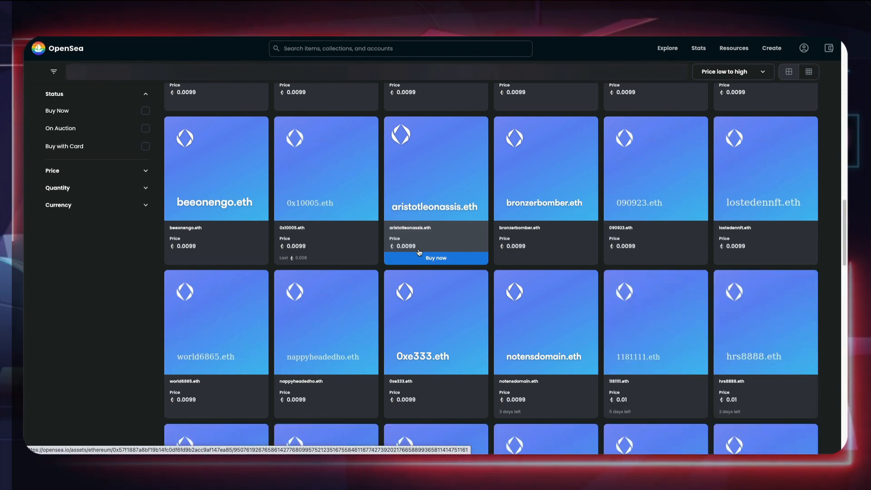
pyautogui.scroll(3)
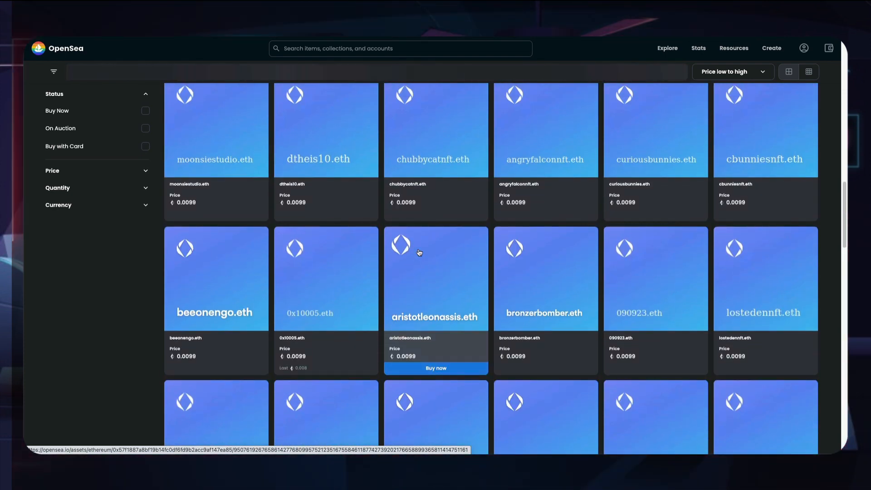